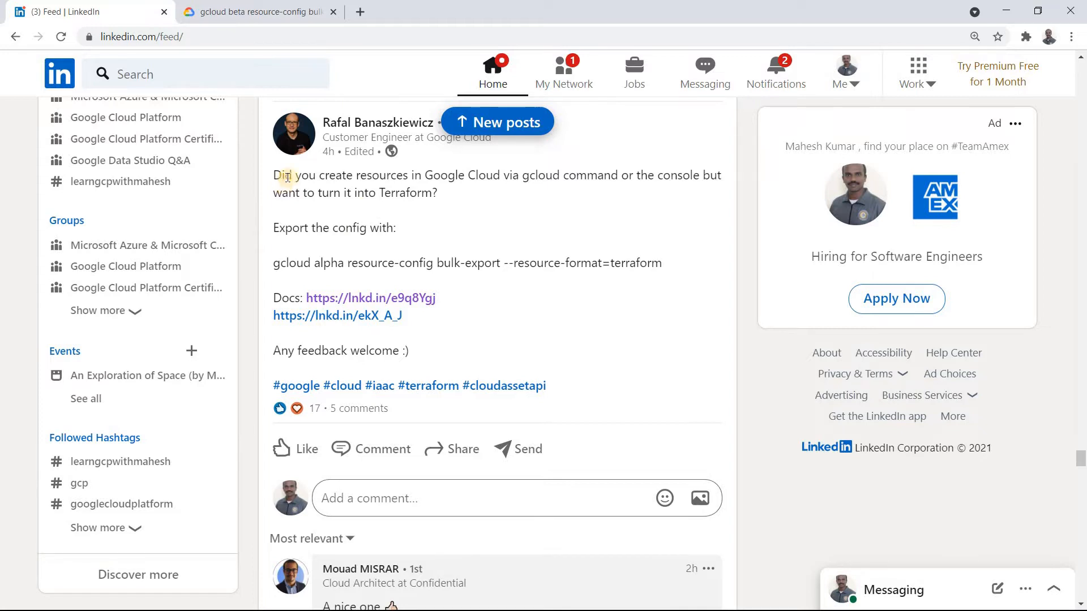
mouse_move(481, 180)
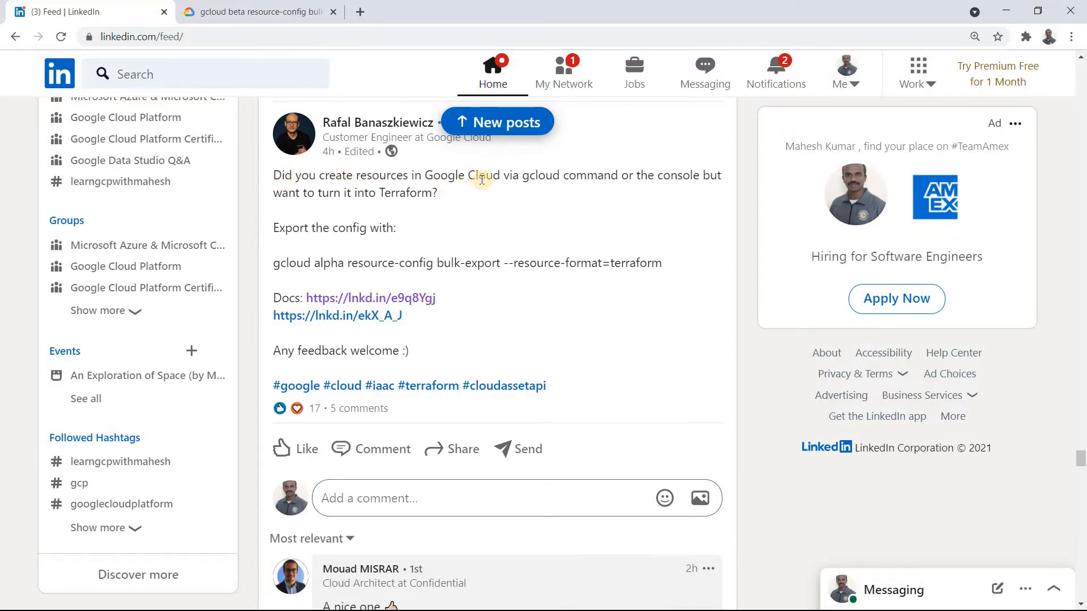
mouse_move(661, 201)
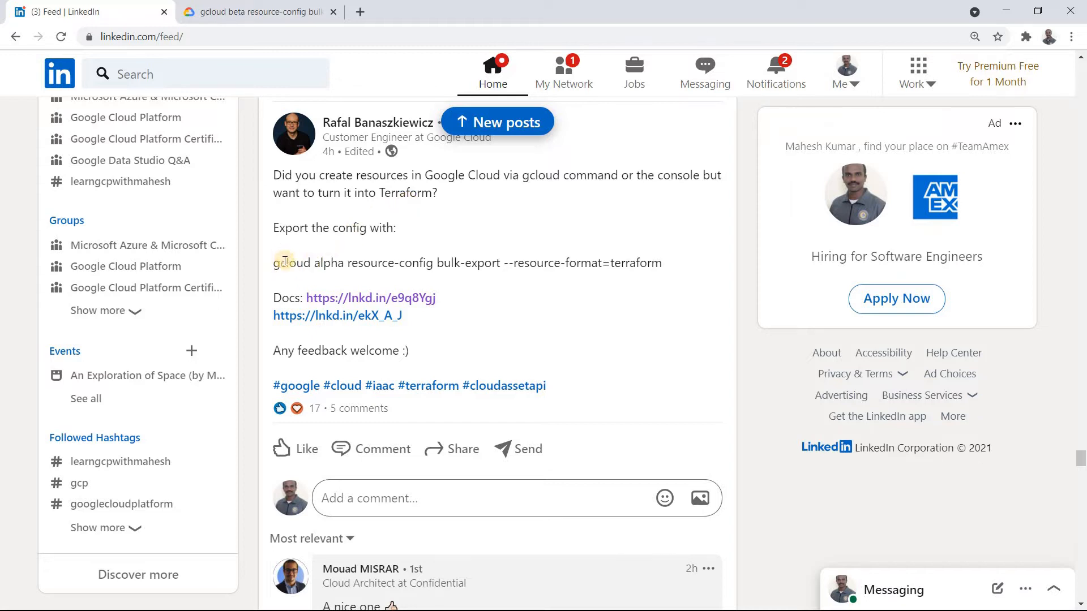
mouse_move(368, 264)
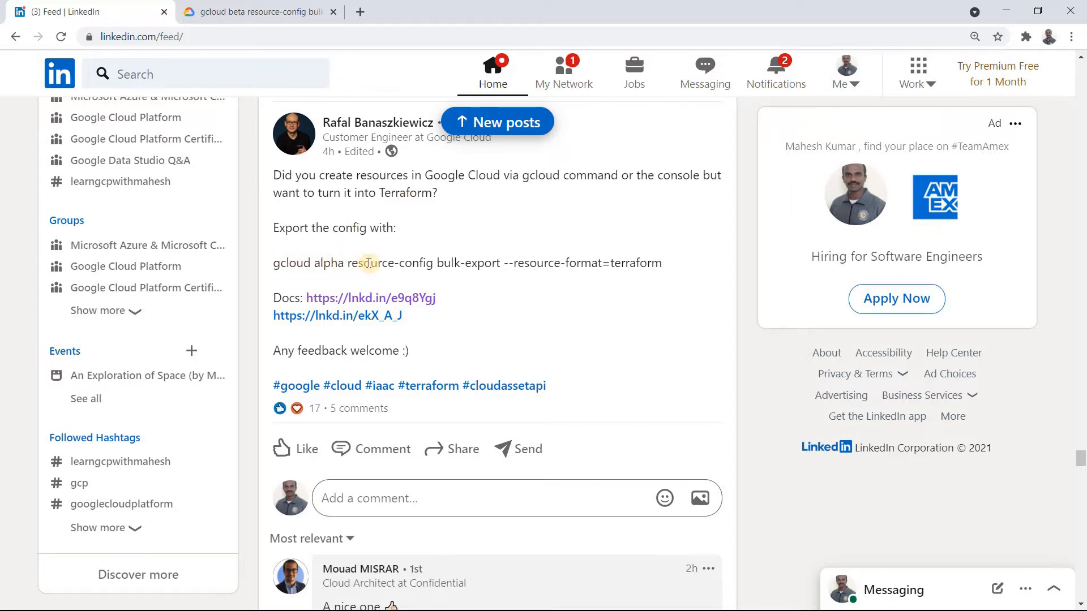
mouse_move(505, 287)
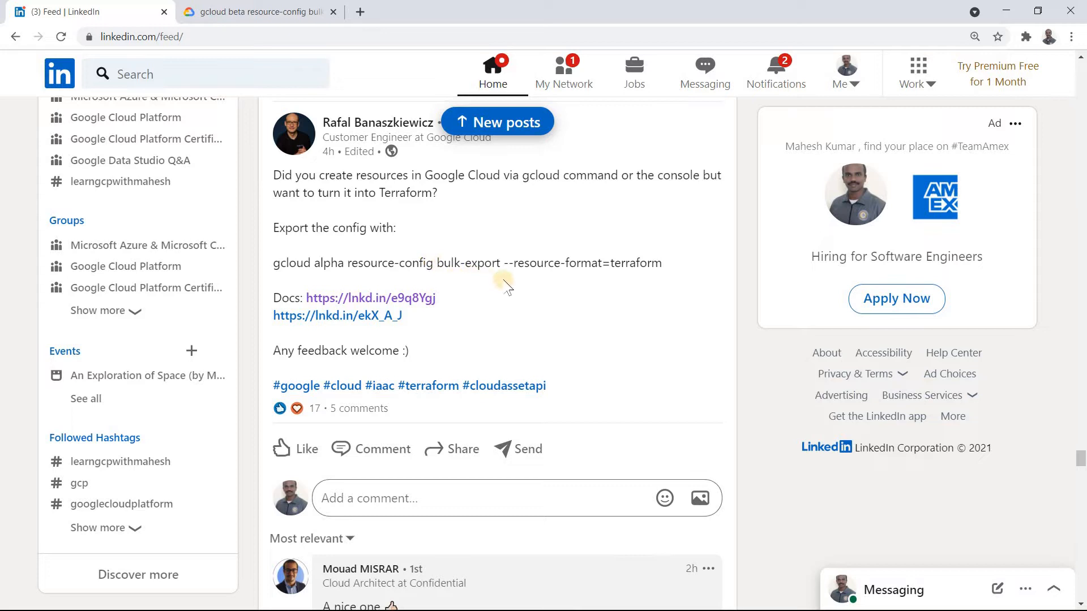
mouse_move(534, 255)
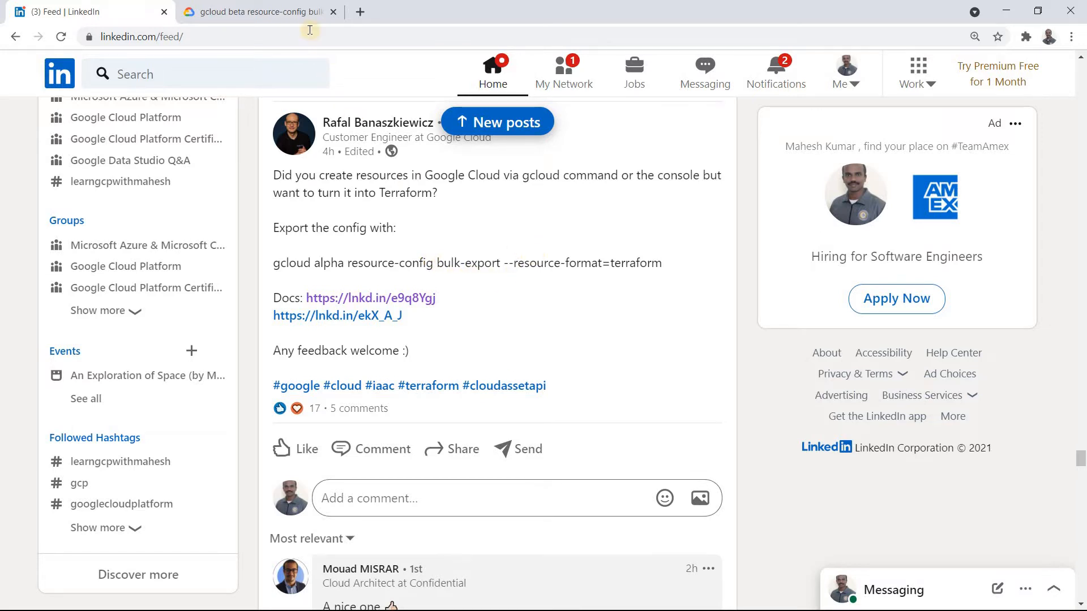
Step: Review the bulk-export reference's flags and examples, including the Terraform folder export path
left_click(262, 11)
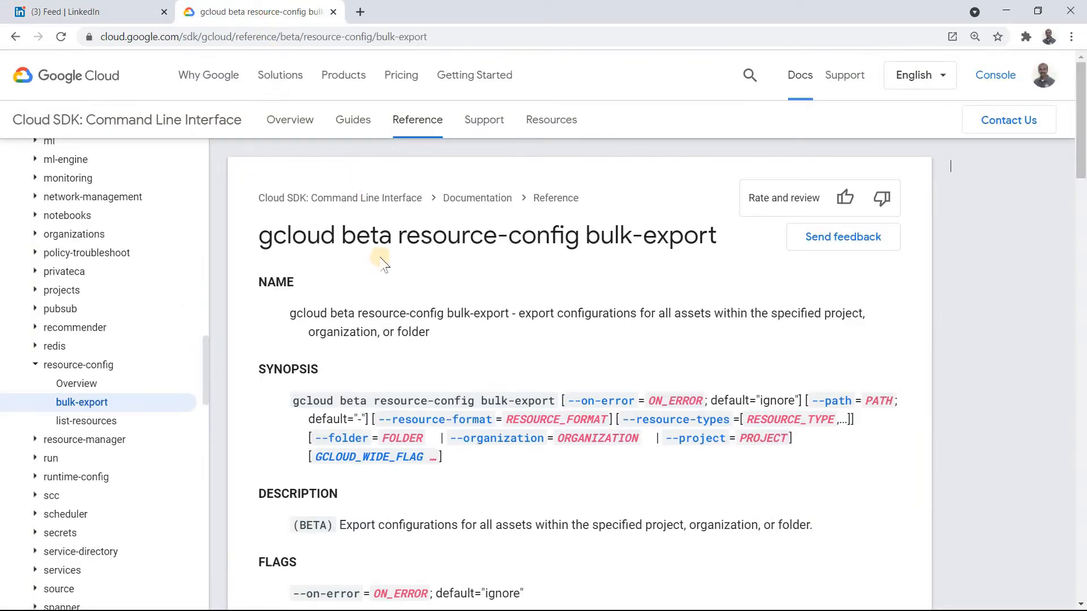
double_click(366, 235)
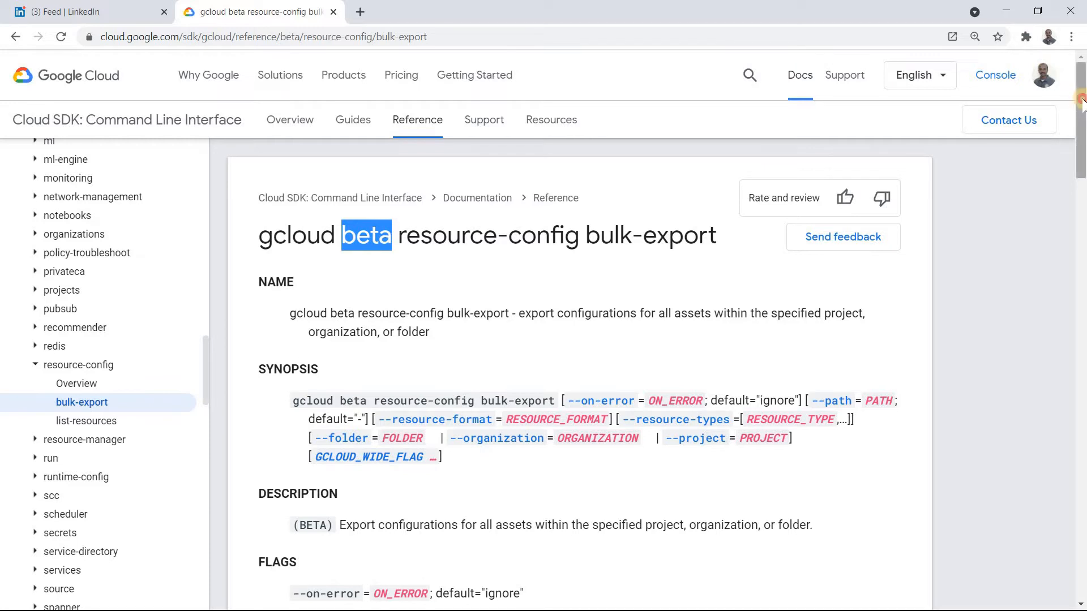
scroll("down", 3)
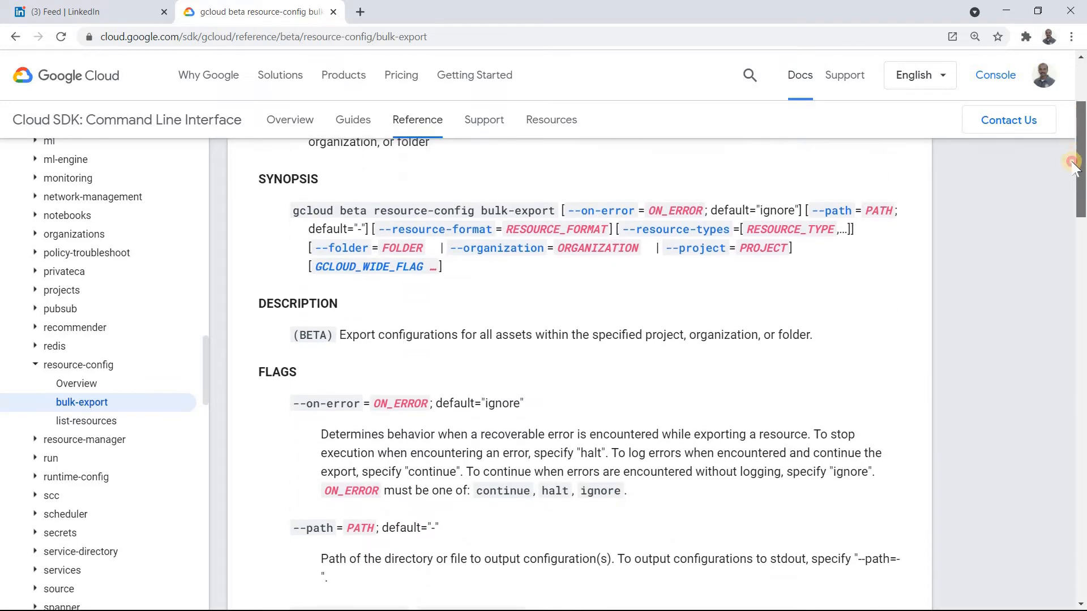
scroll("down", 3)
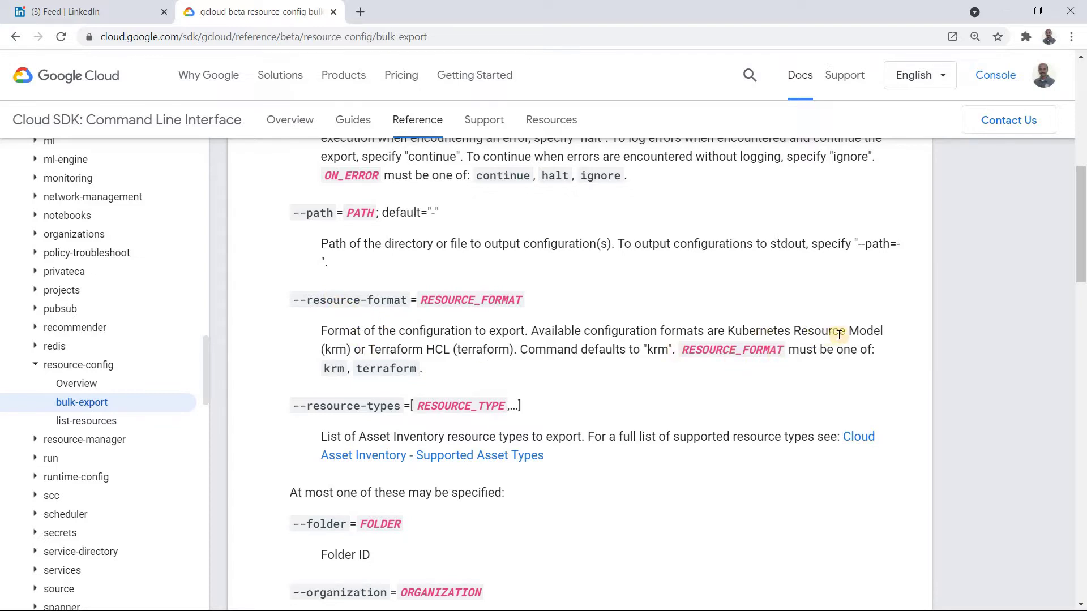
mouse_move(838, 334)
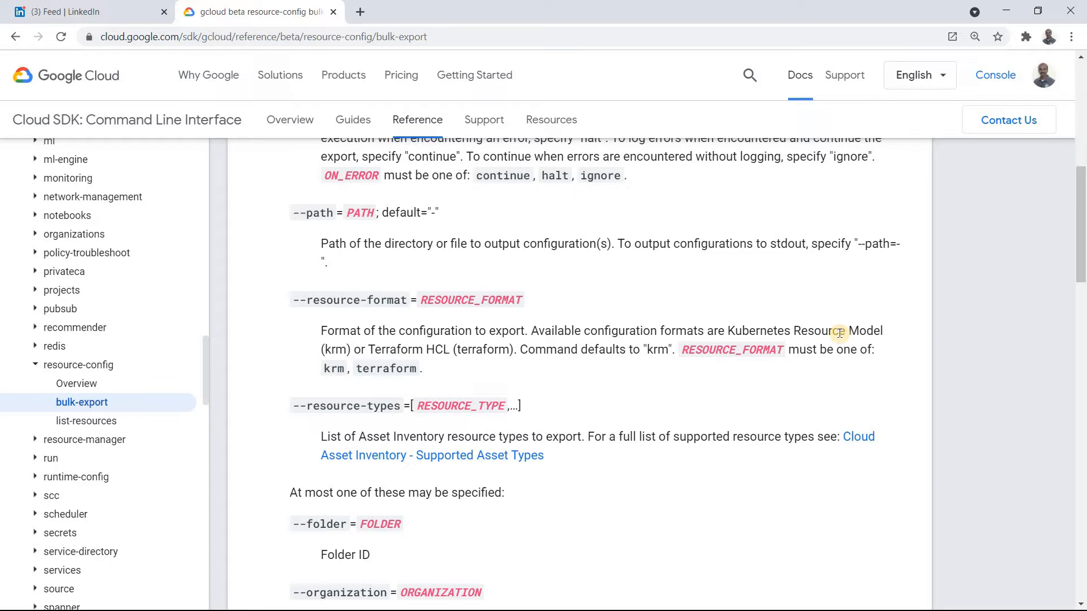
mouse_move(513, 349)
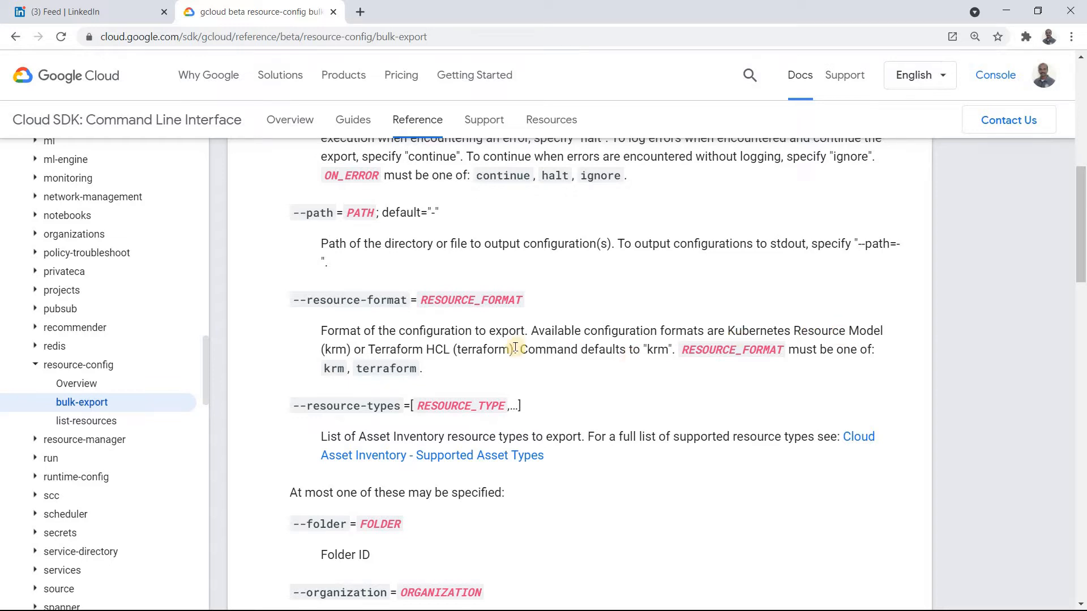
mouse_move(399, 349)
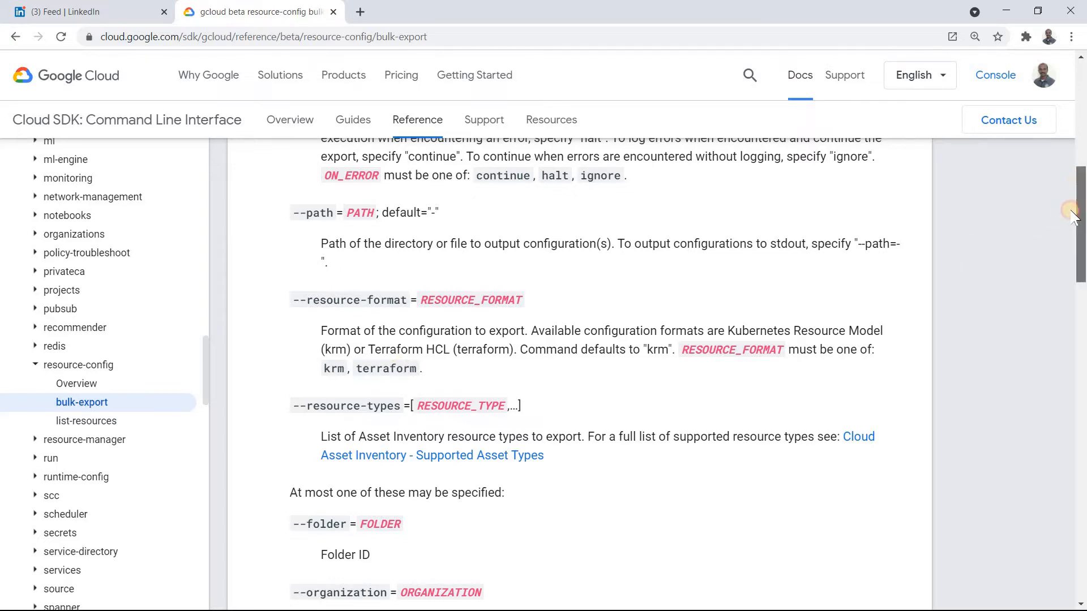
scroll("down", 3)
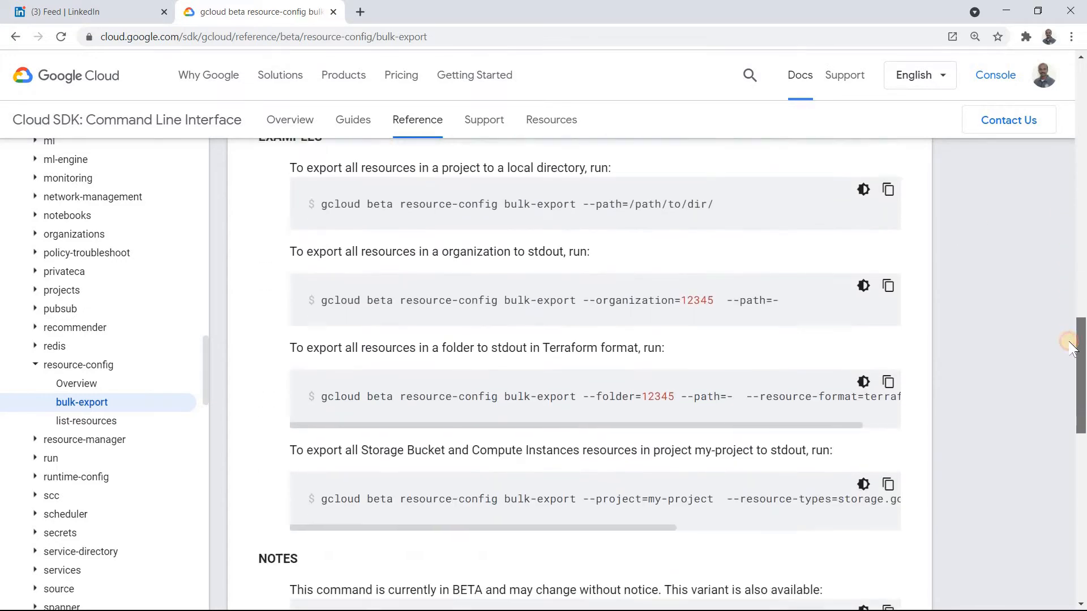
scroll("down", 3)
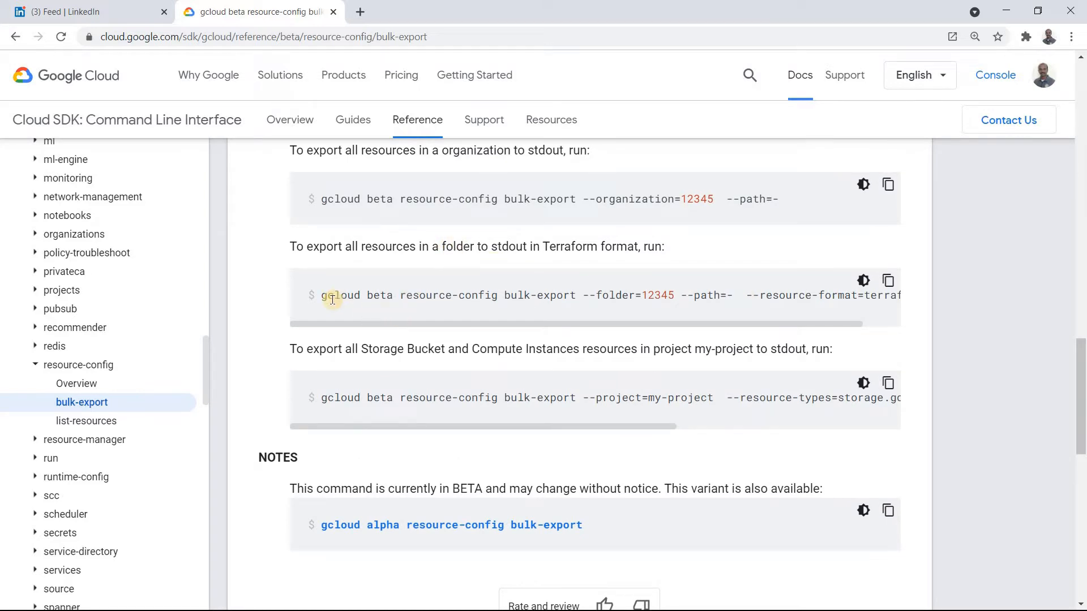
mouse_move(452, 291)
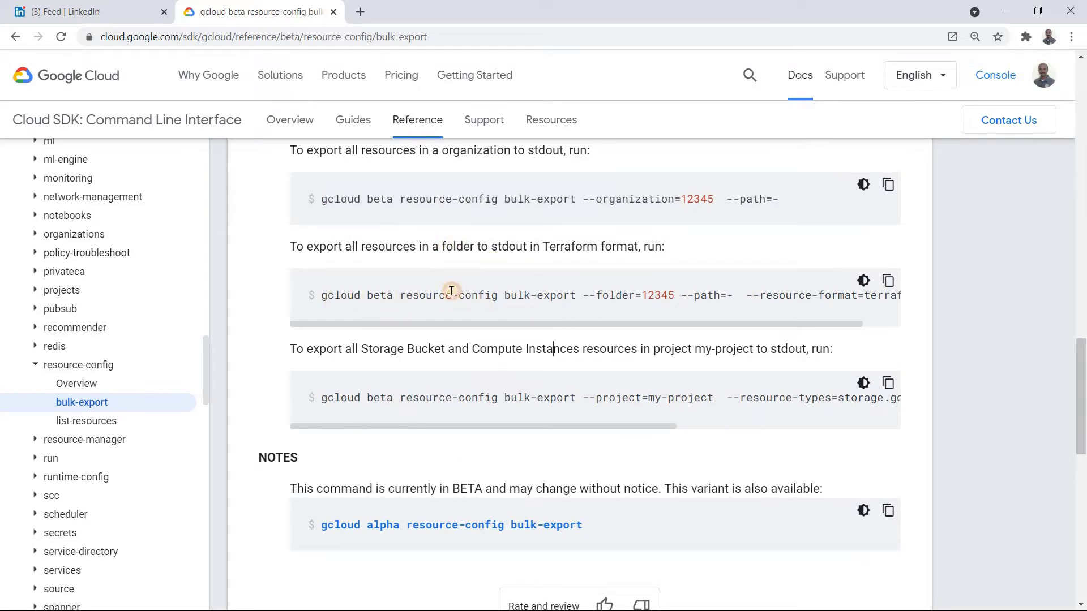
mouse_move(551, 319)
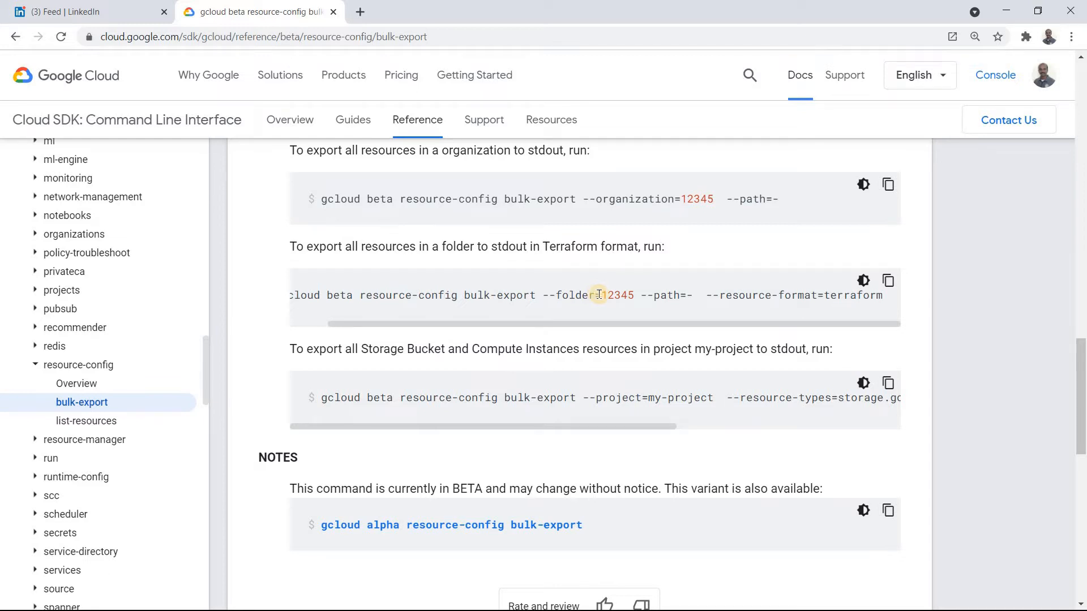
double_click(664, 294)
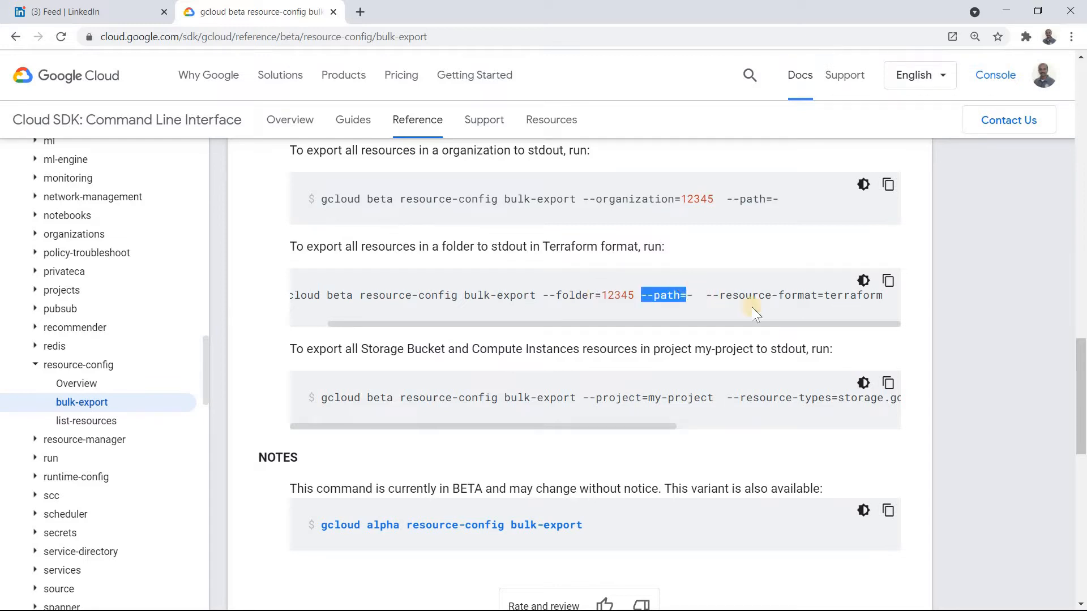
mouse_move(896, 302)
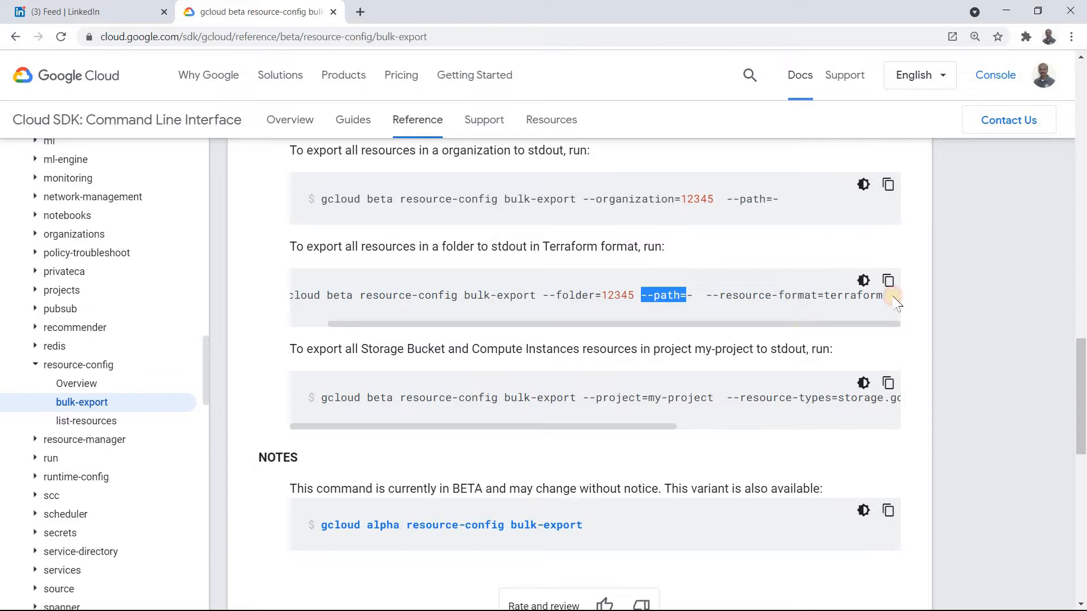
mouse_move(834, 316)
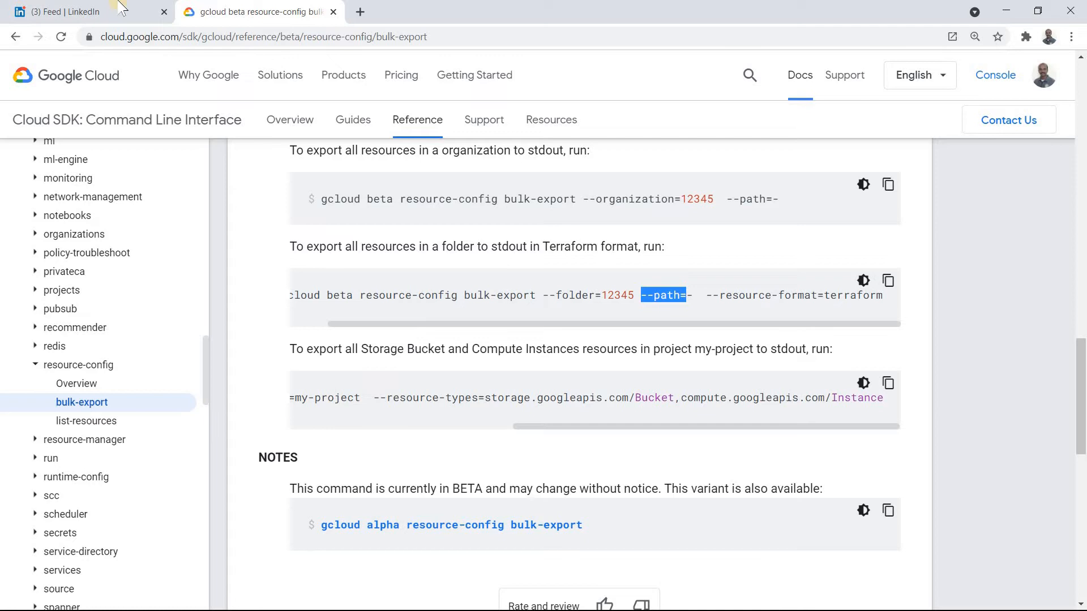
Step: Read the LinkedIn post's comments about enabling Cloud Asset API first
left_click(73, 11)
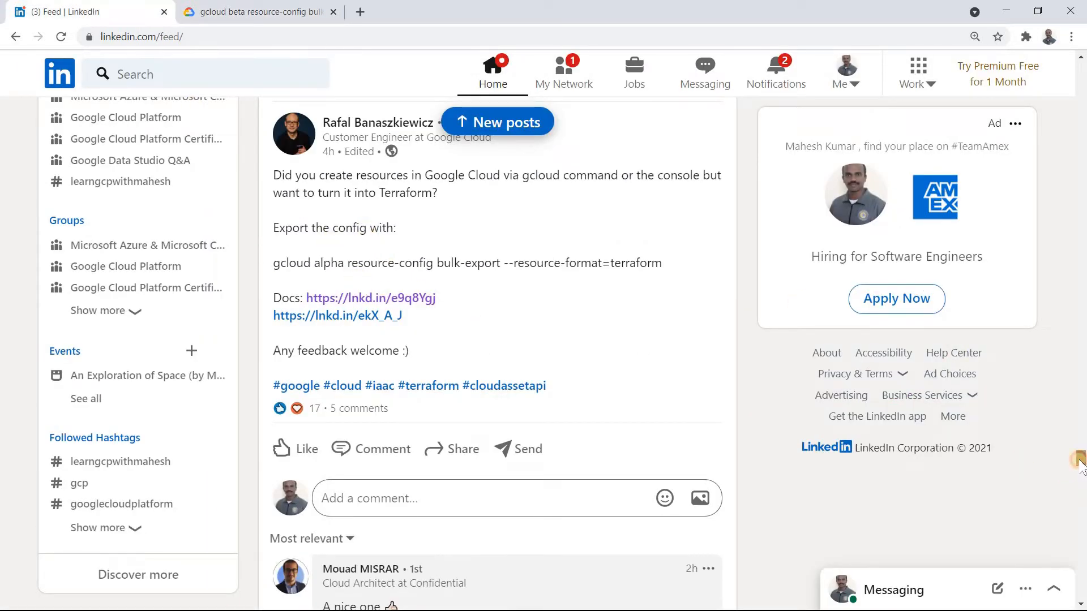
scroll("down", 3)
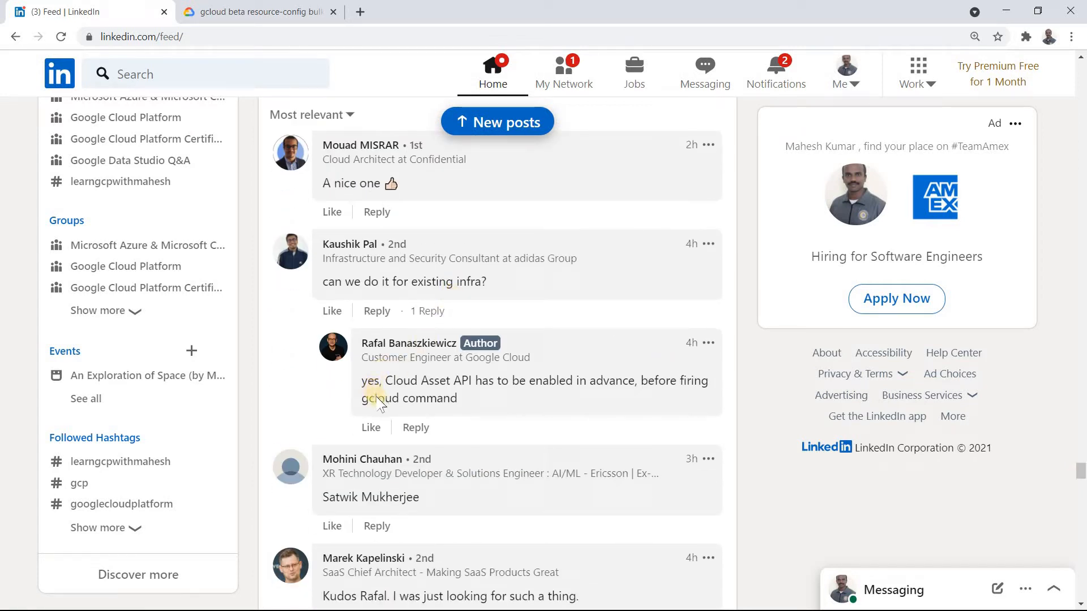
mouse_move(436, 386)
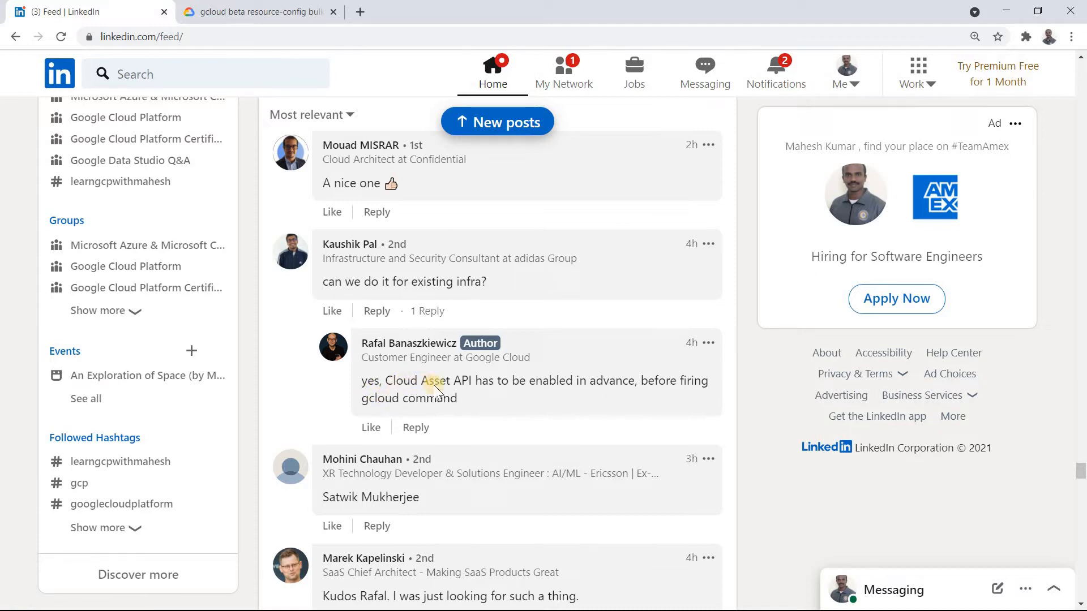
mouse_move(478, 393)
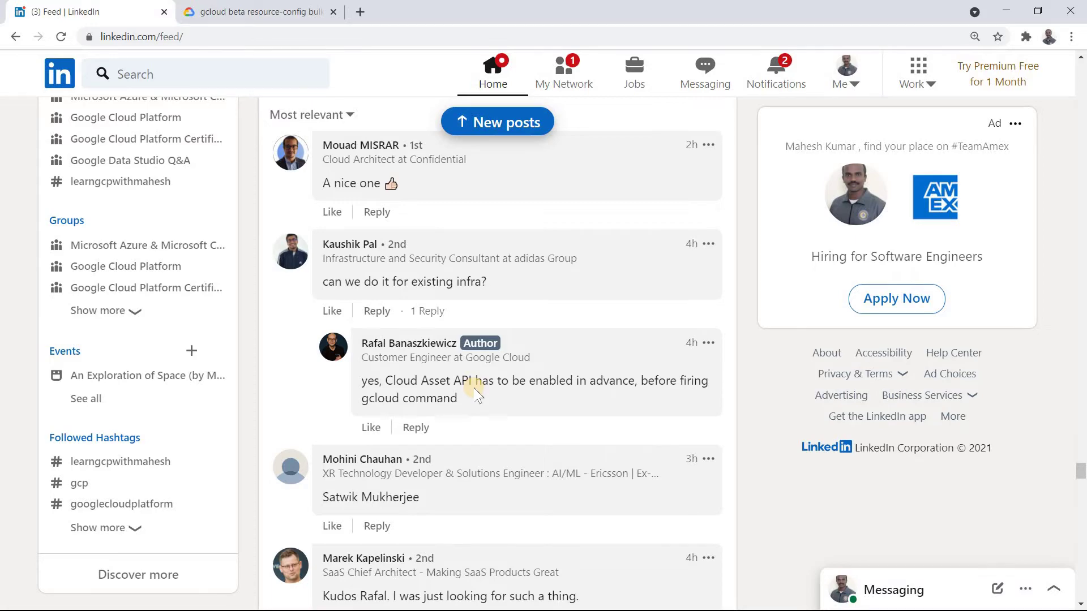
Step: Open the Learn GCP with Mahesh project dashboard and start a Cloud Shell session
left_click(262, 12)
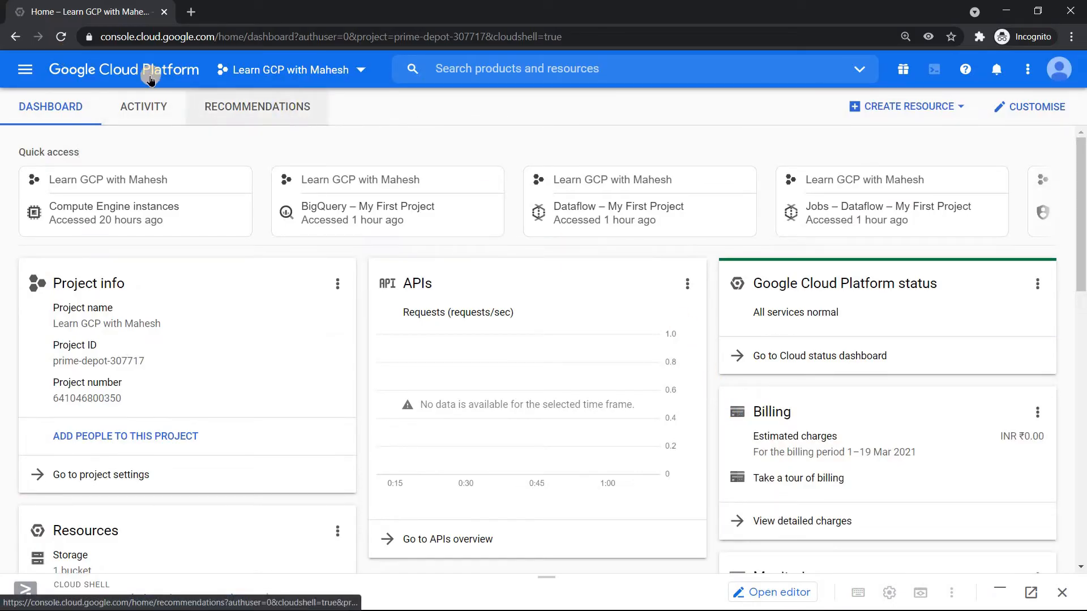
left_click(26, 592)
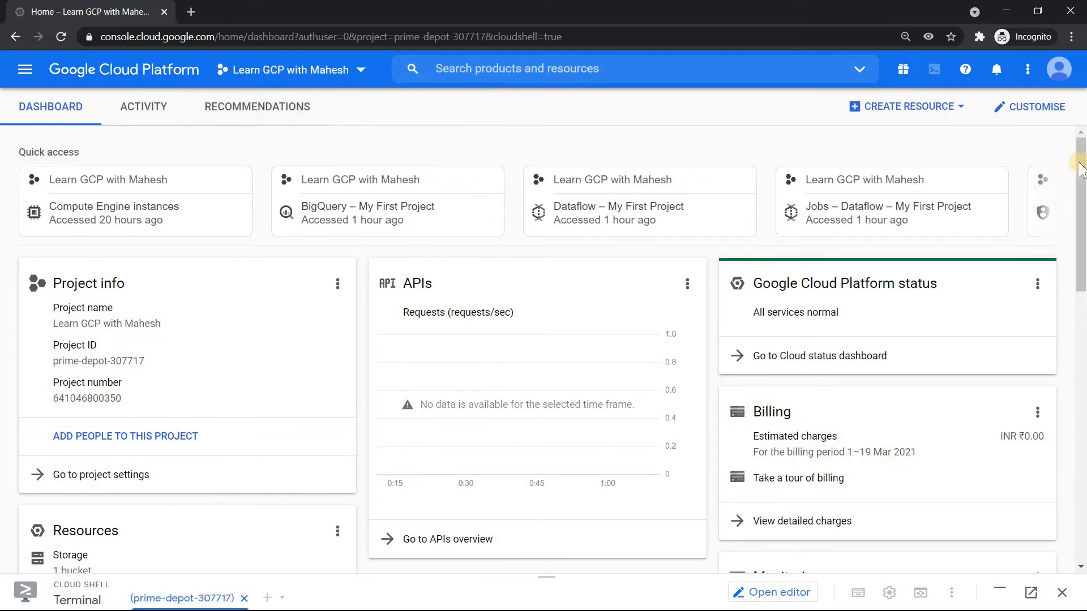
scroll("down", 3)
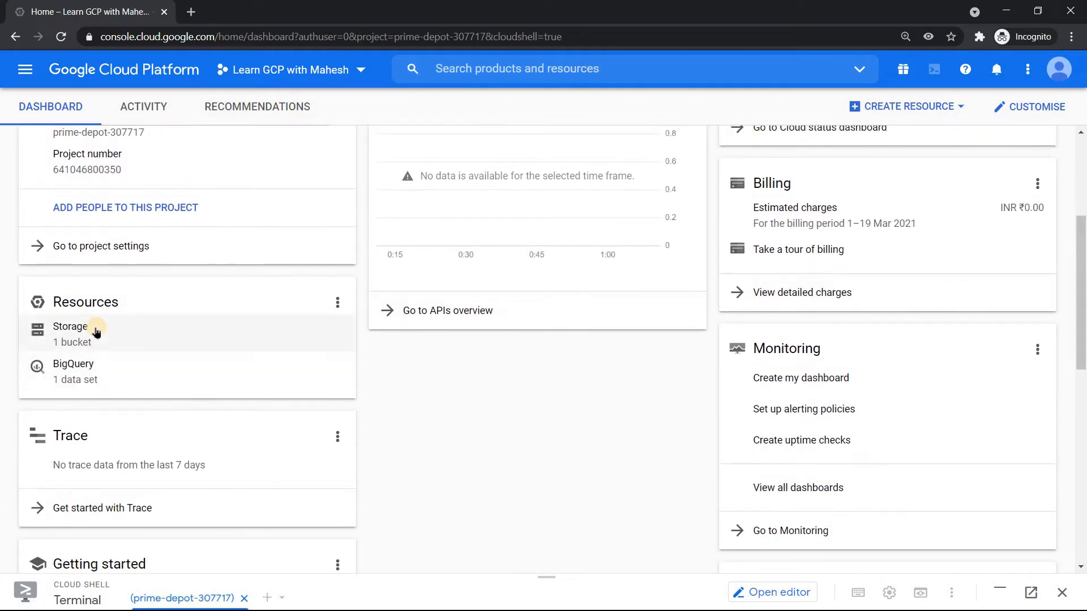
mouse_move(108, 367)
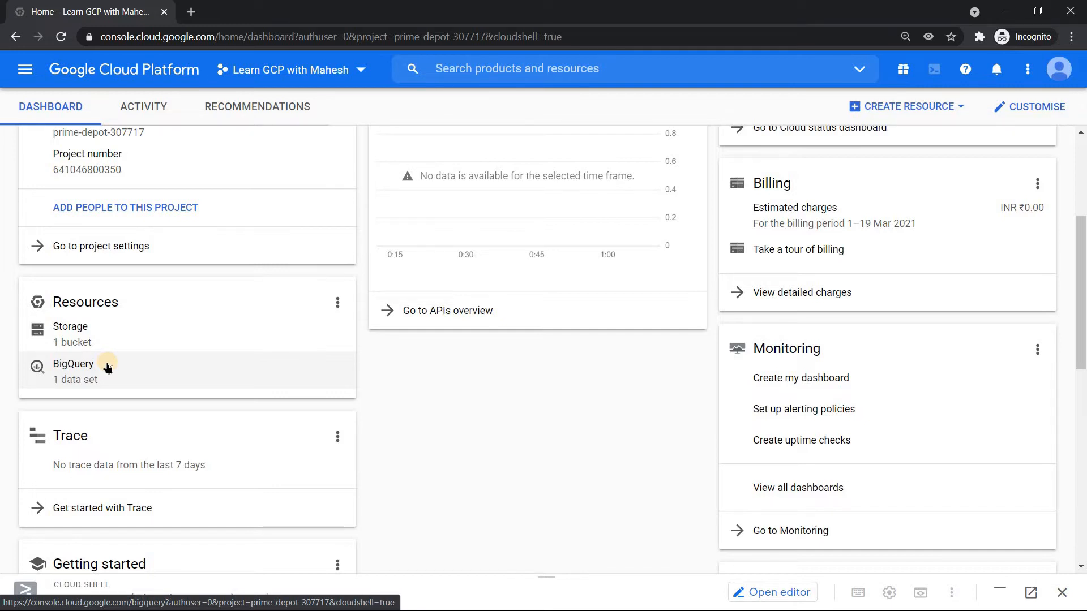
mouse_move(116, 353)
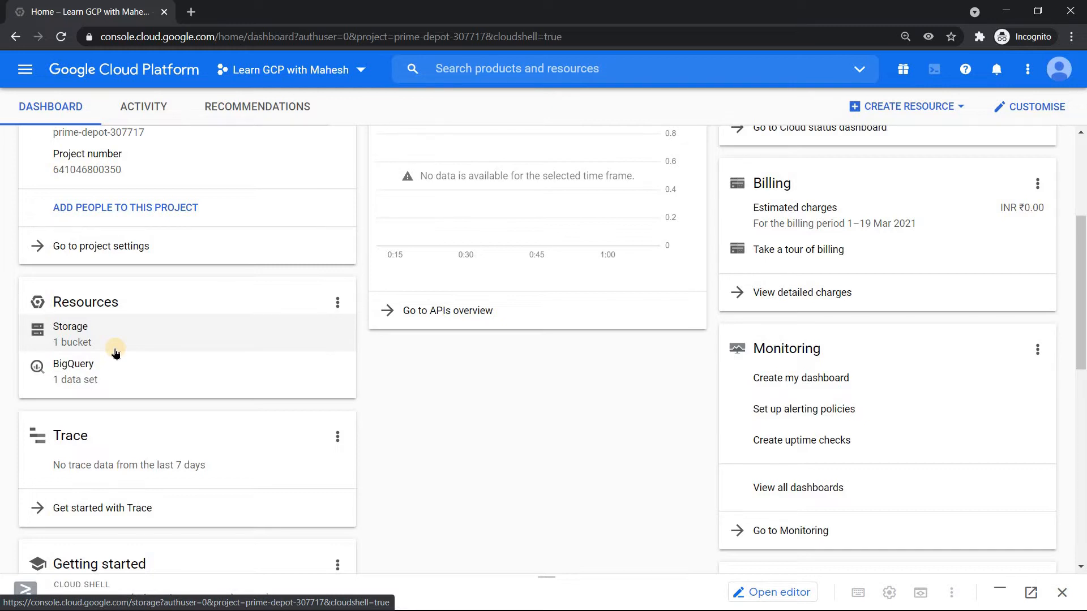
mouse_move(173, 333)
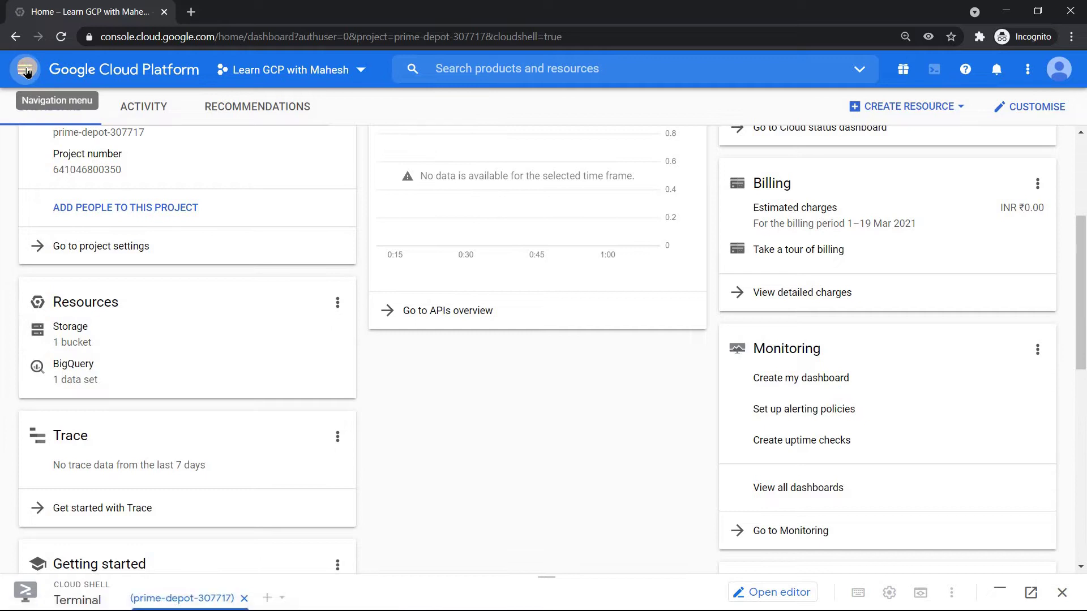
Step: Search the API Library for 'Asset' to find the Cloud Asset API
left_click(26, 69)
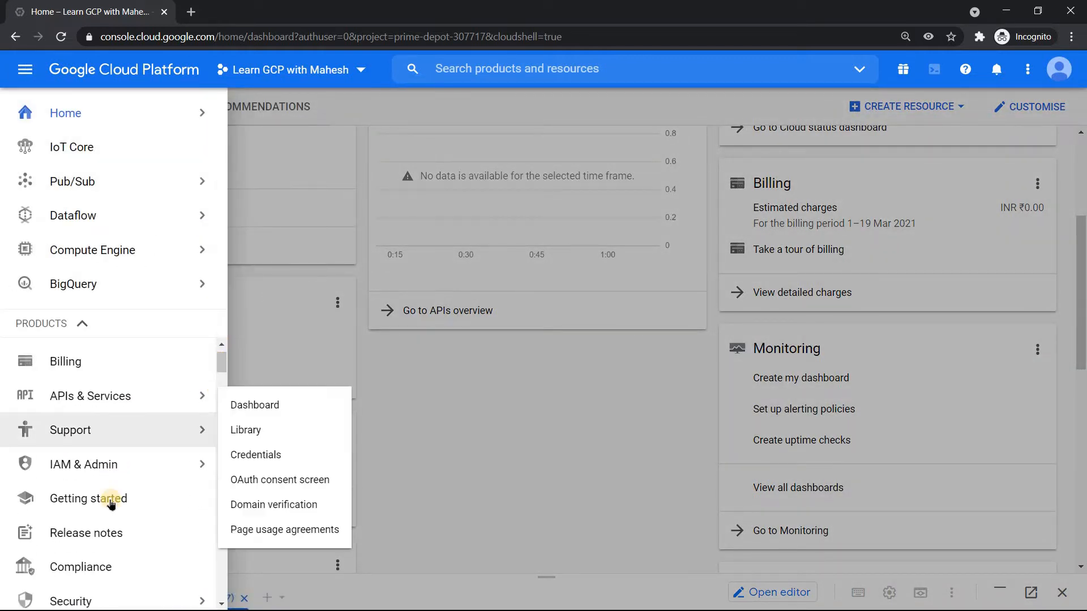
mouse_move(253, 431)
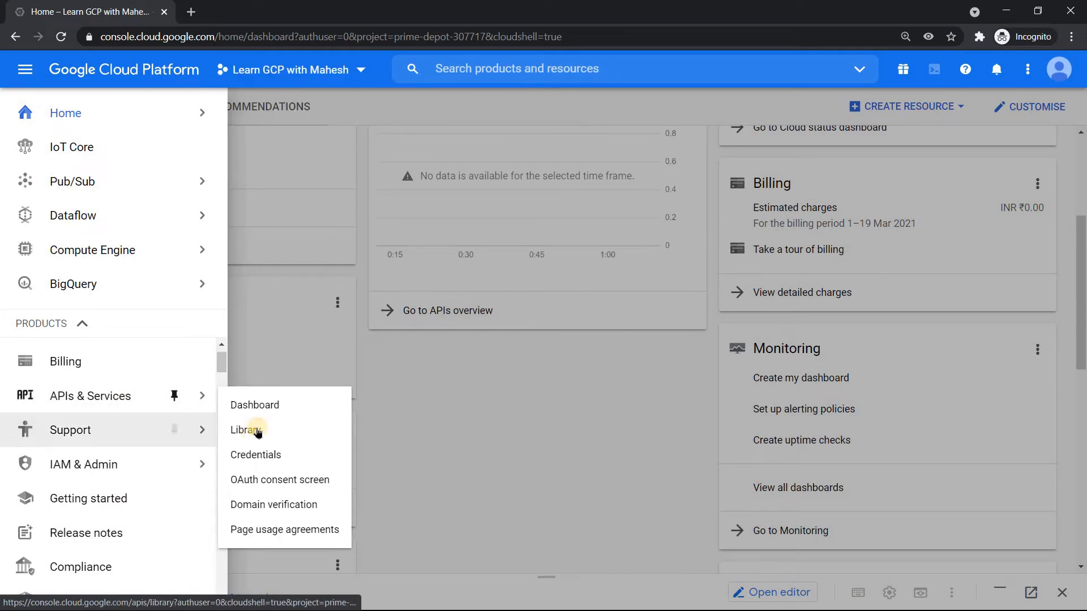
left_click(244, 430)
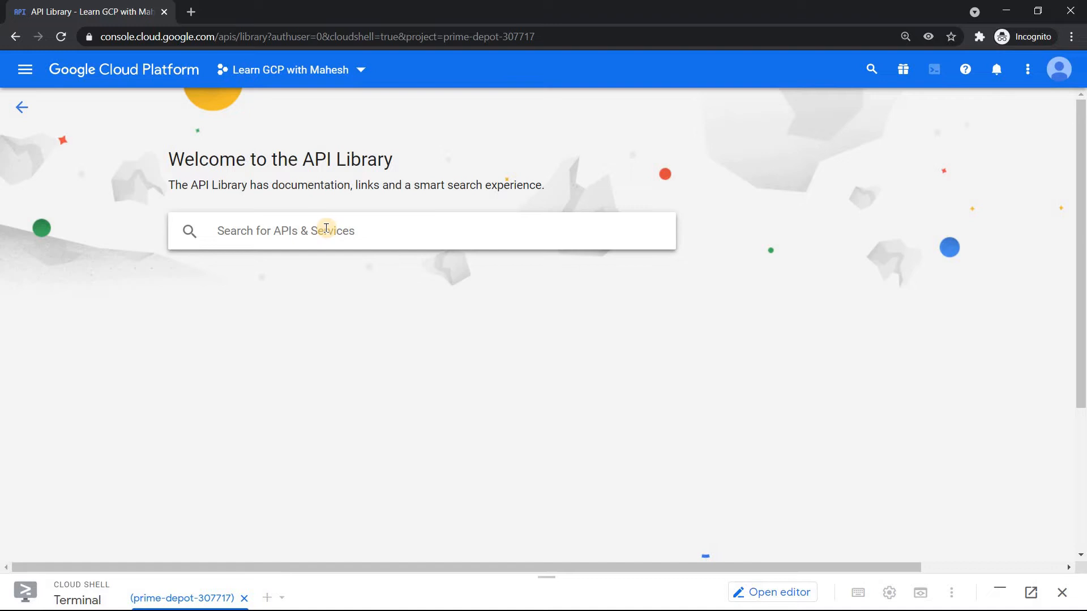
type("A")
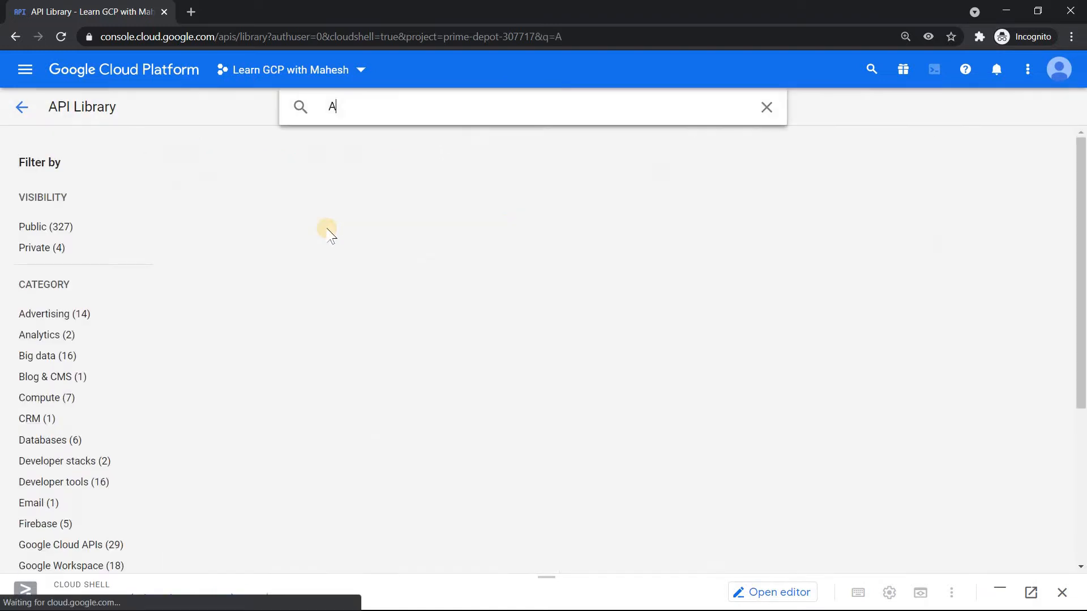
type("s")
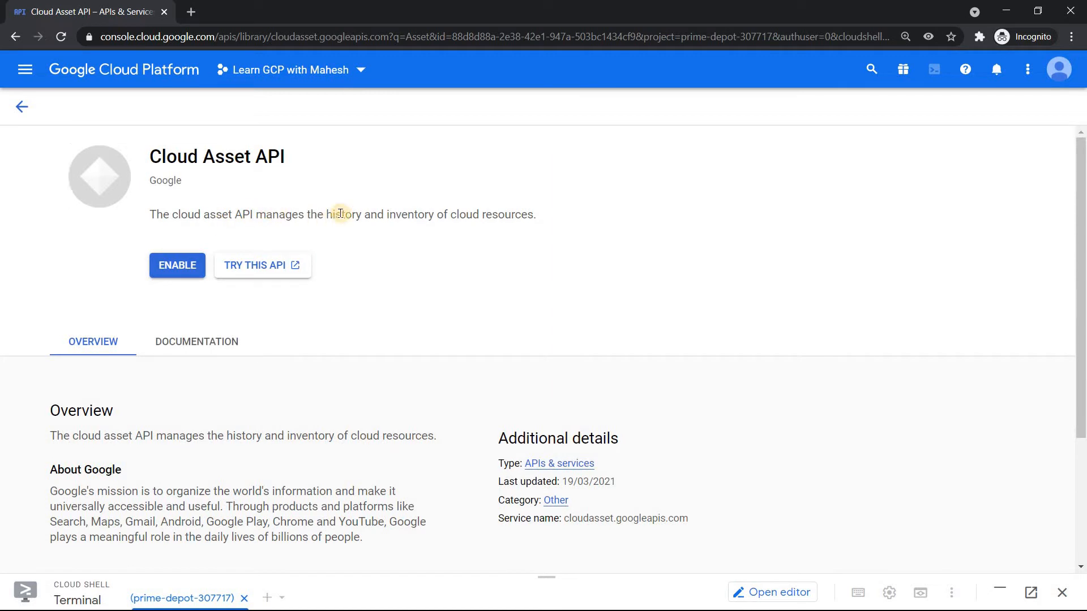
mouse_move(523, 218)
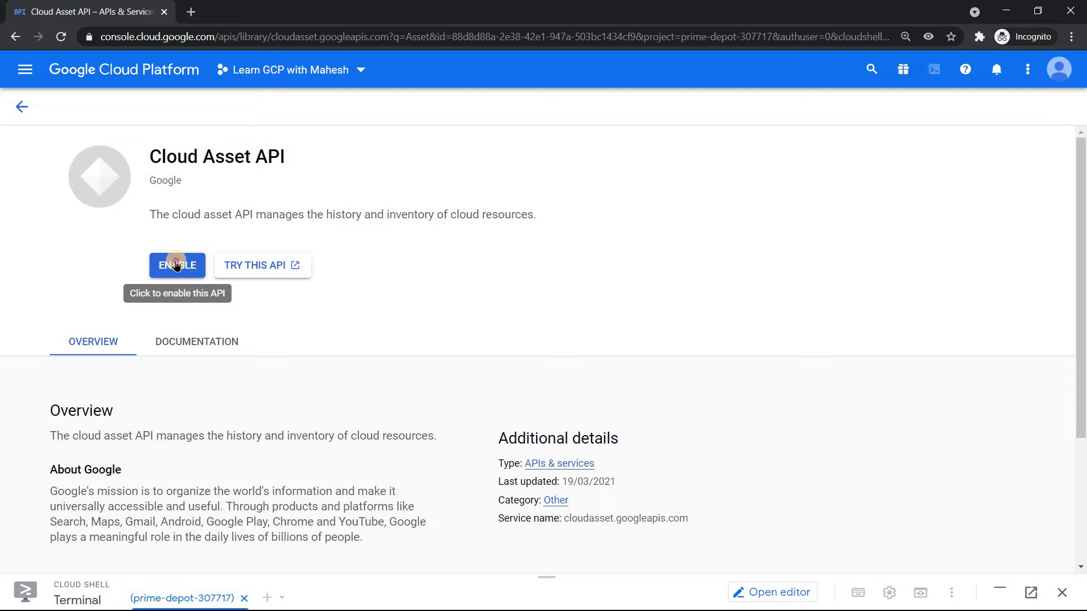
Step: Enable the Cloud Asset API for the project
left_click(177, 265)
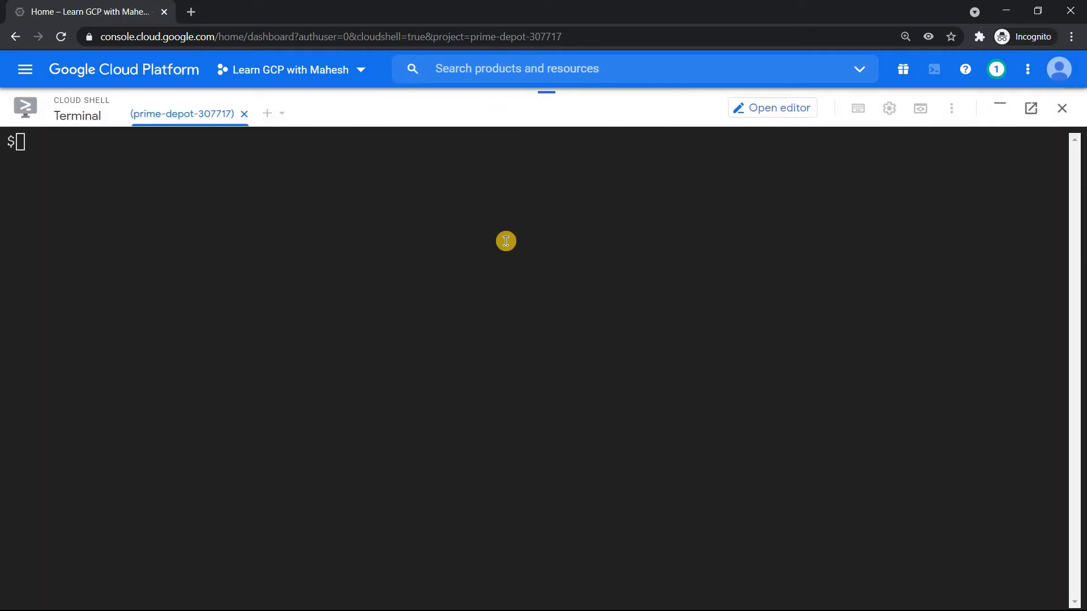
Step: List the Cloud Shell home folder, then create a terraform-complete directory
type("1")
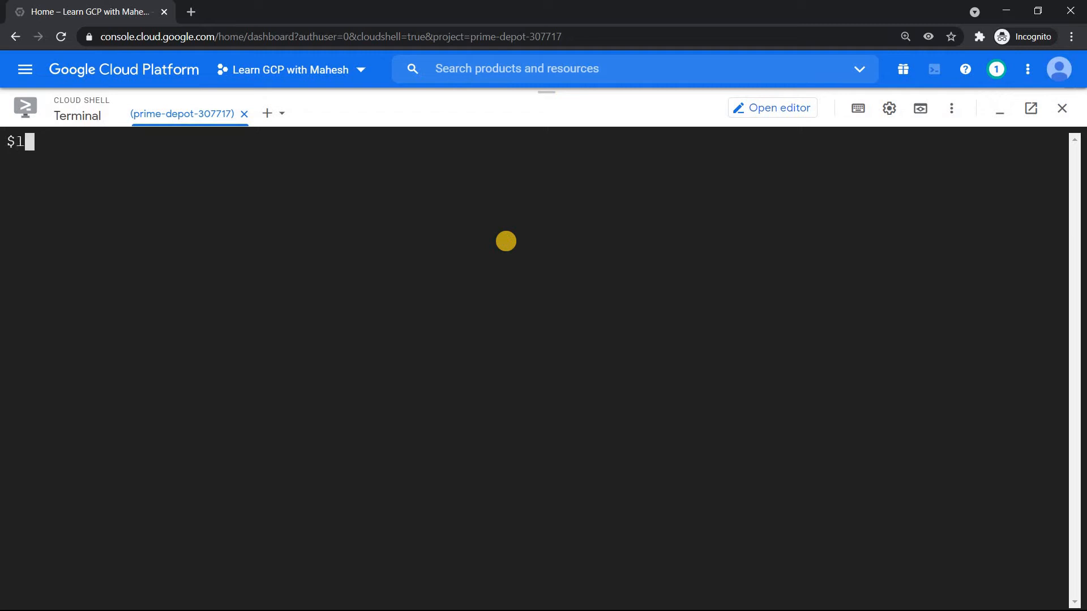
type("ls")
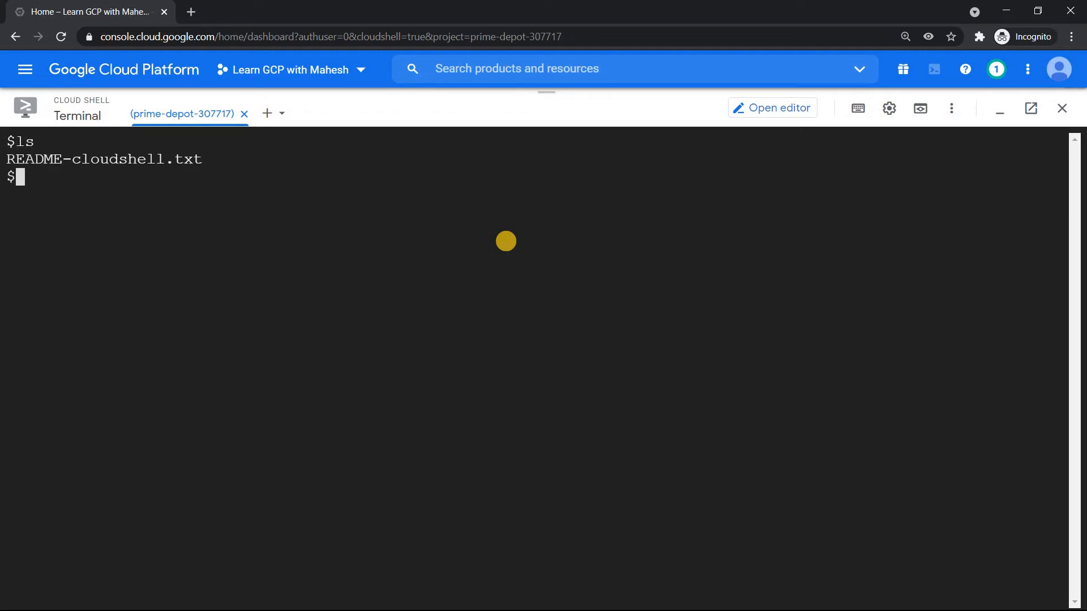
type("mkdir terra")
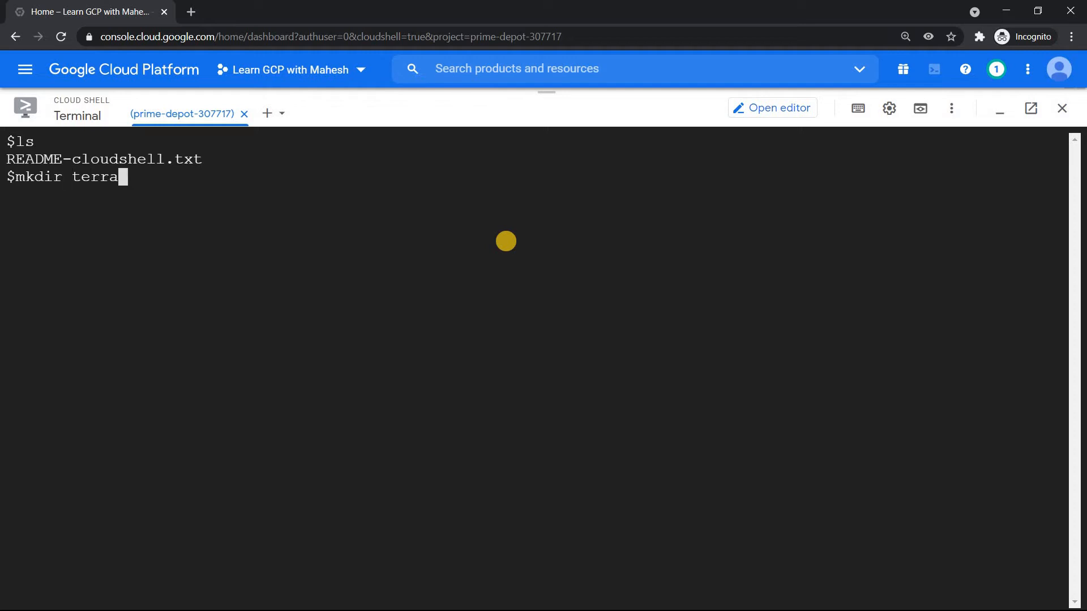
type("fomr")
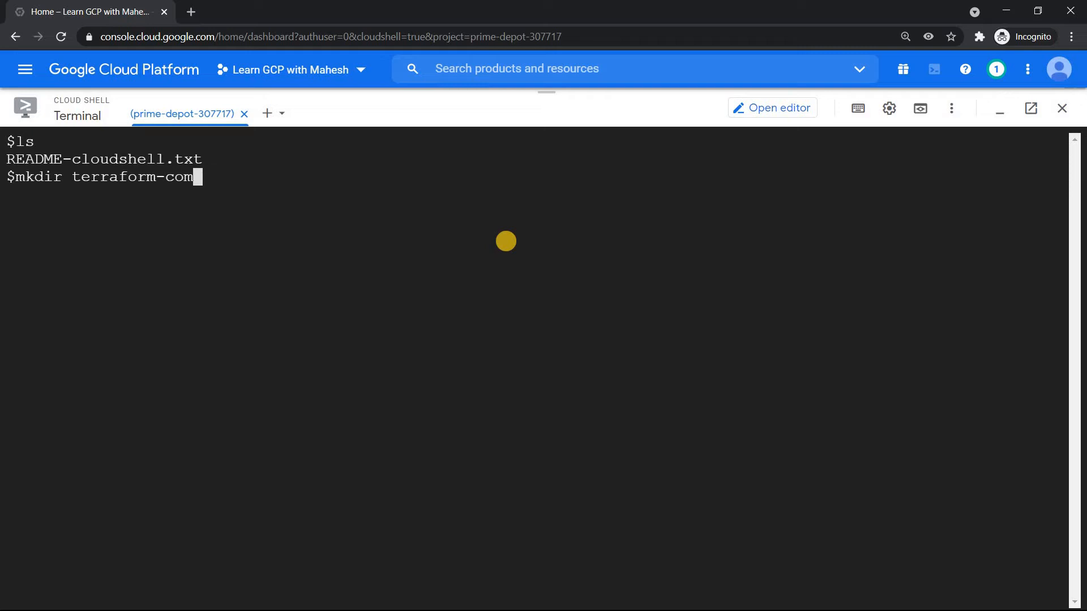
type("plete")
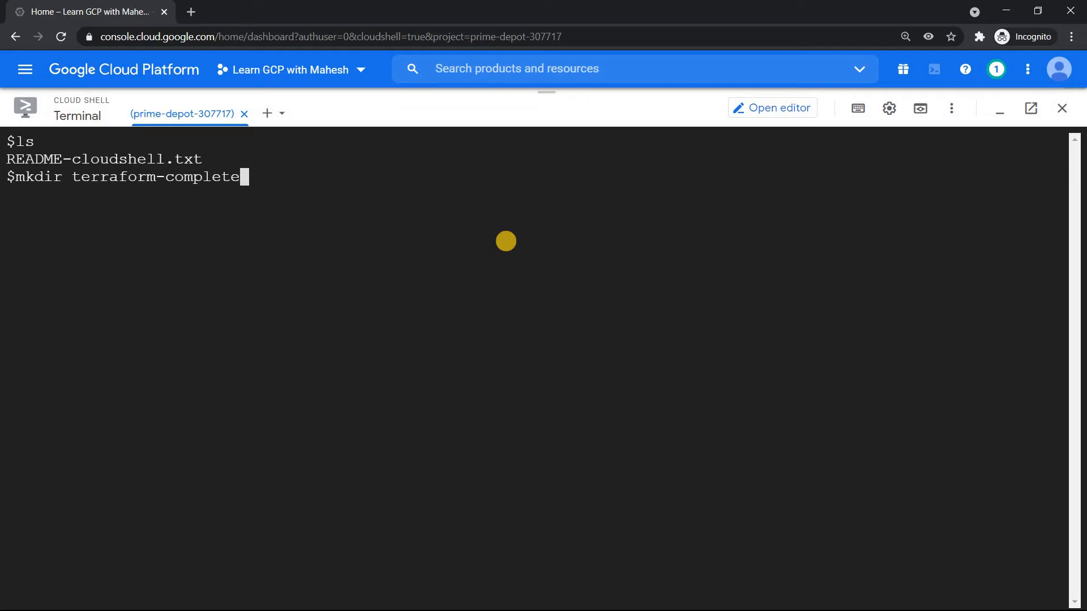
key("Enter")
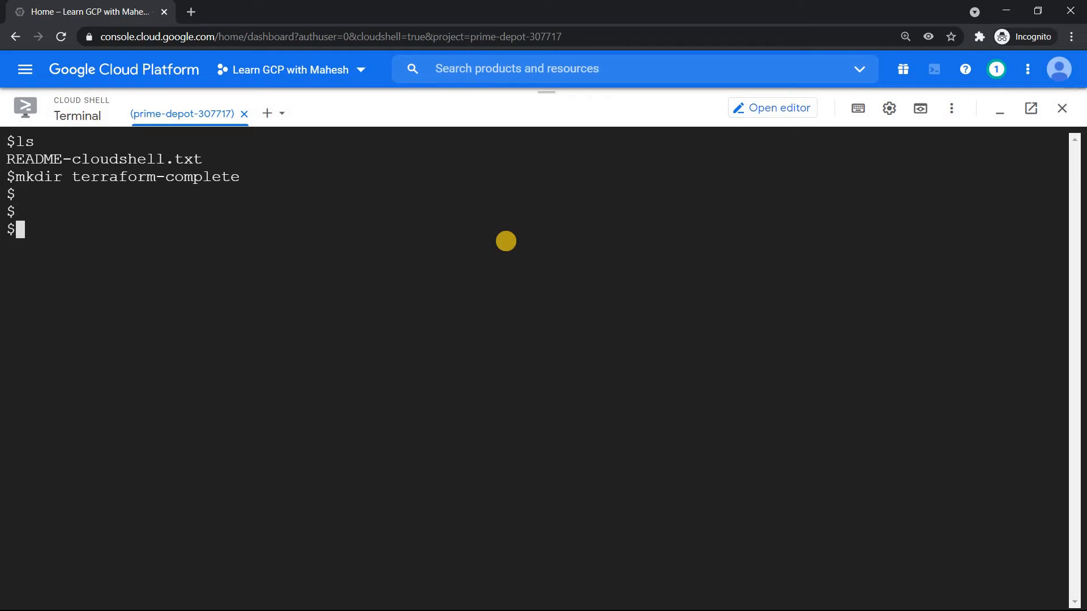
Step: Run bulk-export for $DEVSHELL_PROJECT_ID into terraform-complete in Terraform format
type("gcloud beta resource-config bulk-export --folder=12345 --path=- --resource-format=terraform")
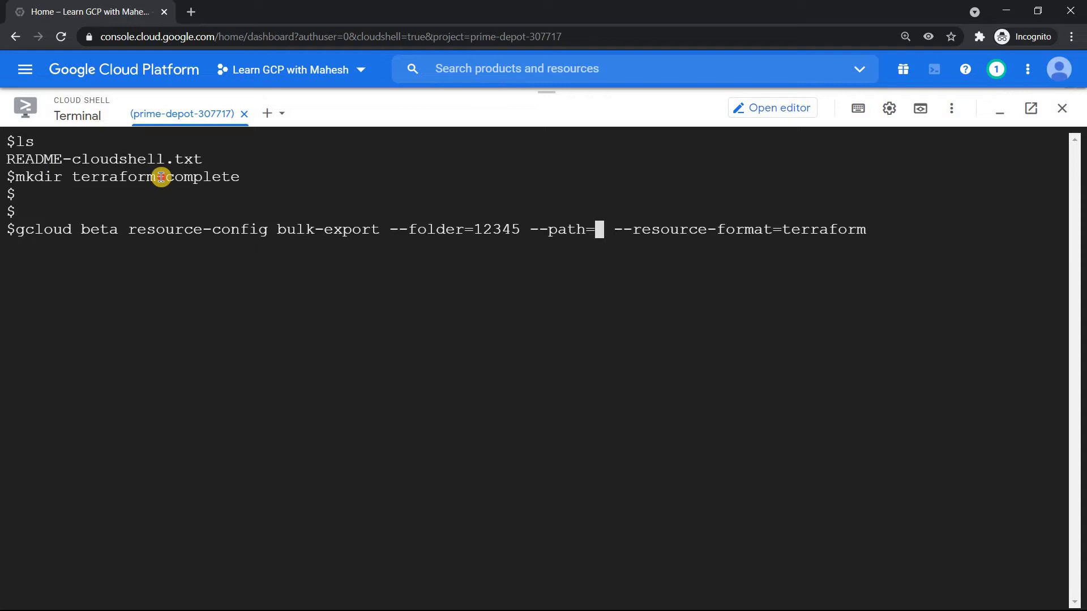
type("terraform-complete")
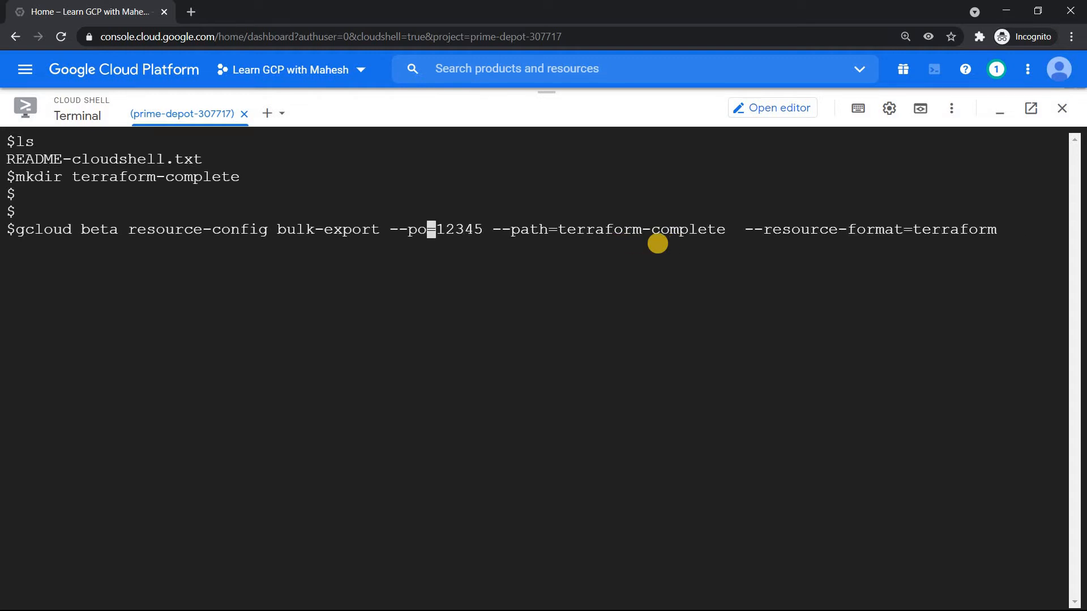
type("jwx")
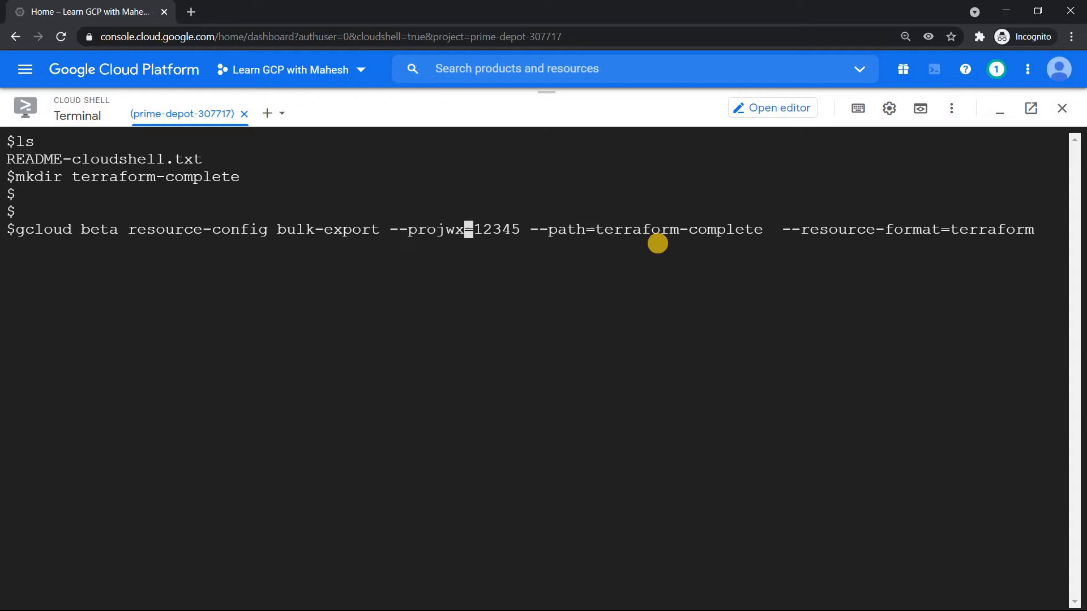
key("Backspace")
type("ect")
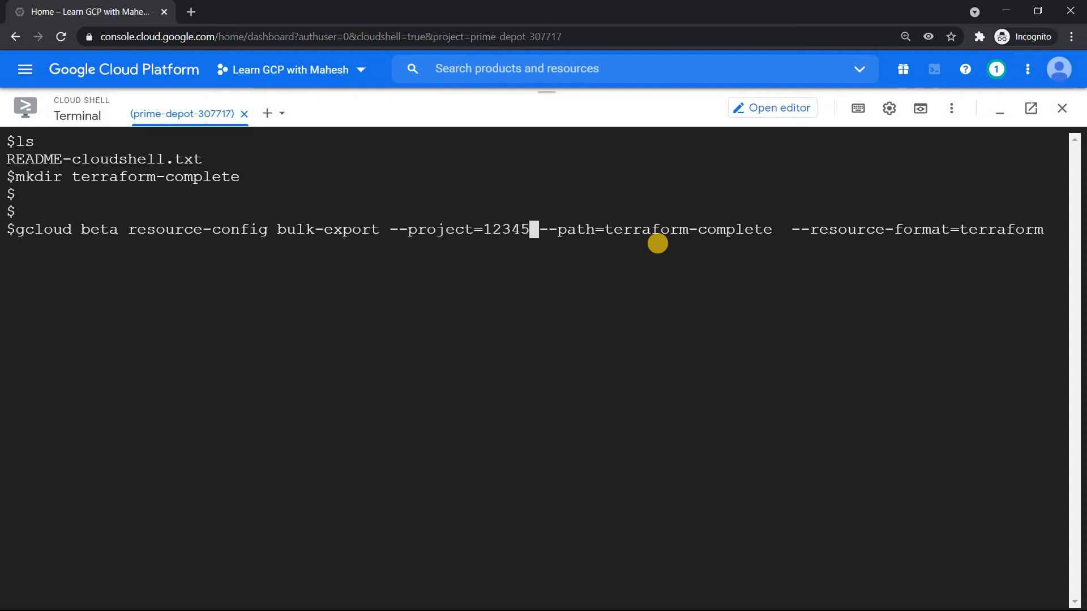
type("$")
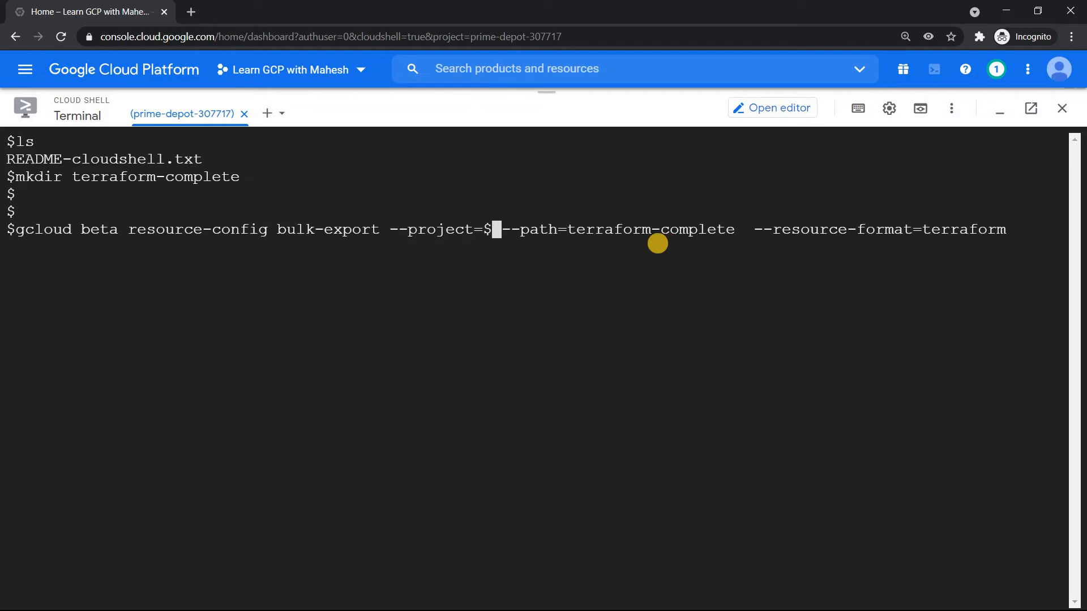
type("DEVSHELL")
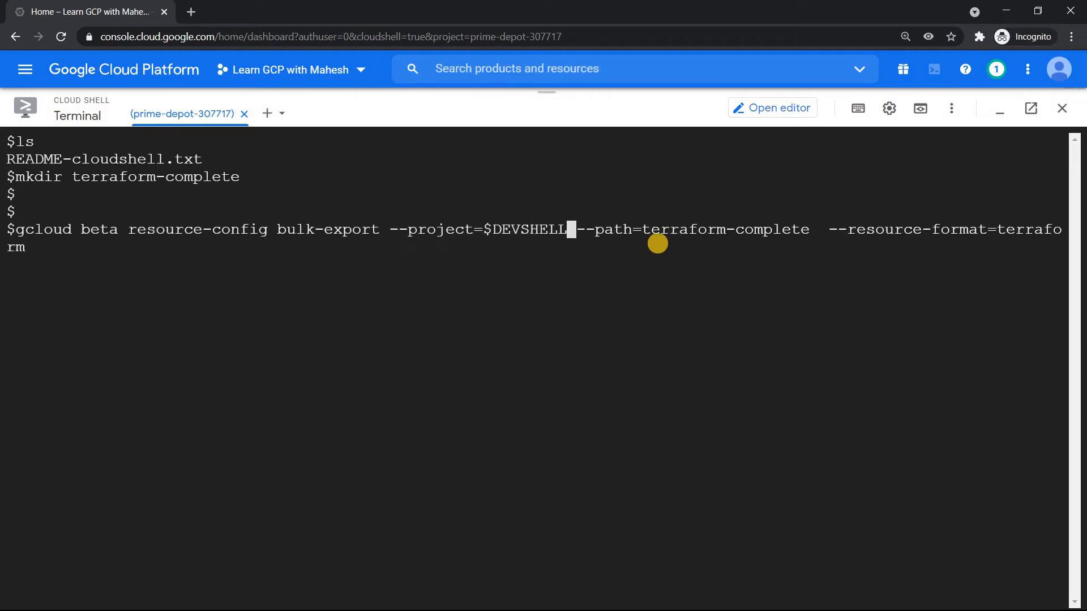
type("_P")
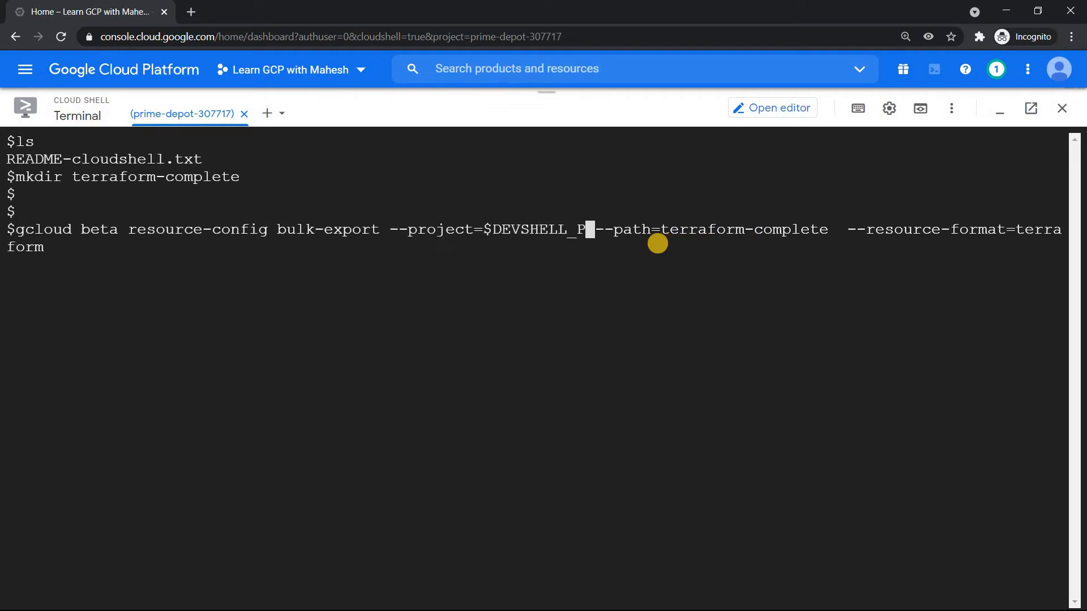
type("ROJECT")
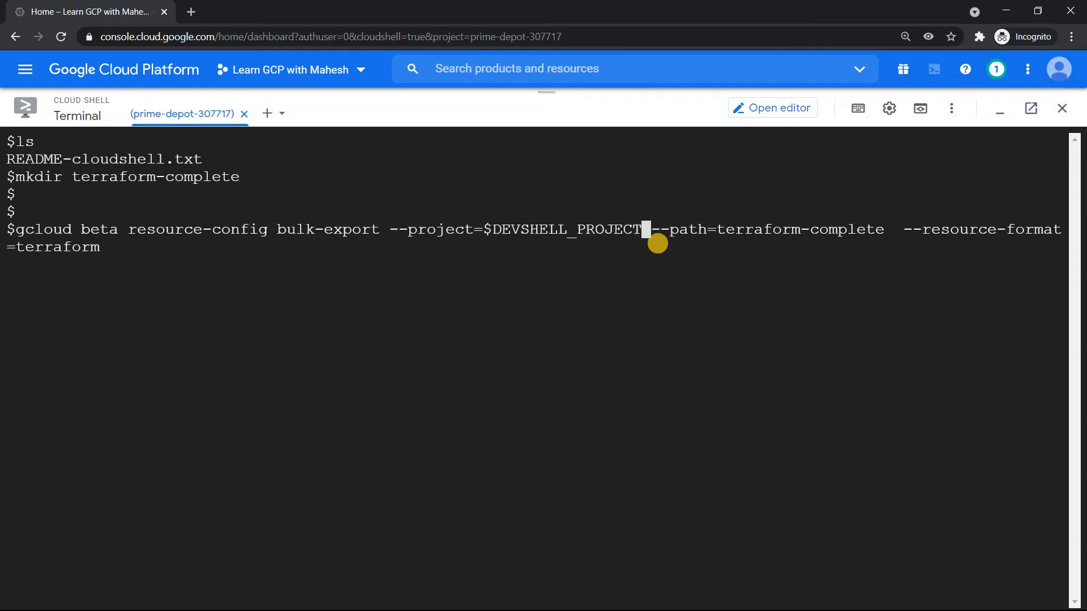
type("_ID")
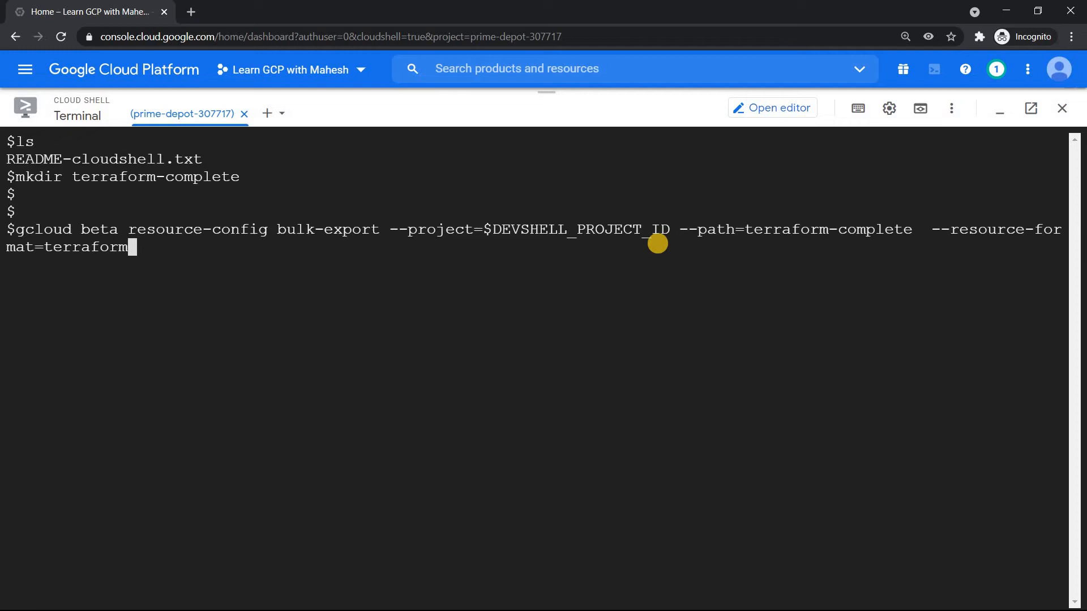
key("Enter")
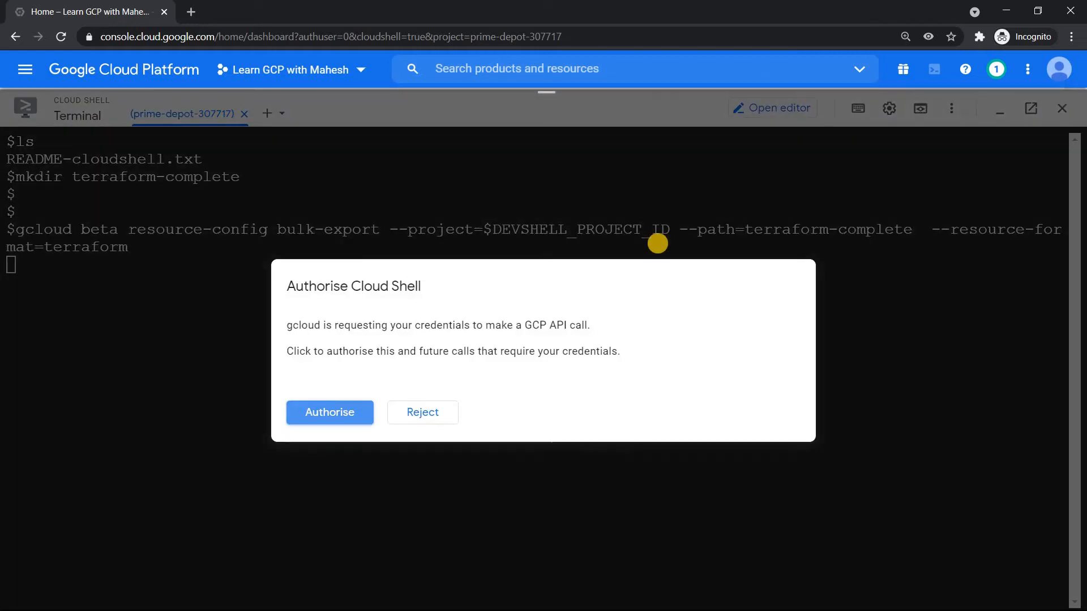
Step: Authorise Cloud Shell to use your credentials for gcloud API calls
left_click(329, 412)
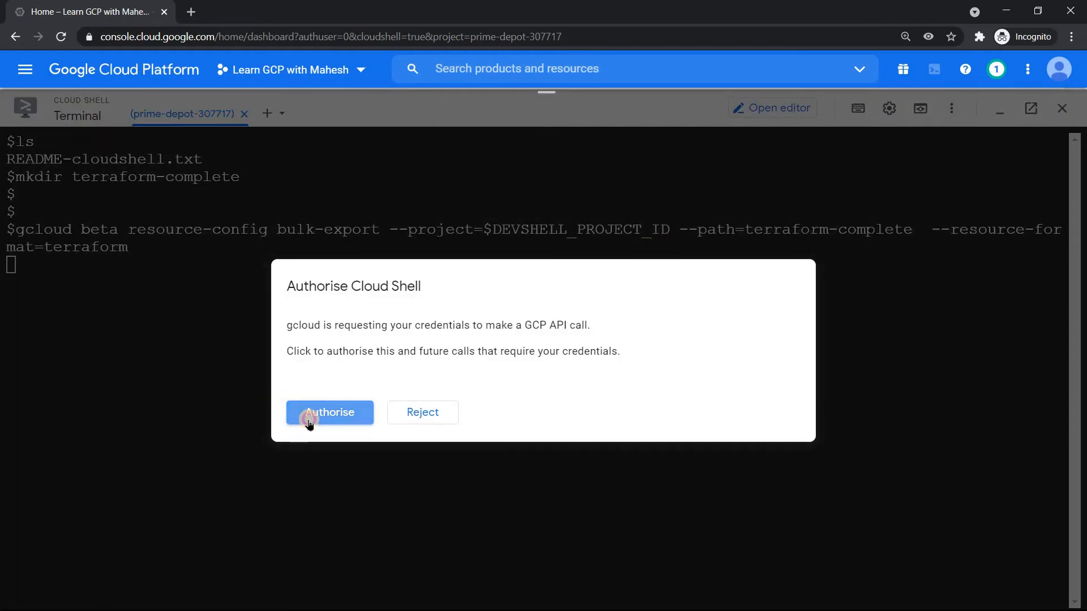
left_click(329, 412)
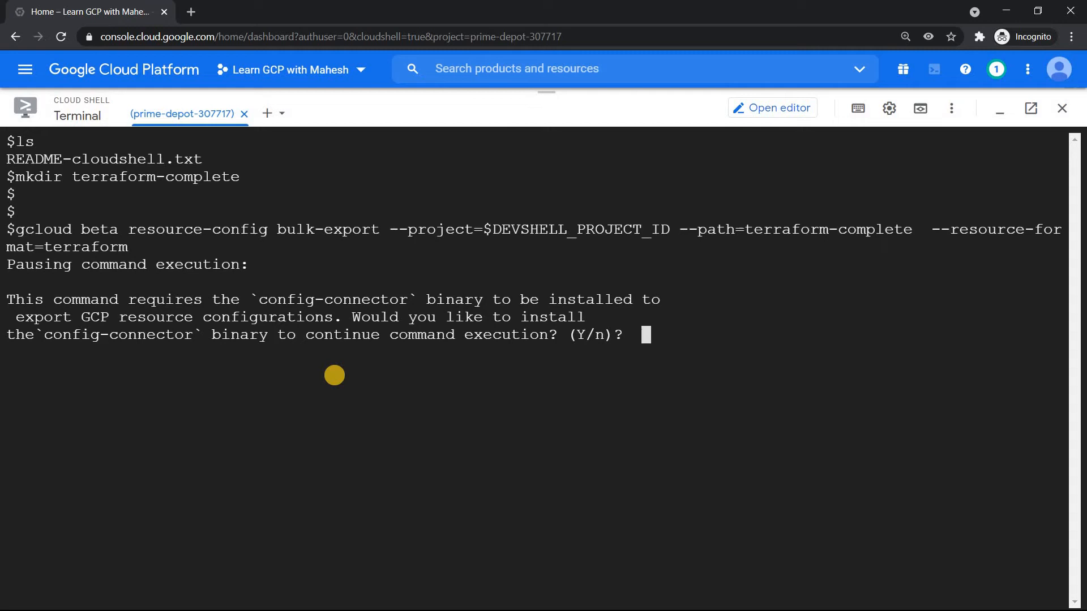
Step: Answer y to install the config-connector binary
type("y")
type("$sudo apt-get install google-cloud-sdk-config-connector")
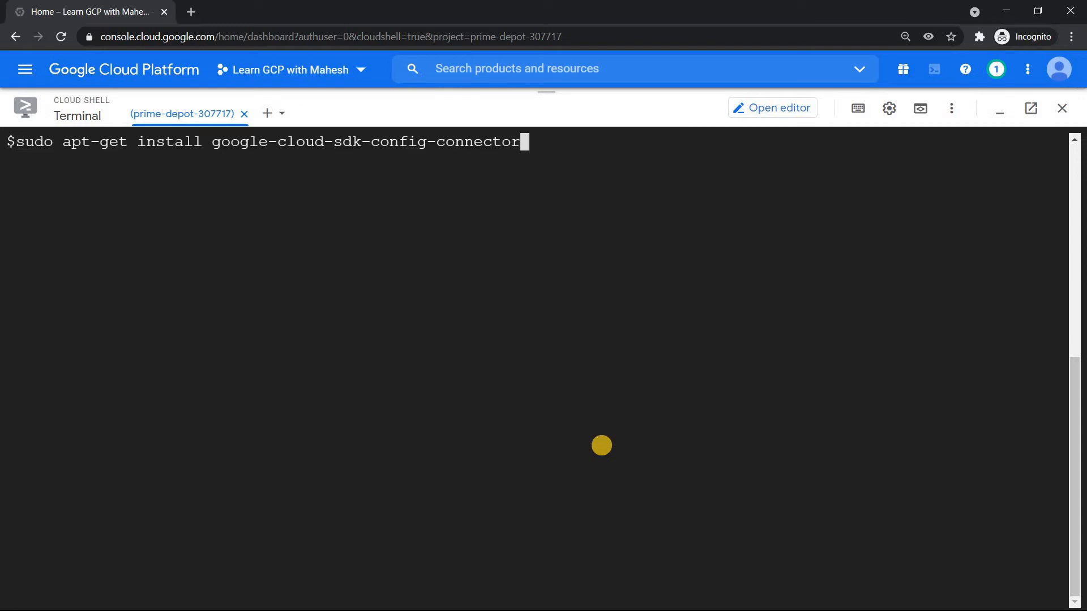
Step: Rerun the Terraform bulk export of $DEVSHELL_PROJECT_ID into terraform-complete
type("gcloud beta resource-config bulk-export --project=$DEVSHELL_PROJECT_ID --path=terraform-complete  --resource-format=terraform")
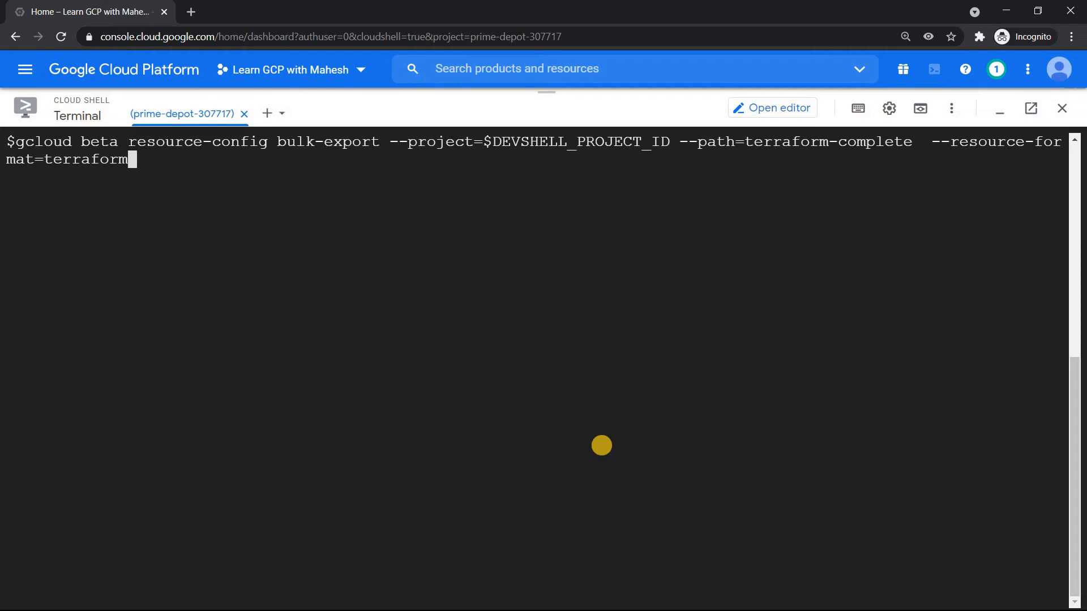
key("Enter")
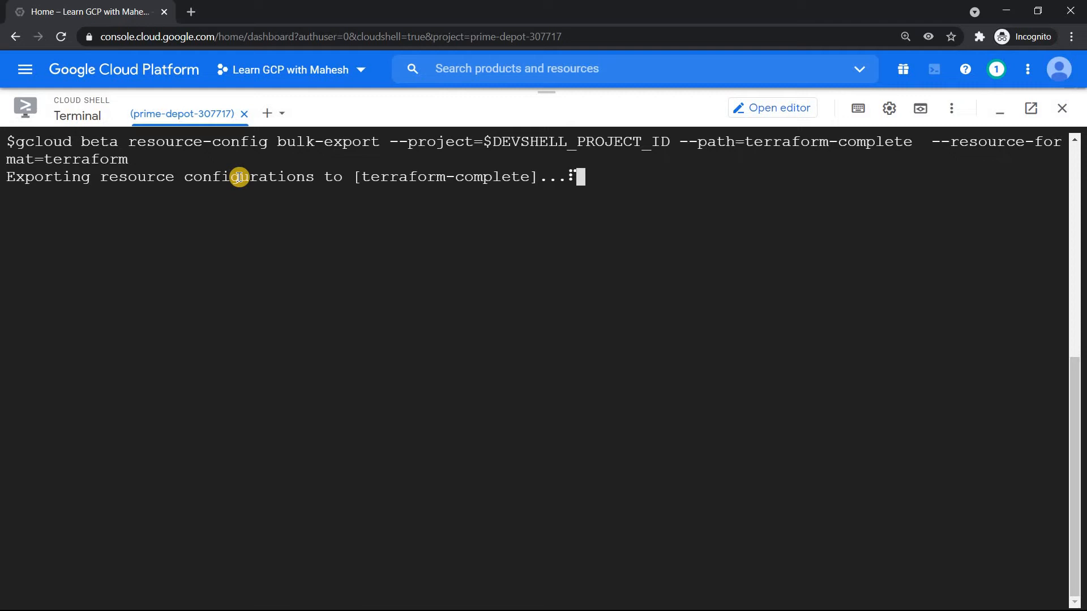
mouse_move(267, 114)
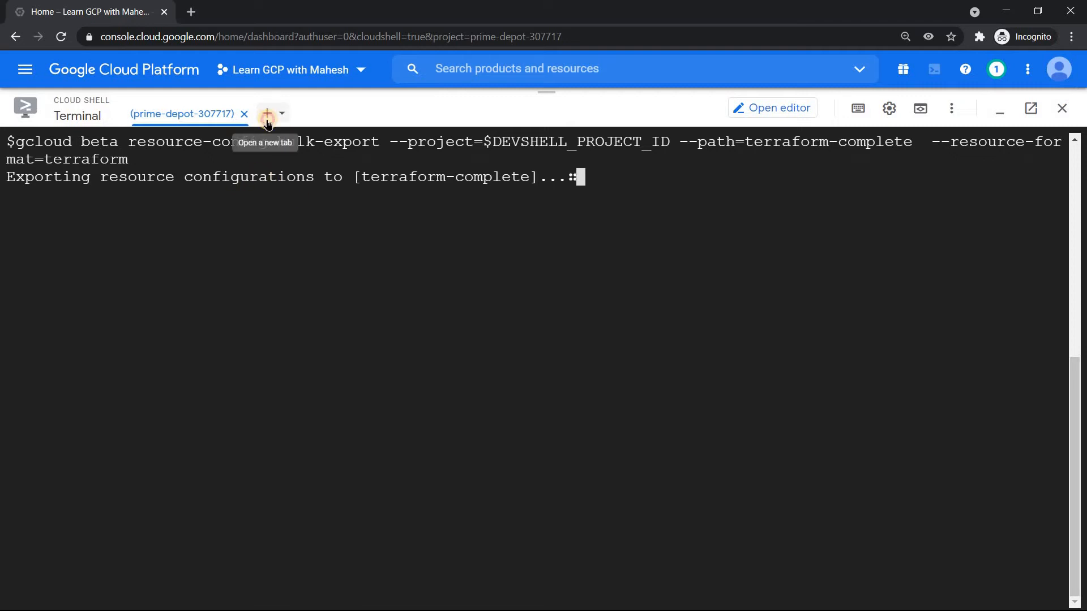
Step: Open a second Cloud Shell tab in terraform-complete and run watch ls on it
left_click(268, 114)
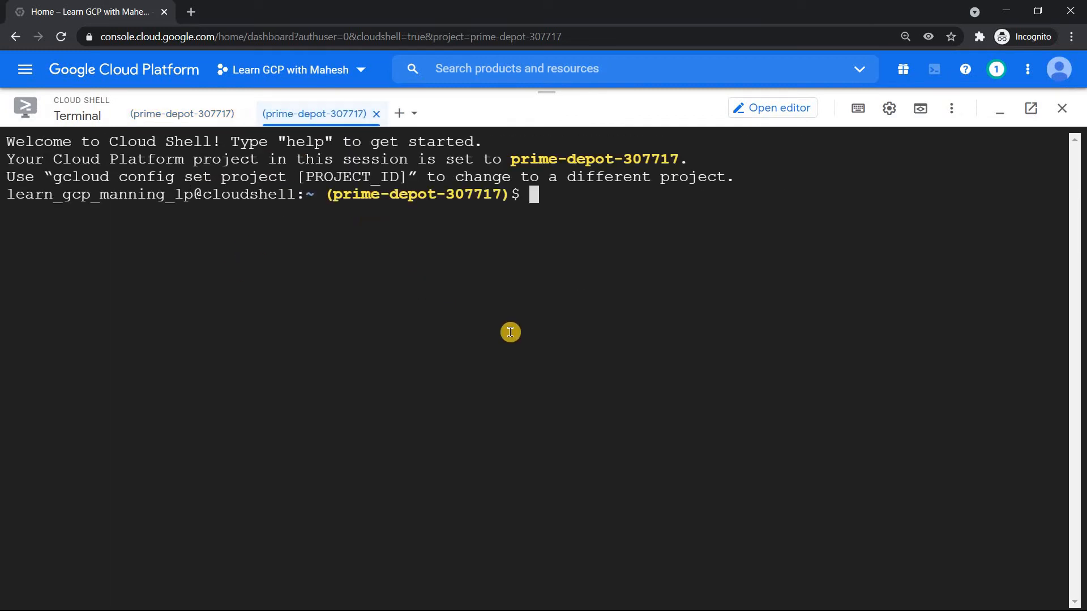
type("cd")
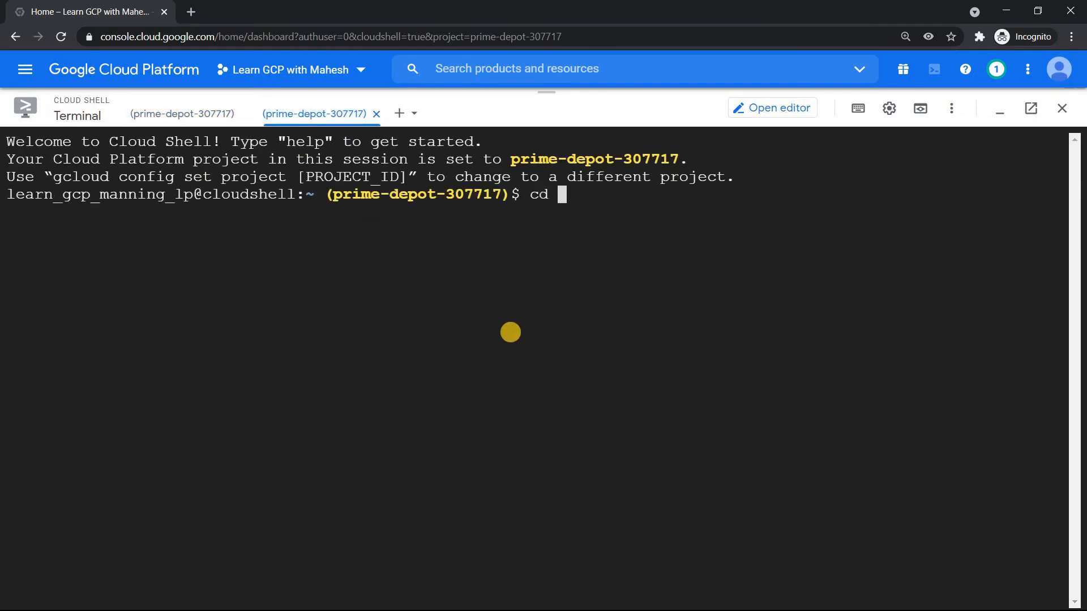
type("terraform-complete/")
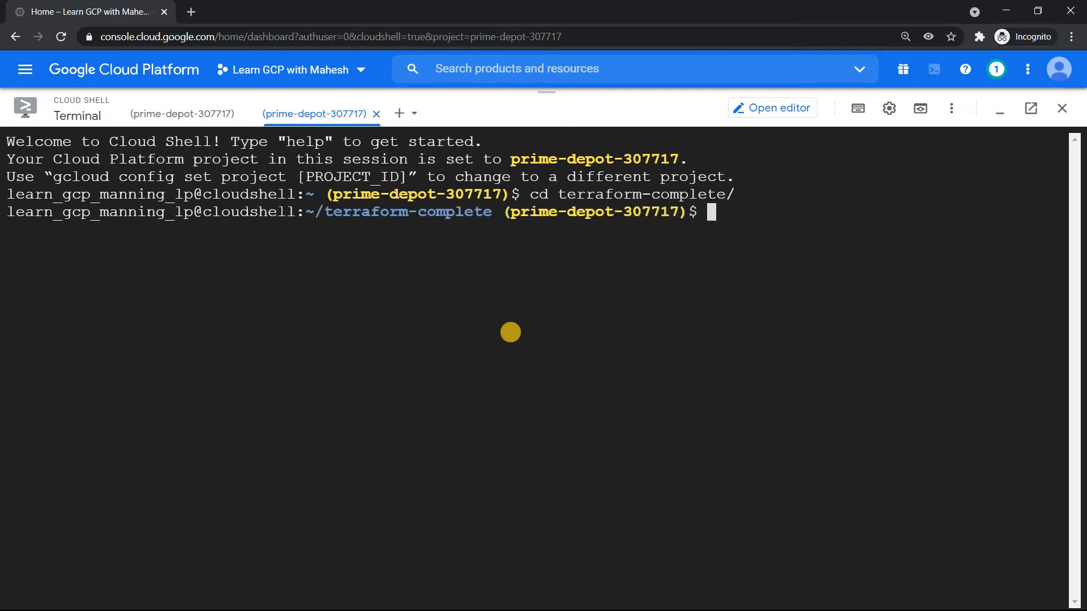
type("ls")
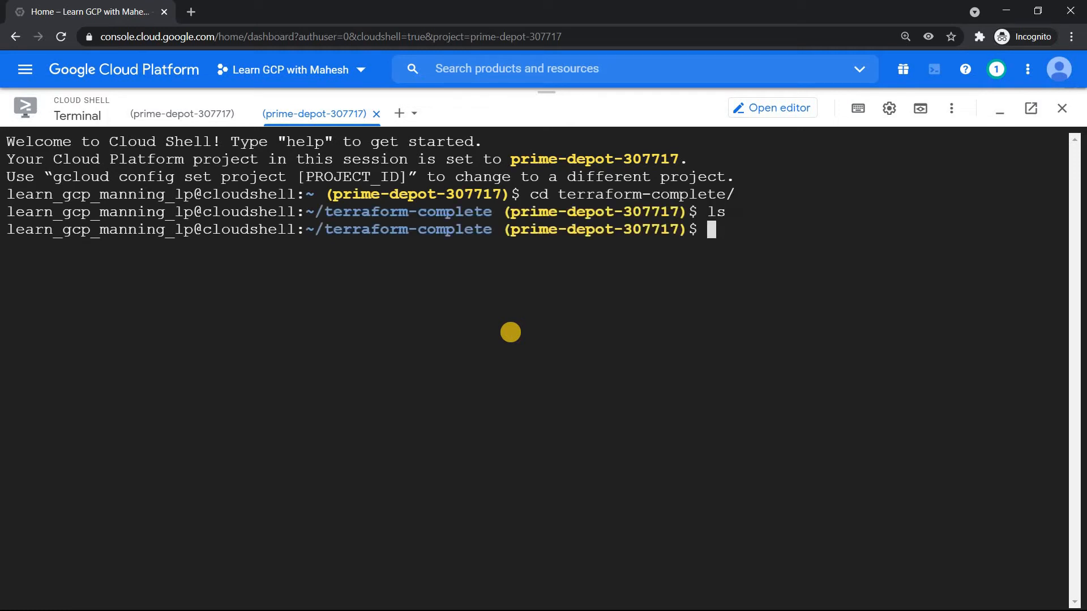
type("ls")
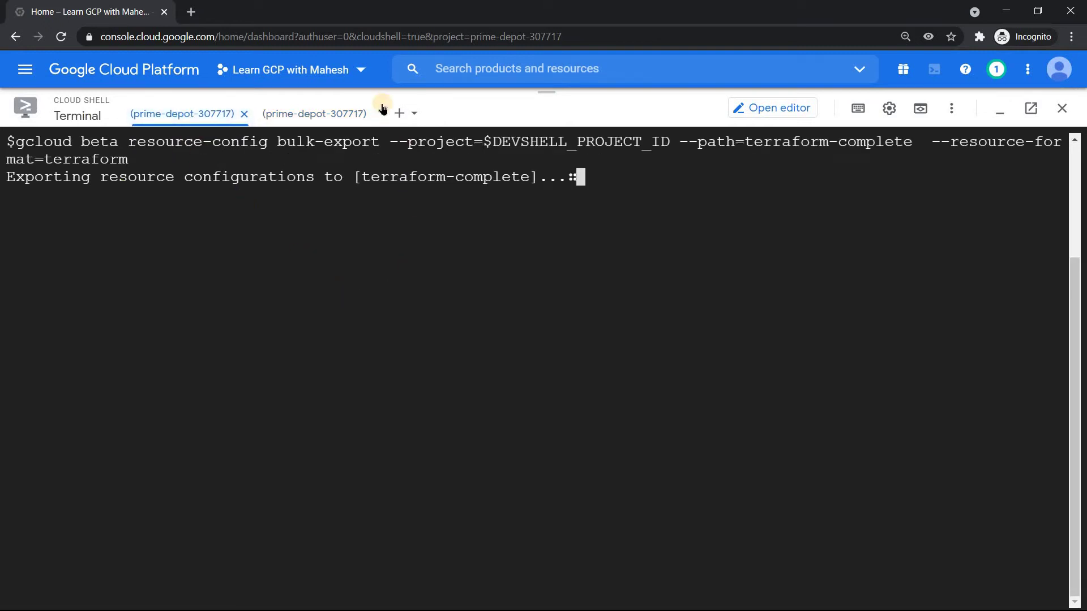
left_click(314, 114)
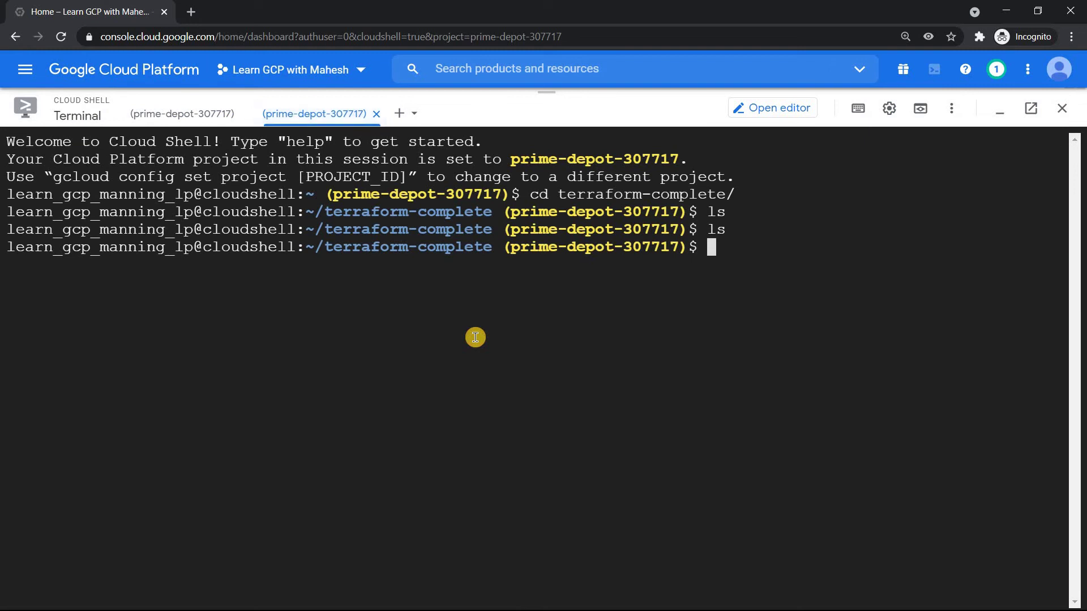
type("watch ls")
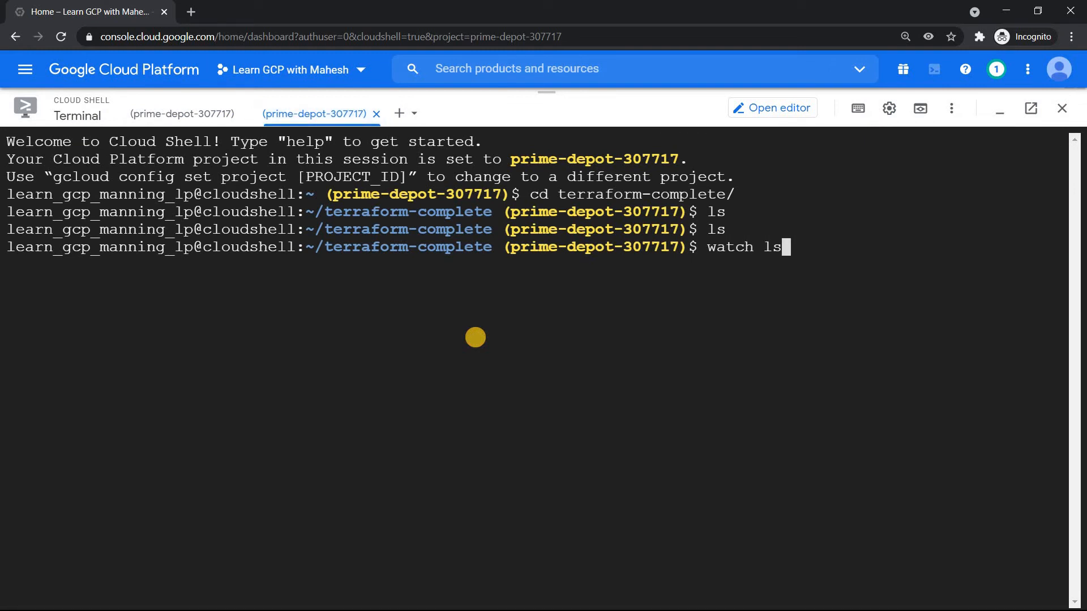
key("Enter")
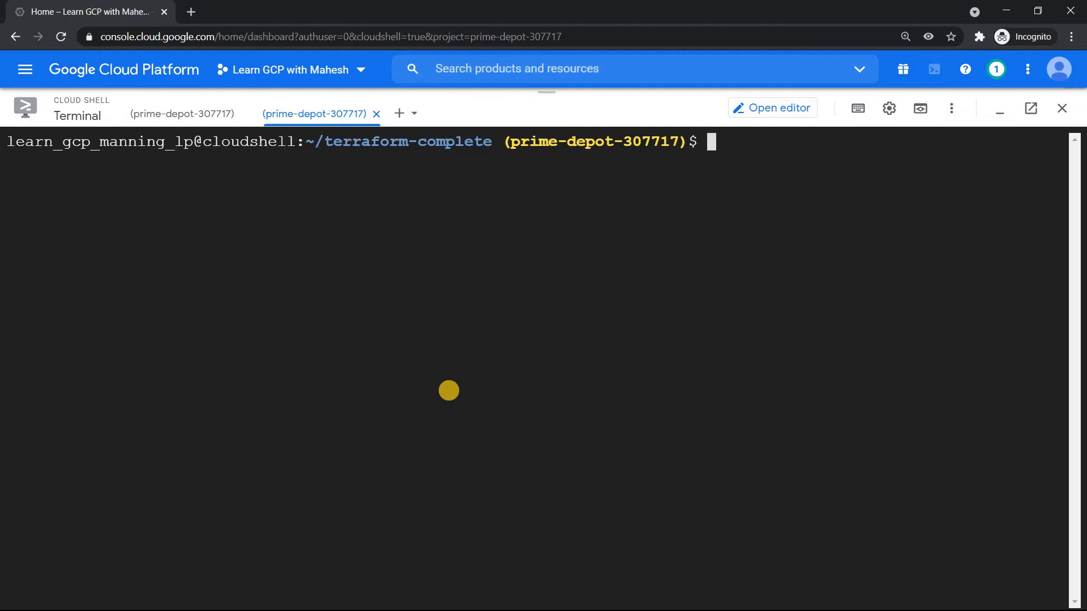
Step: Set PS1=$ and open c1adnvgpgd3ivj7lmj20.yaml with edit, using the copied file name
type("PS1=$")
type("ls")
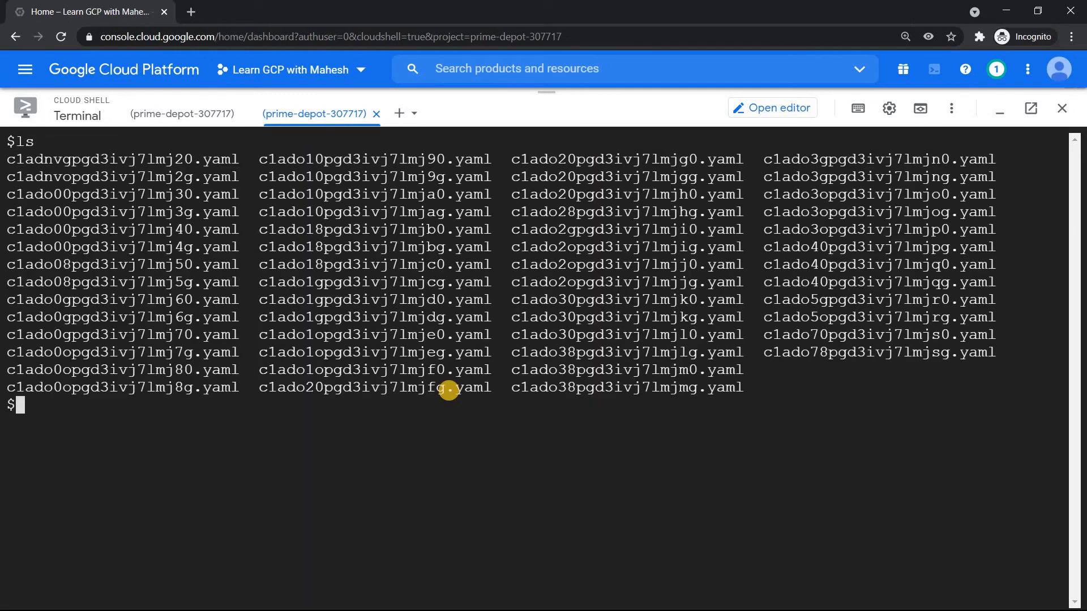
double_click(122, 159)
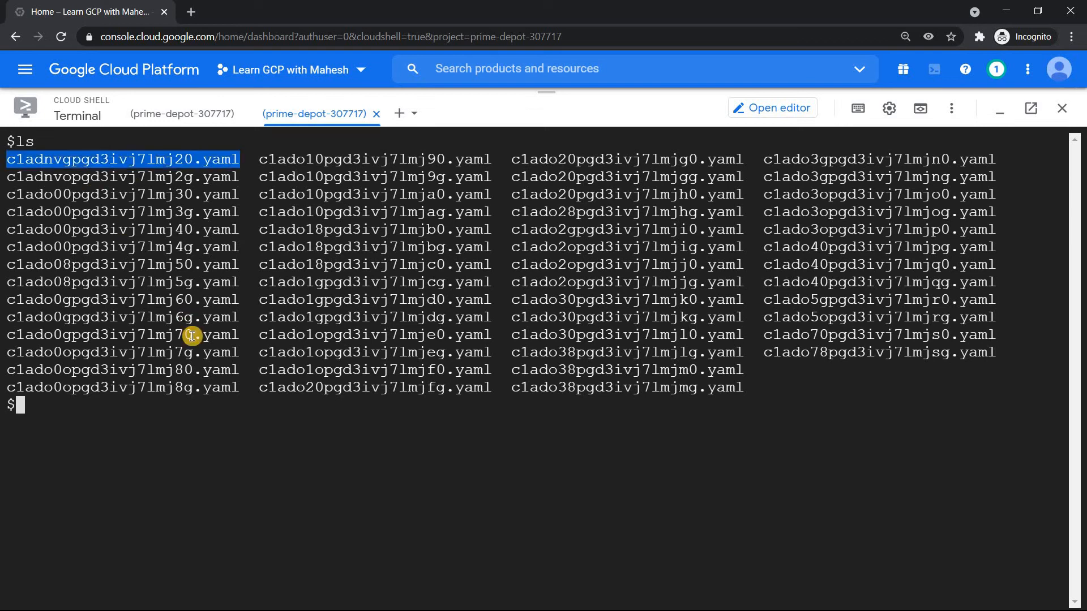
type("edi")
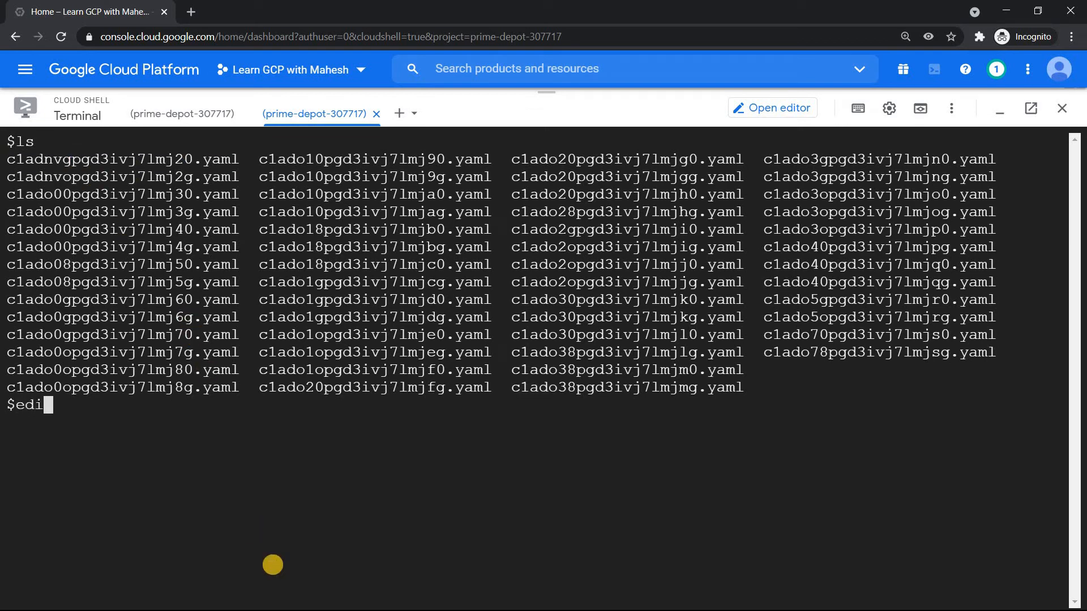
left_click(772, 108)
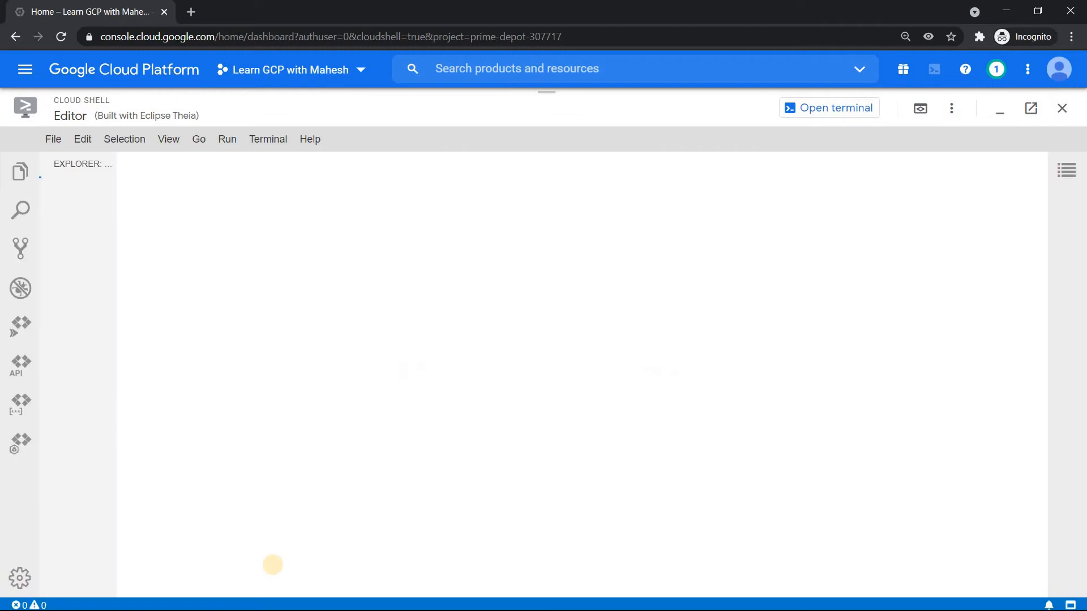
Step: Scroll through the tsunami google_bigquery_dataset YAML in the editor
left_click(21, 171)
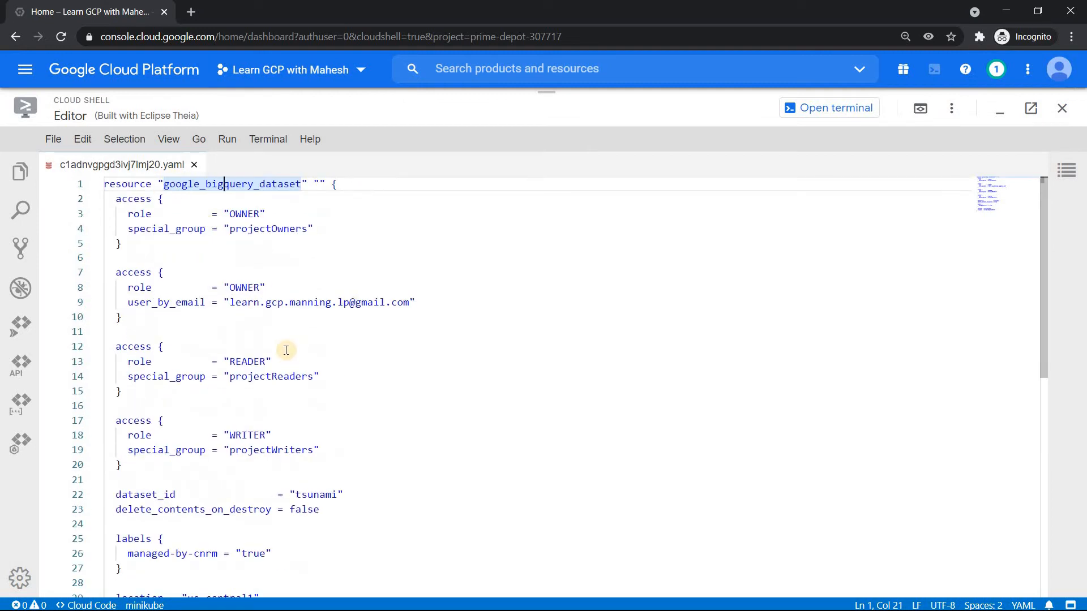
scroll("down", 3)
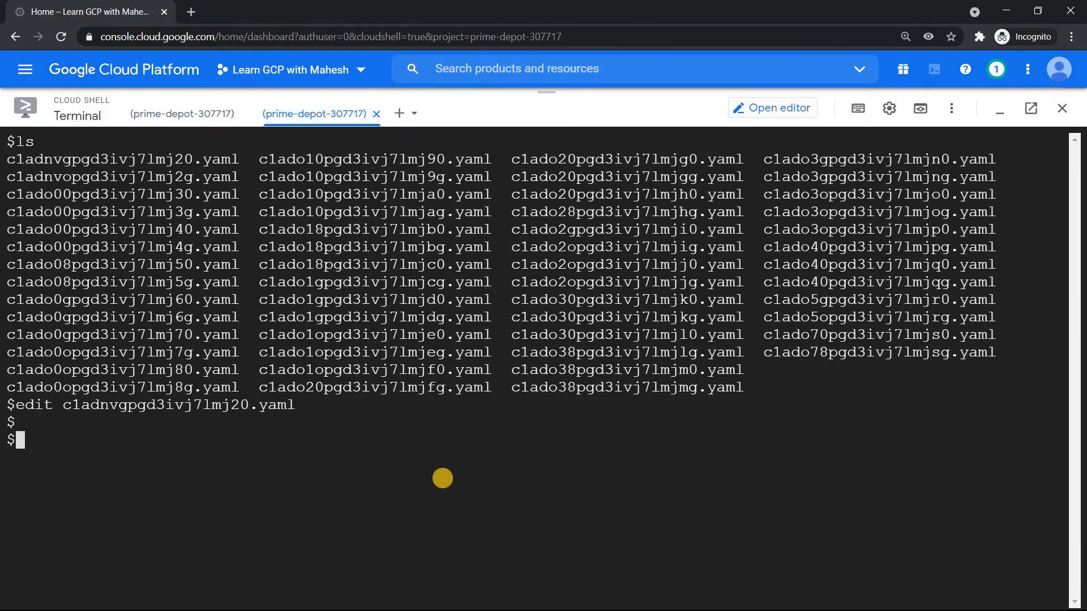
Step: Edit c1ado38pgd3ivj7lmjmg.yaml, then return to the second terminal session
type("edit")
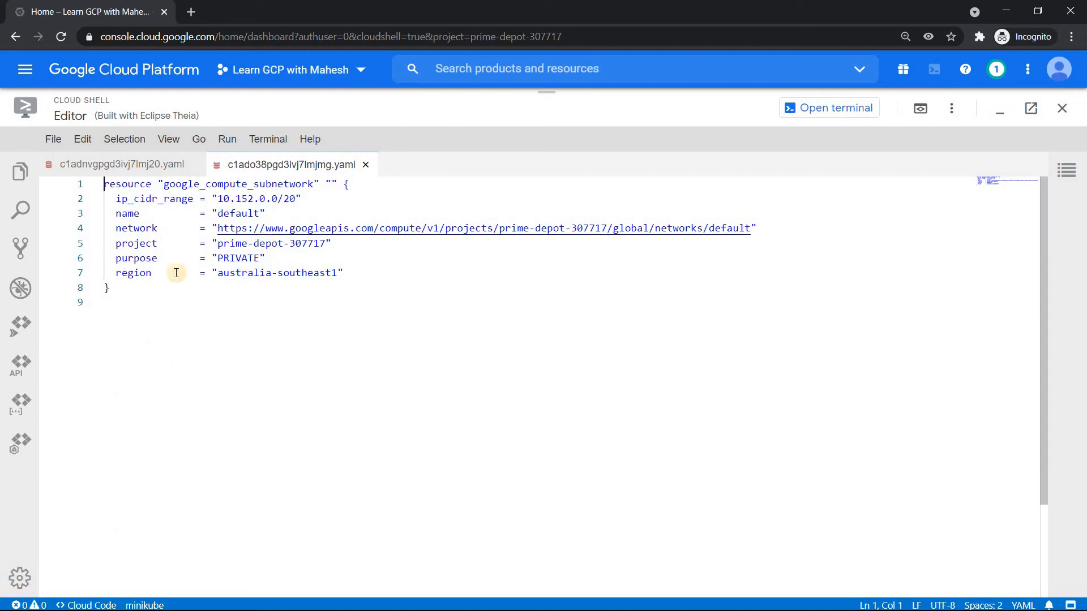
mouse_move(256, 189)
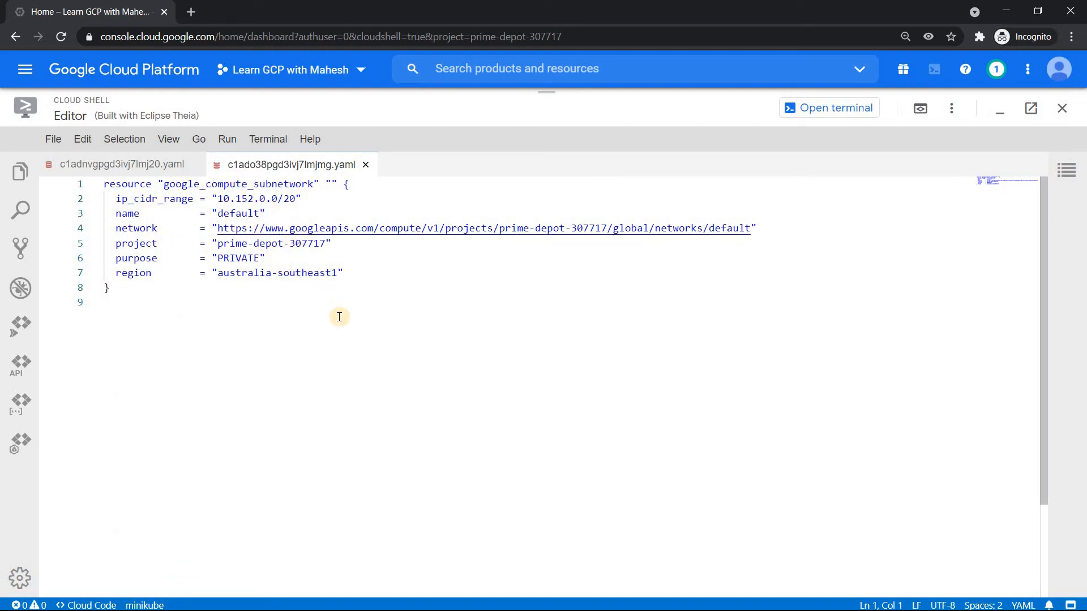
left_click(121, 165)
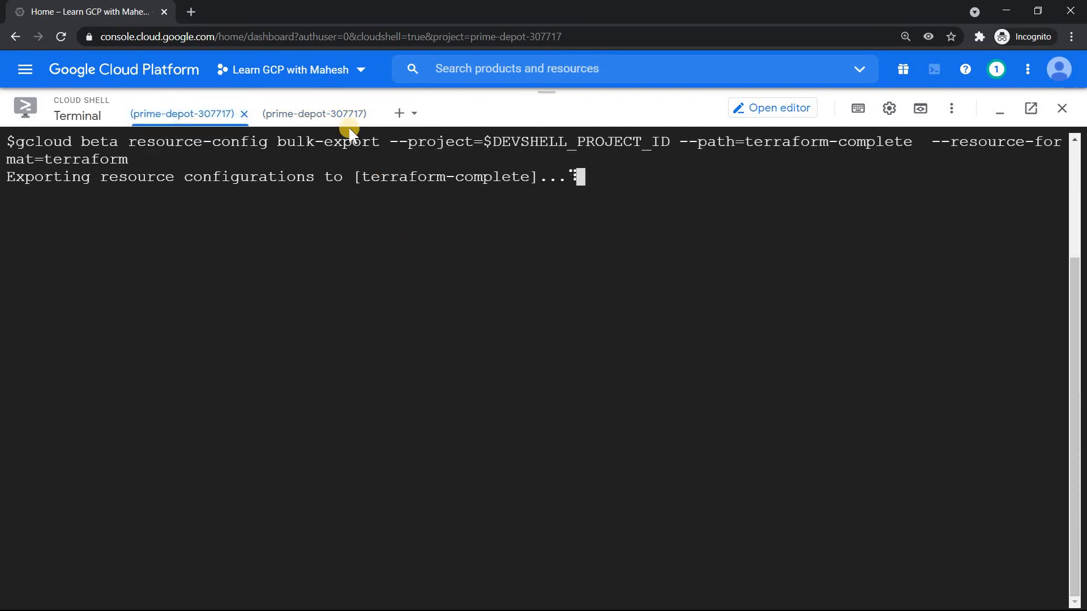
left_click(313, 114)
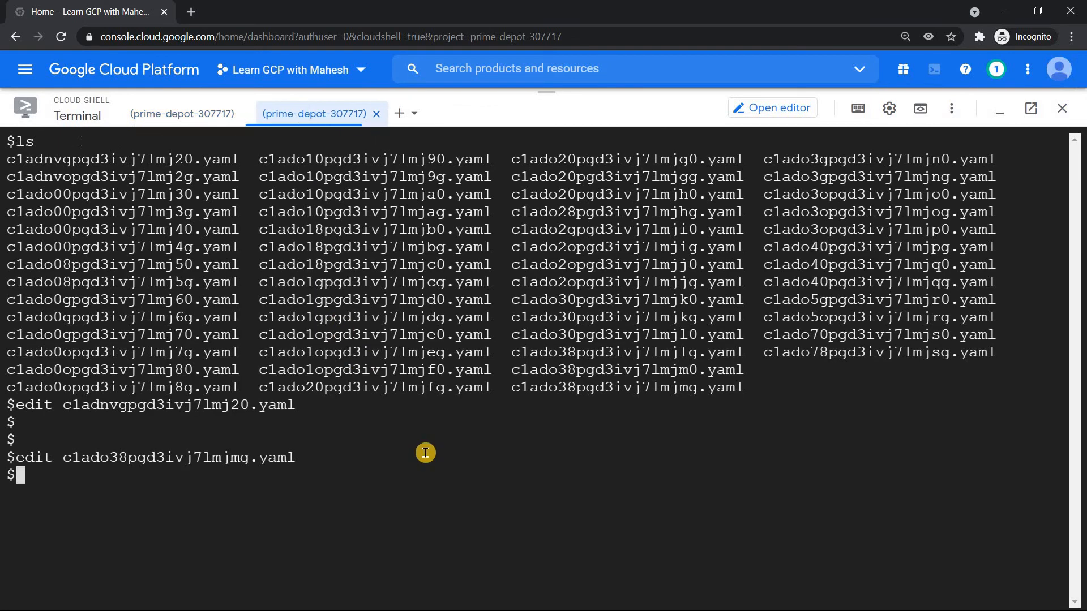
Step: Create the terraform-storage-bq directory in the home folder with mkdir
type("cd")
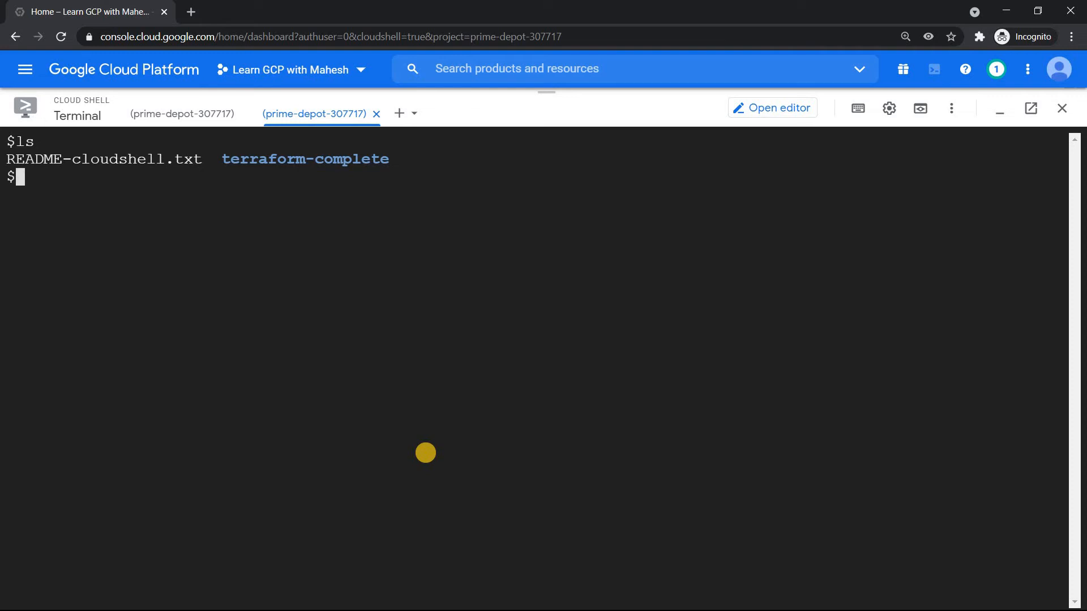
type("mkdir")
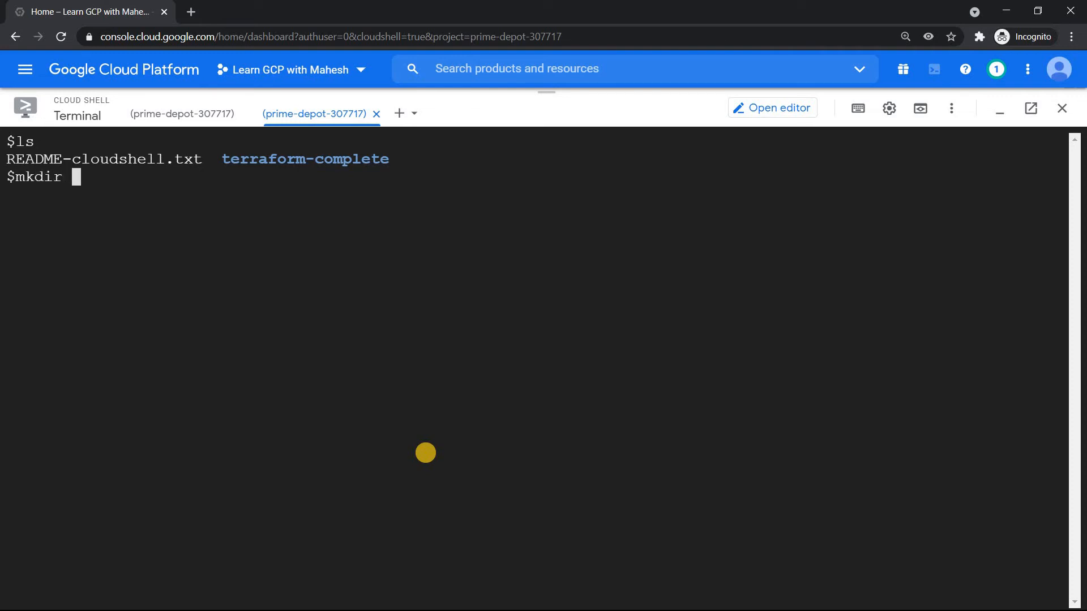
type("terraform-compl")
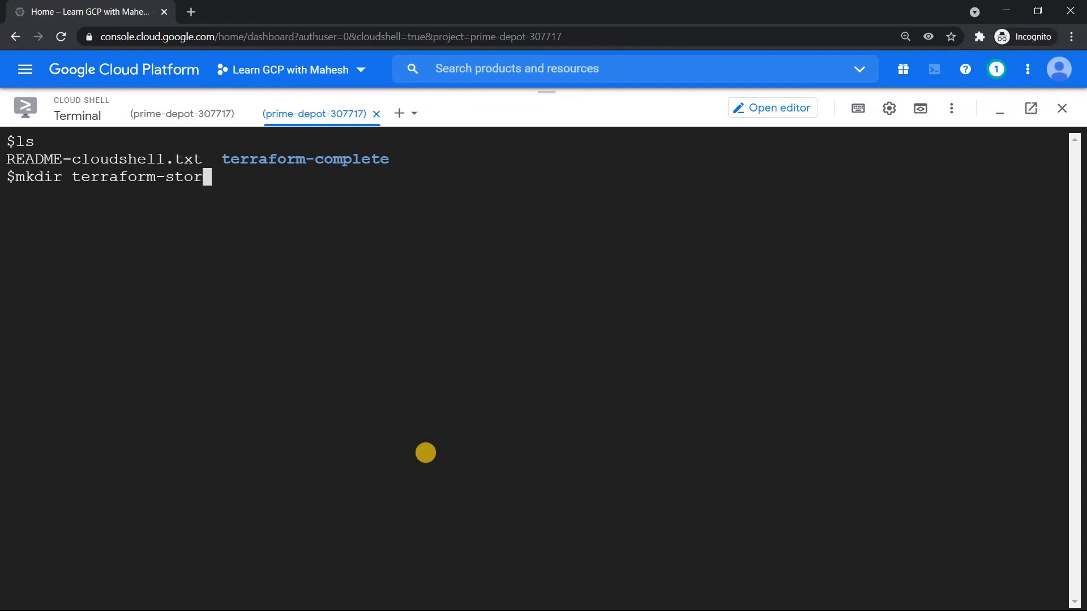
type("age-")
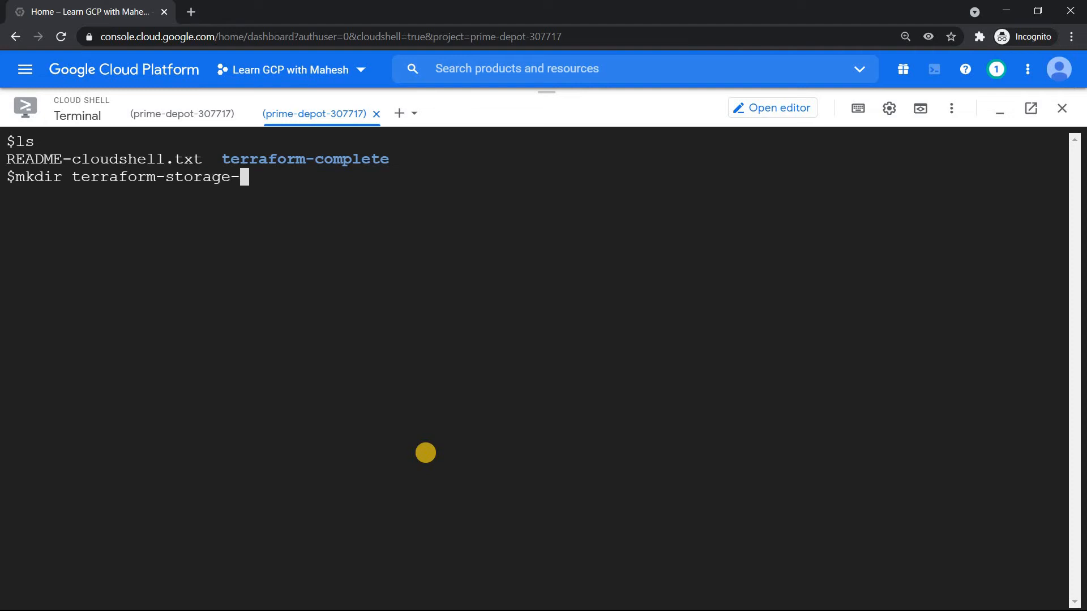
type("bq")
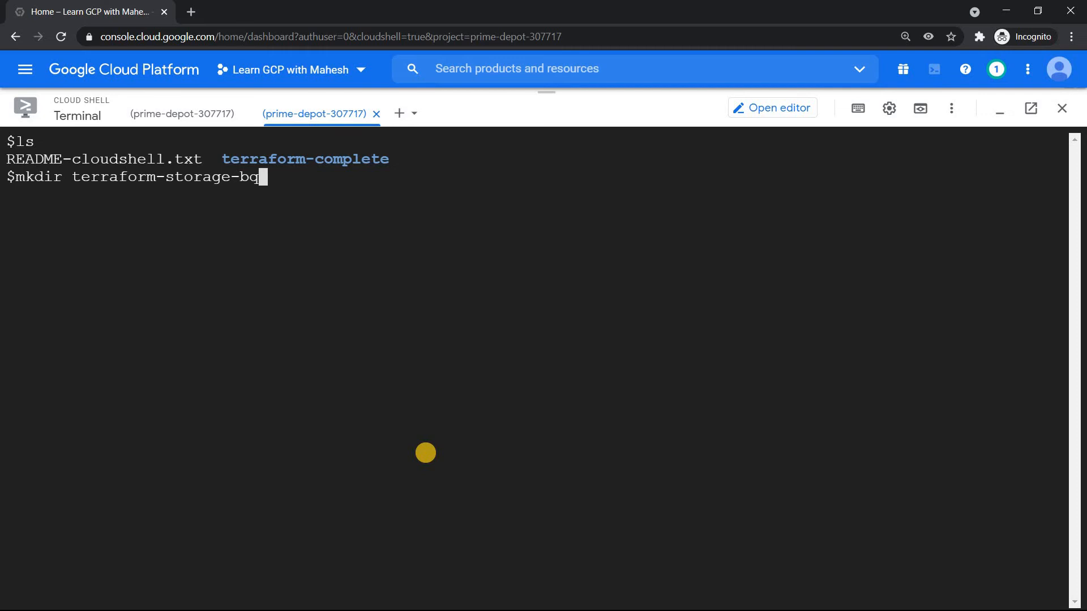
Step: List the home folder and start typing the bulk-export command for $DEVSHELL_PROJECT_ID
type("l")
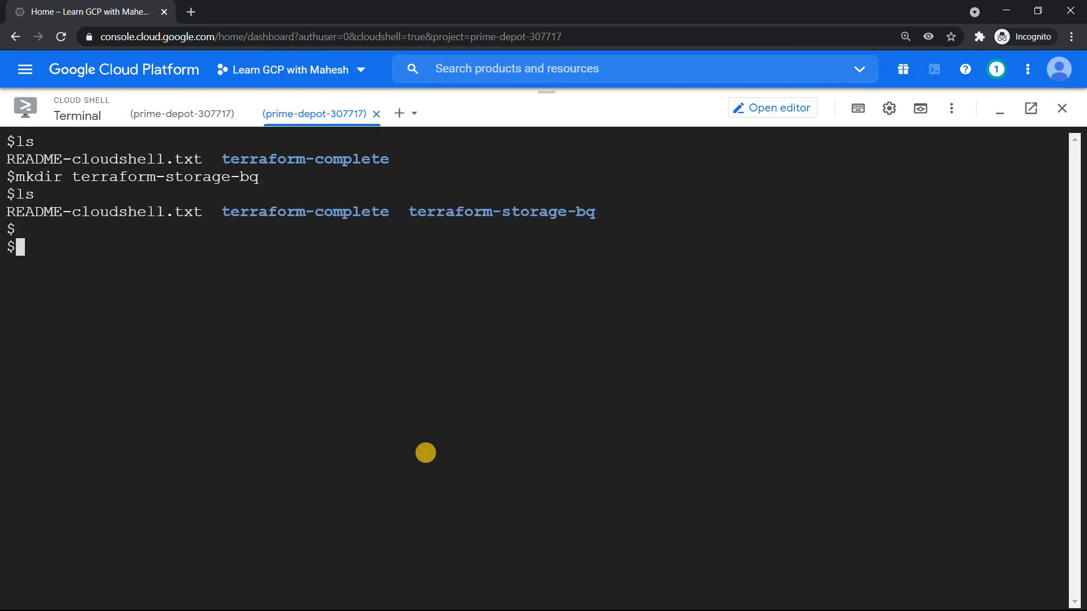
type("edit c1ado38pgd3ivj7lmjmg.yaml")
type("ls")
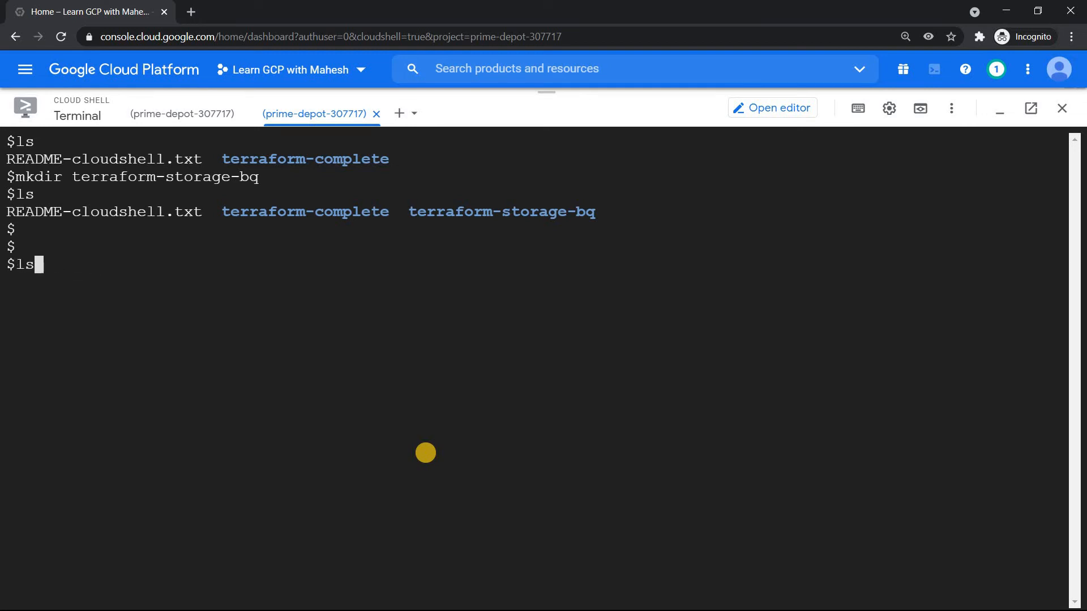
type("gcloud beta resource-config bulk-export --project=$DEVSHELL_PROJECT_ID --path=terraform-complete --resource-format=terraform")
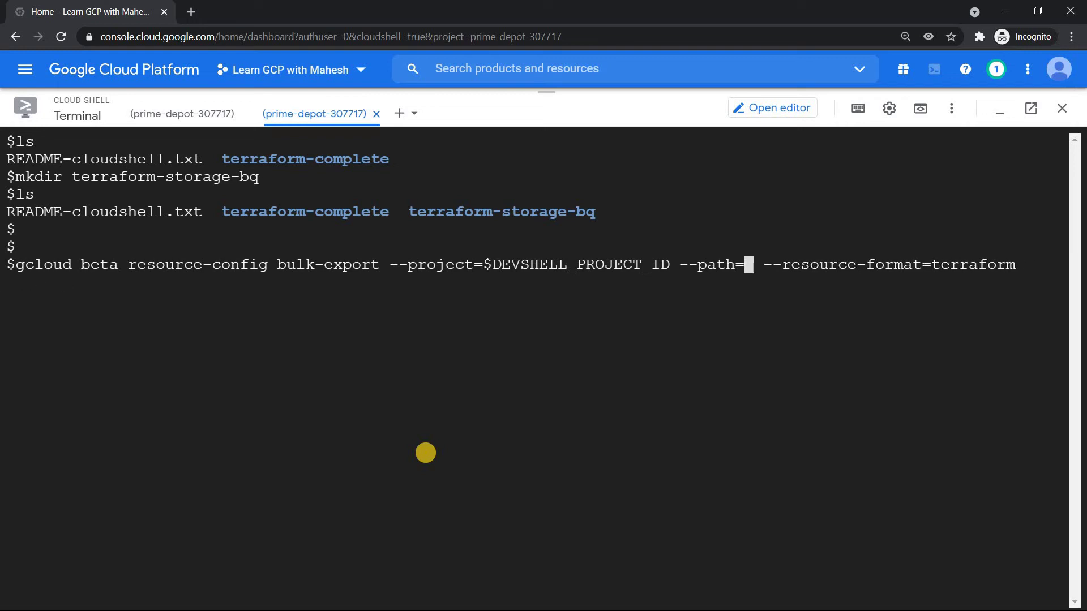
Step: Set the bulk-export --path to the terraform-storage-bq folder
double_click(502, 212)
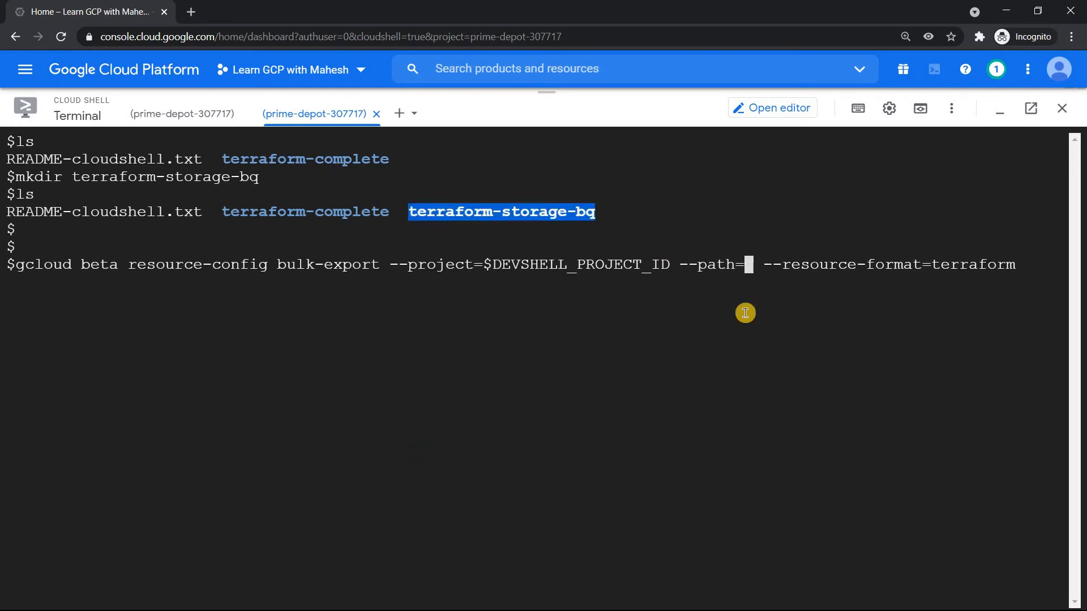
type("terraform-storage-bq")
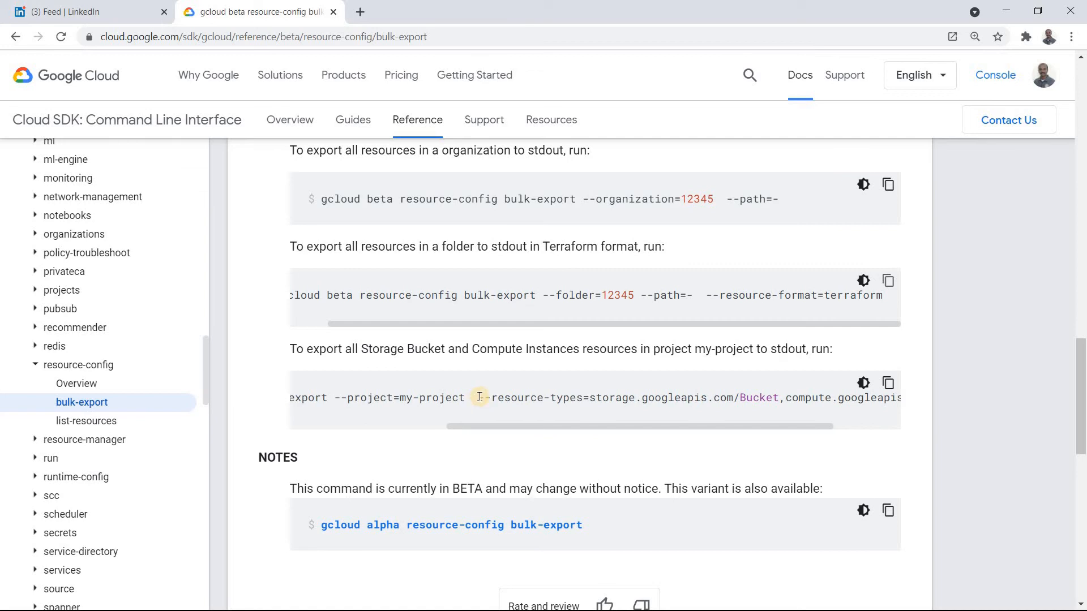
Step: Select the --resource-types Bucket and Compute Instance filter in the documentation example
left_click_drag(478, 398, 775, 398)
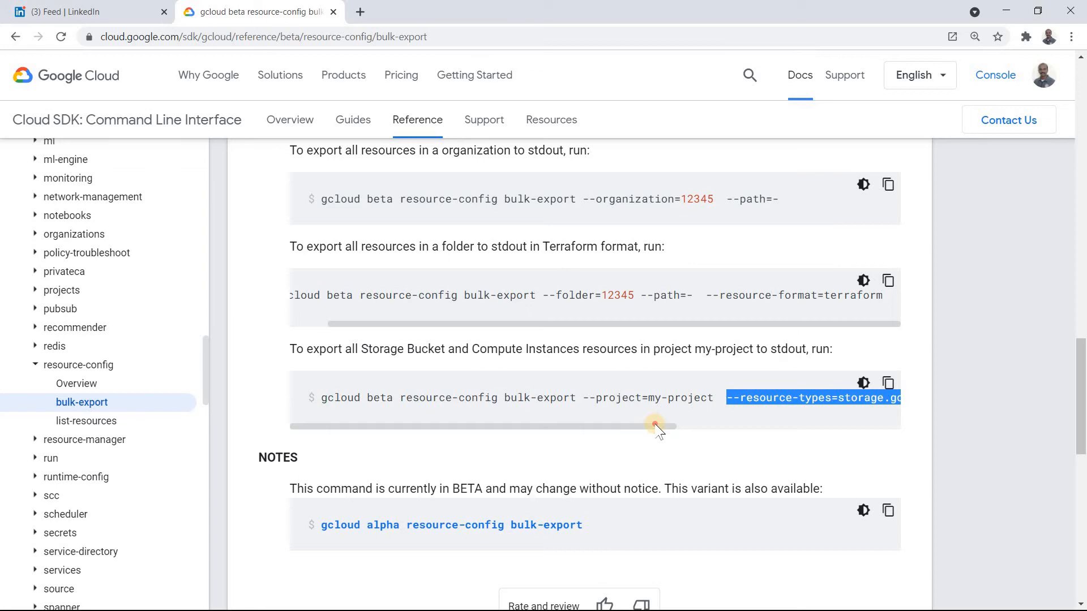
left_click_drag(655, 425, 836, 426)
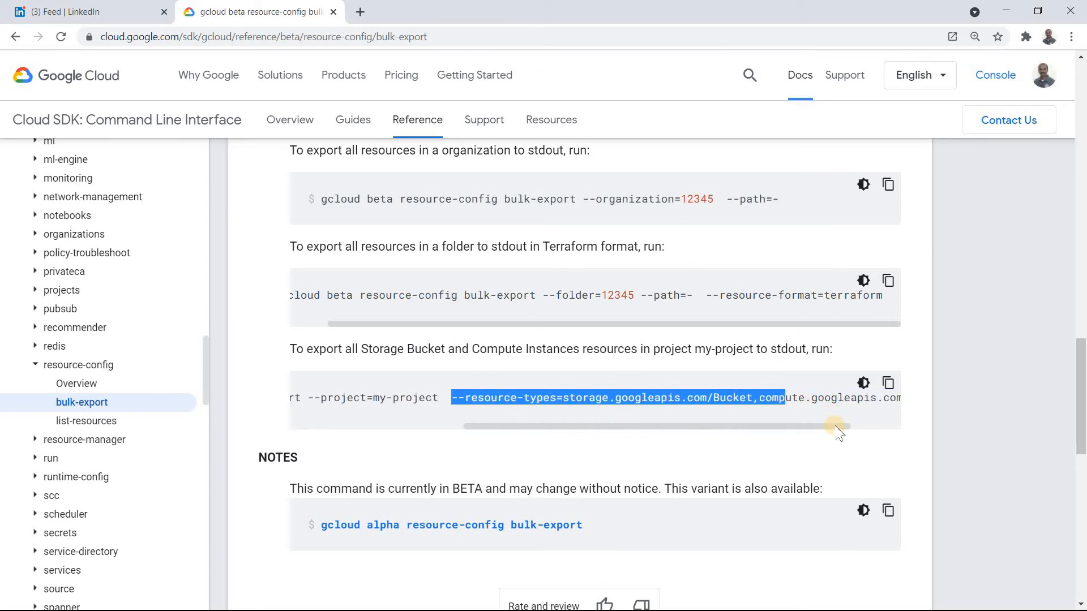
scroll("right", 3)
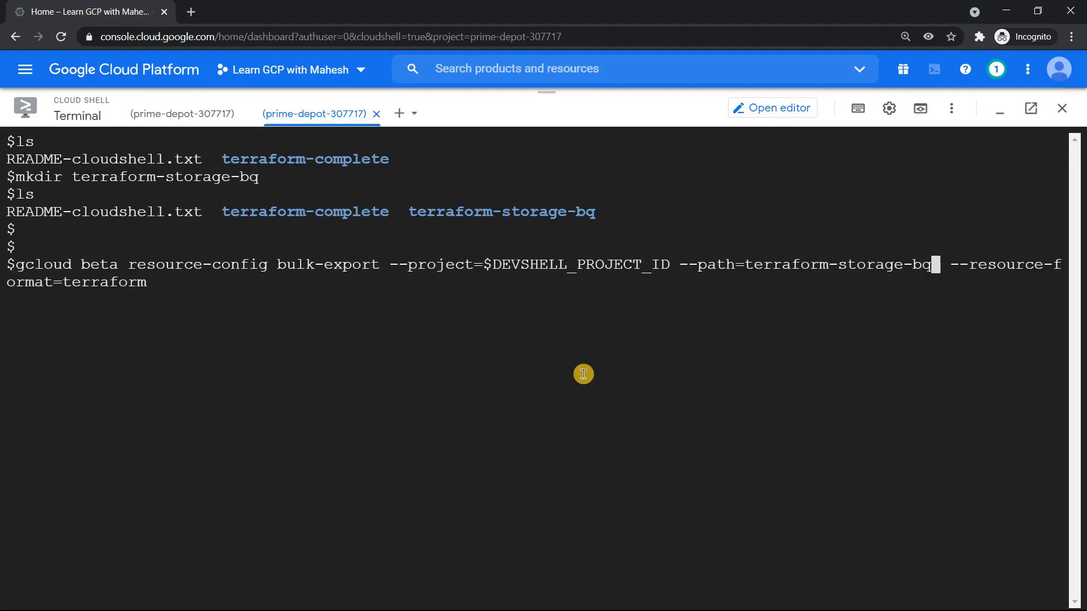
Step: Export only Bucket and Instance resources, then open terraform-storage-bq's YAML file
type("--resource-types=storage.googleapis.com/Bucket,compute.googleapis.com/Instance")
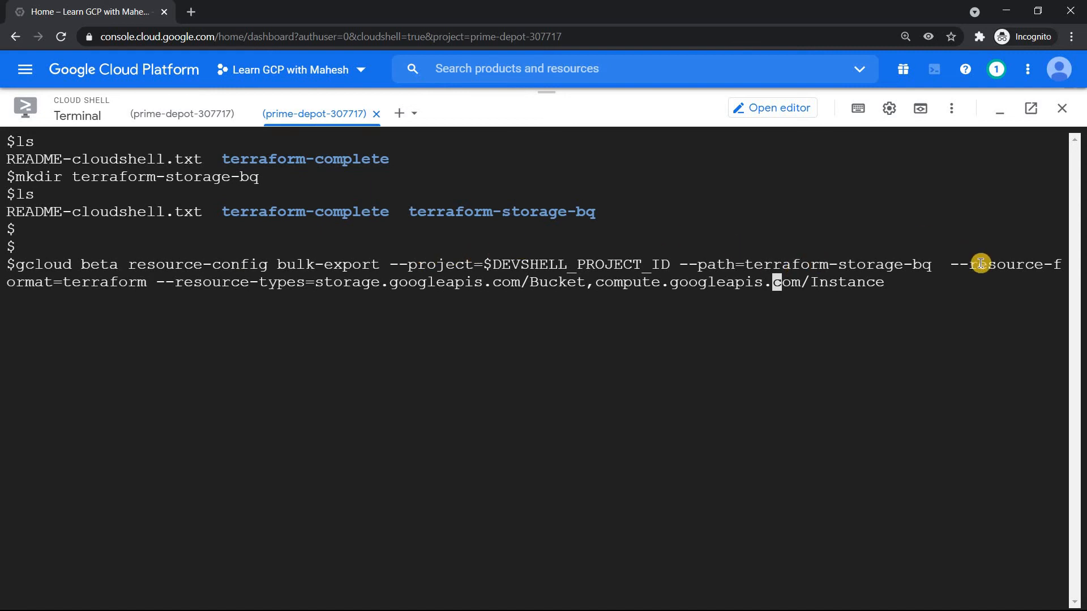
mouse_move(1004, 277)
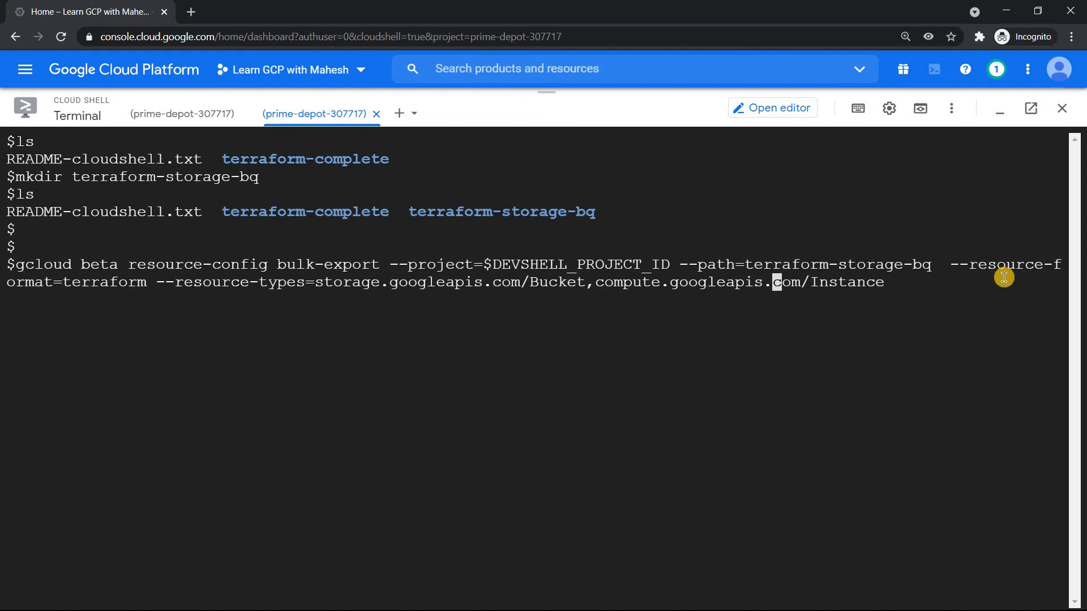
mouse_move(226, 299)
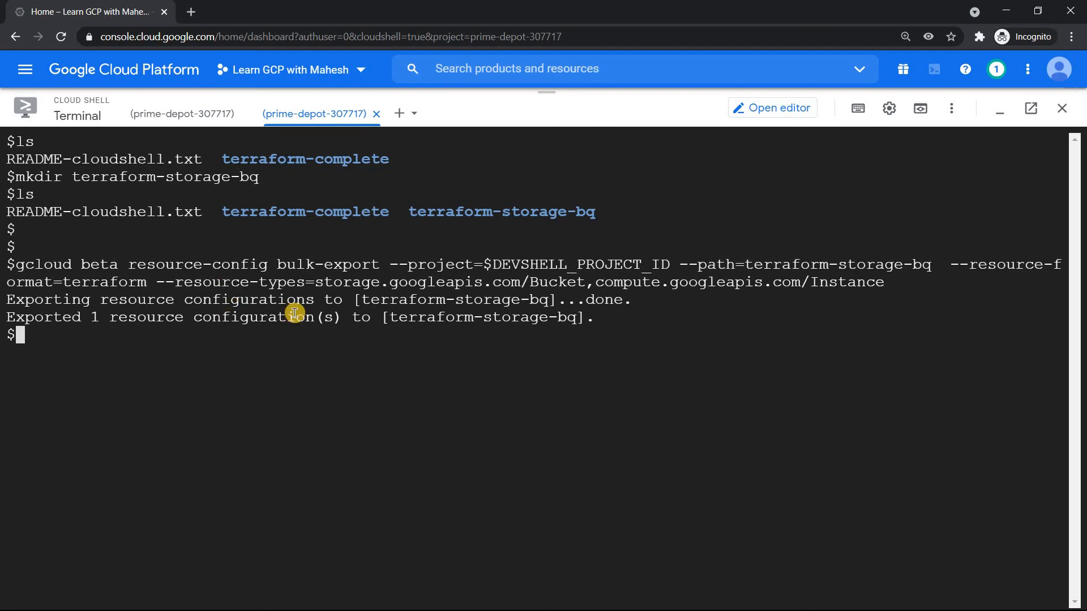
type("cd")
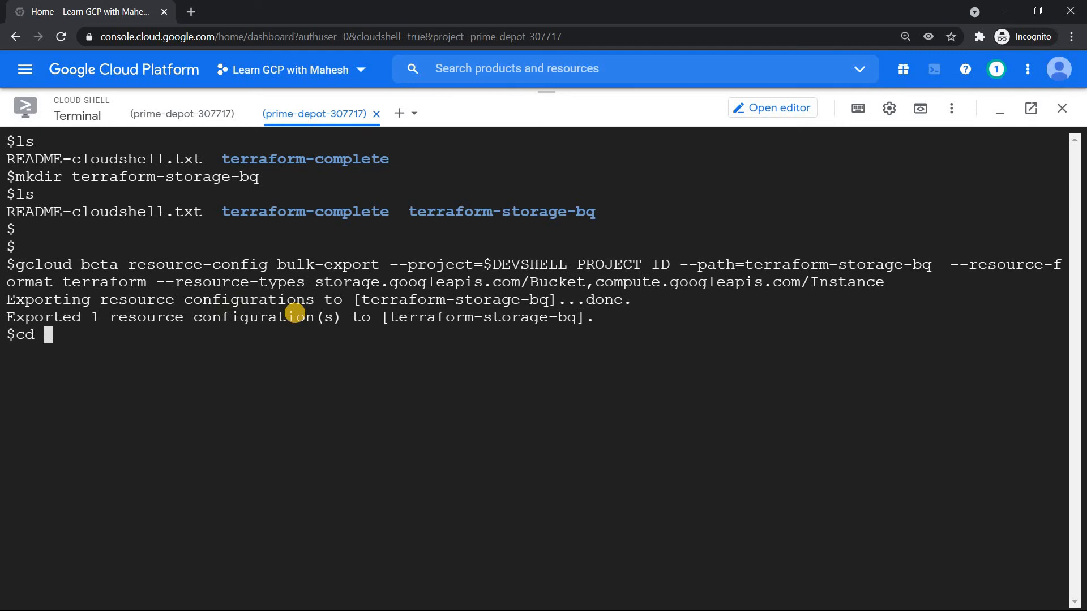
type("terraform-storage-bq/")
type("ls")
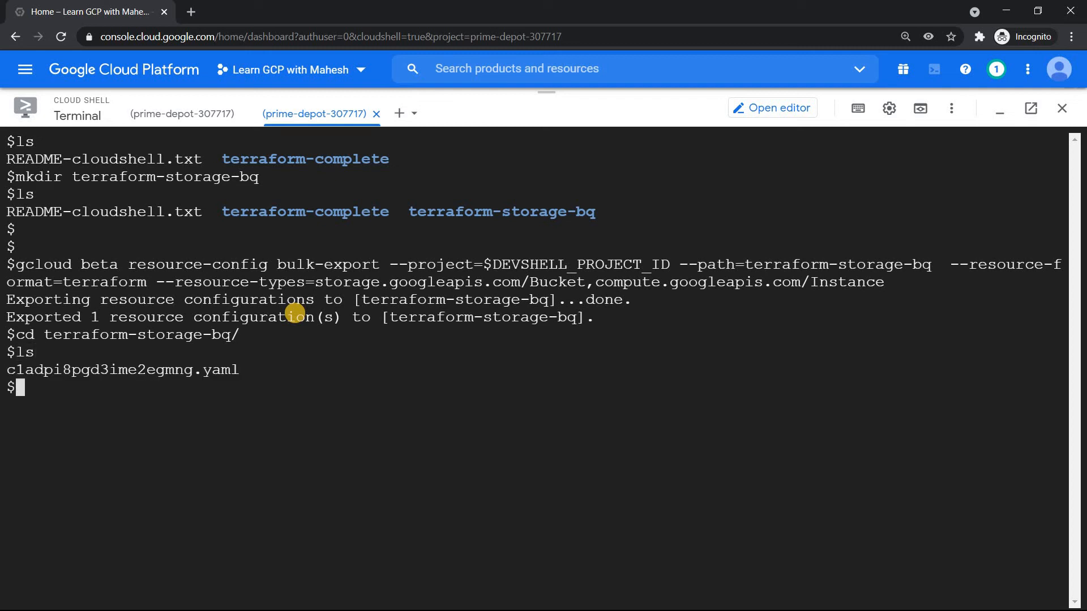
type("e")
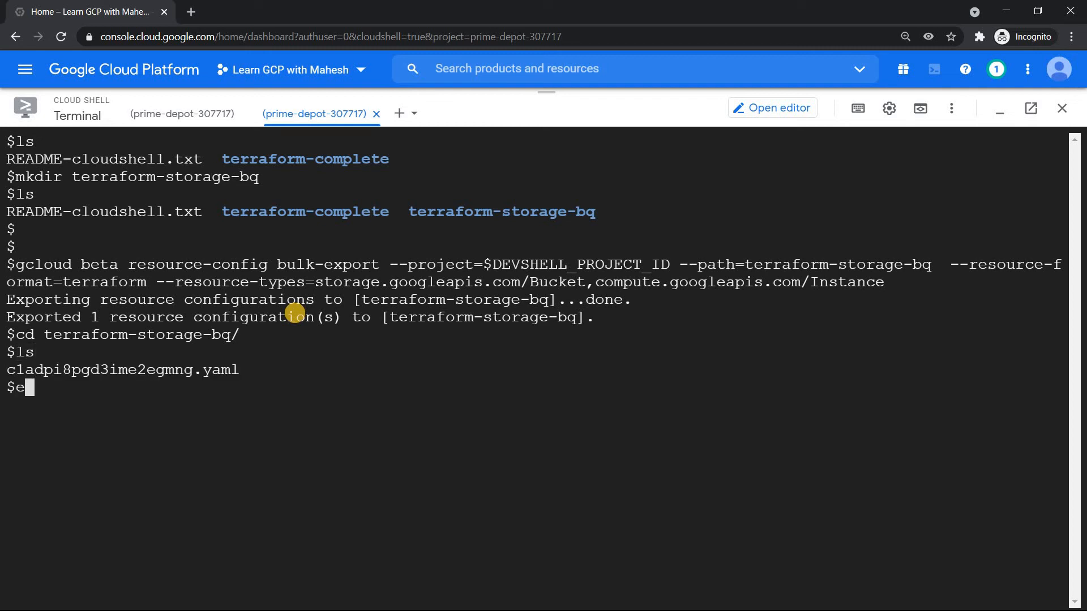
type("dit cl")
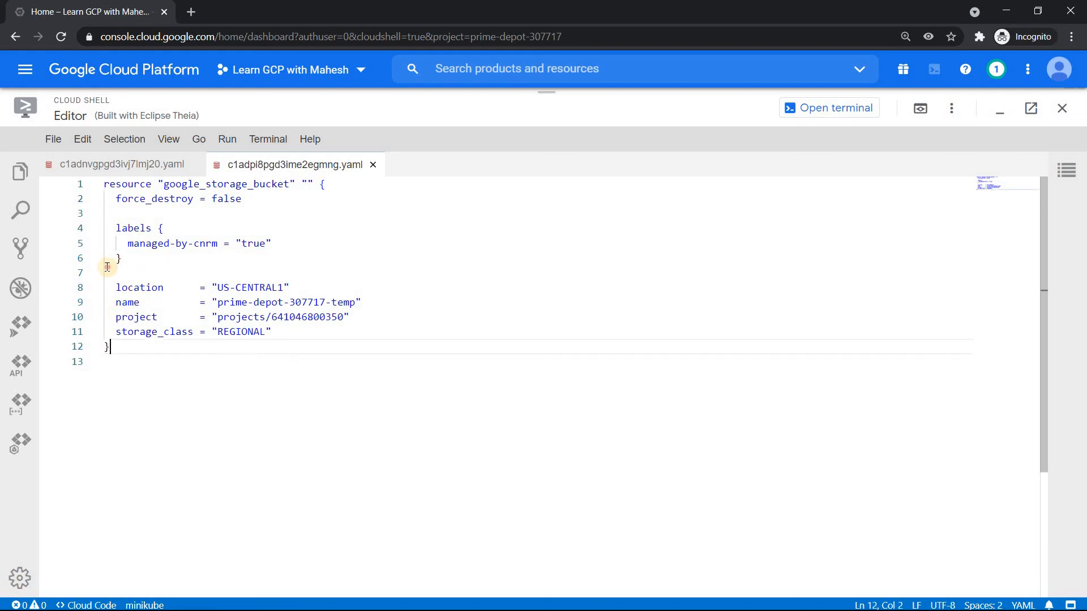
Step: Select and review the prime-depot-307717-temp bucket configuration, then return to the terminal
key("Ctrl+a")
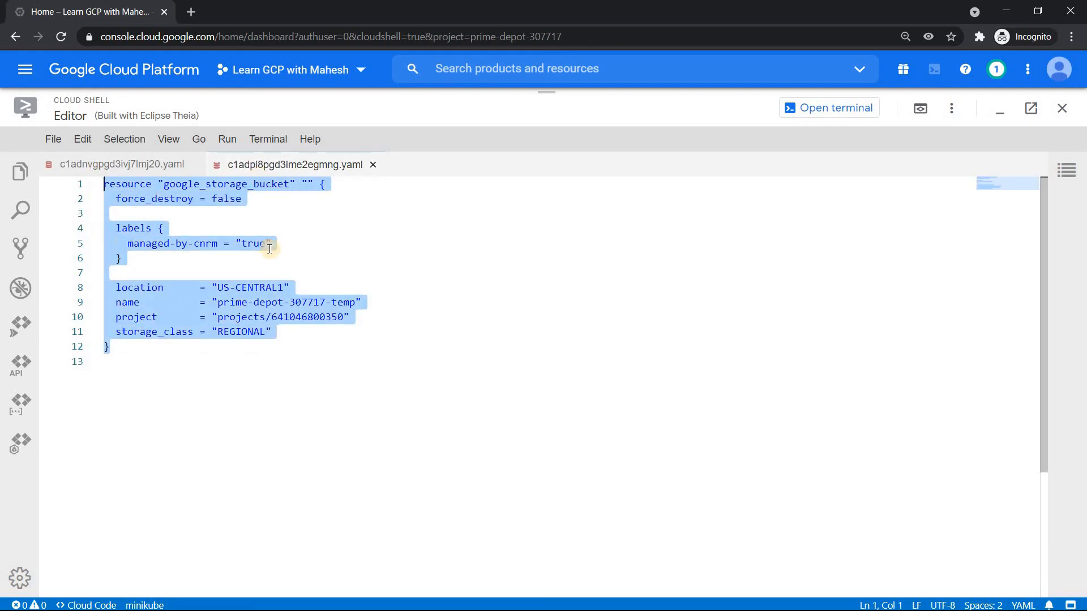
mouse_move(285, 327)
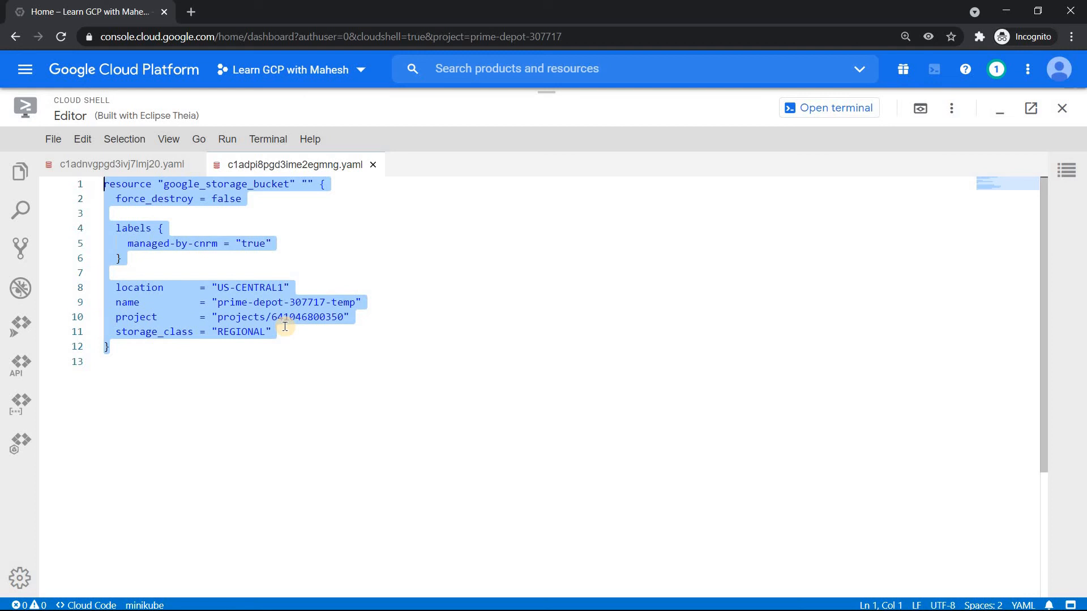
mouse_move(277, 367)
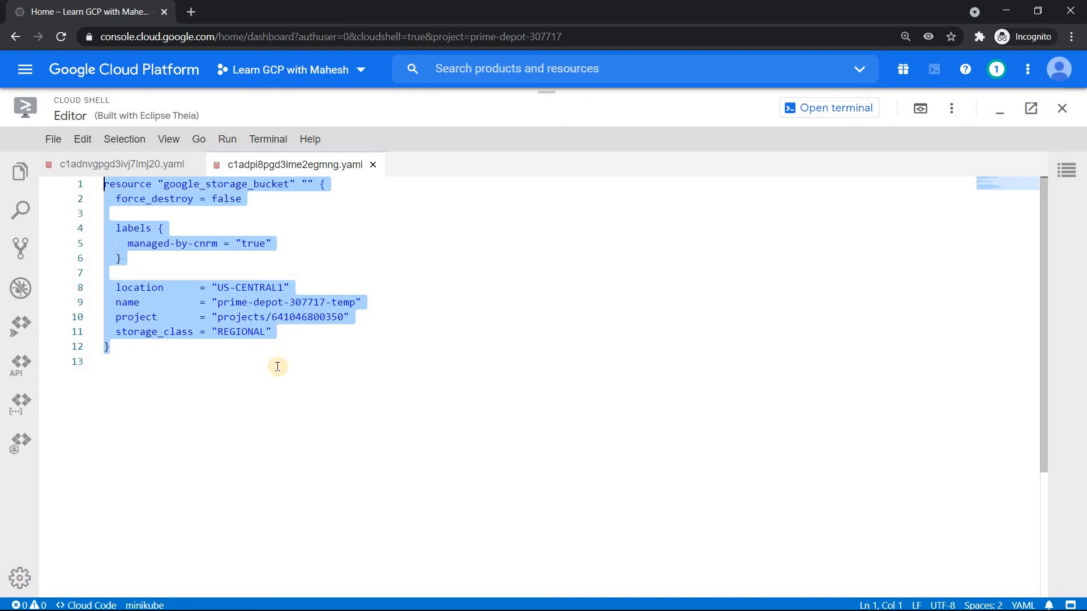
left_click(278, 361)
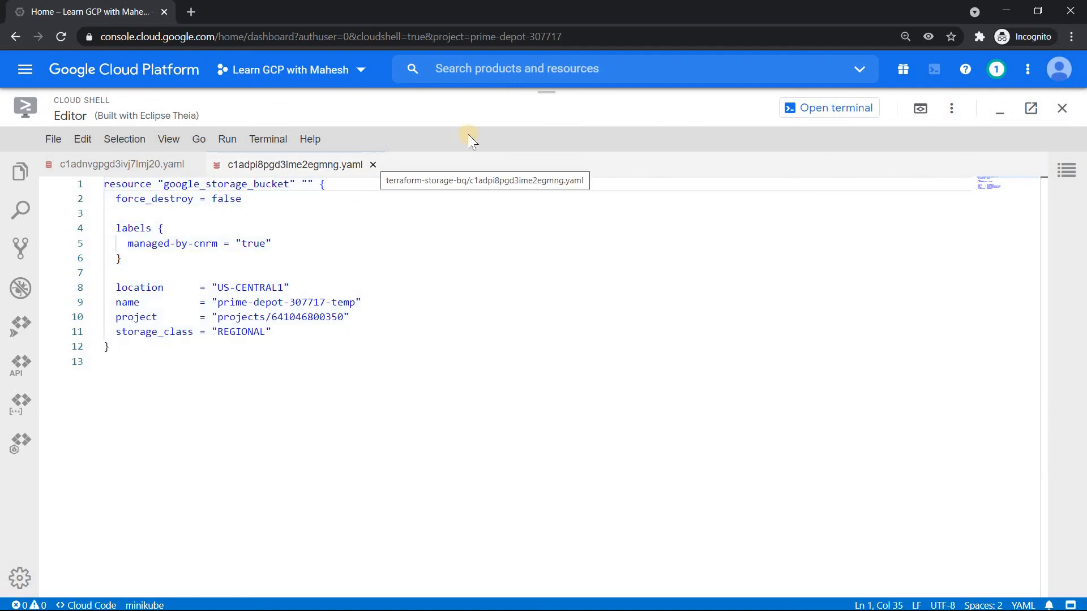
left_click(829, 108)
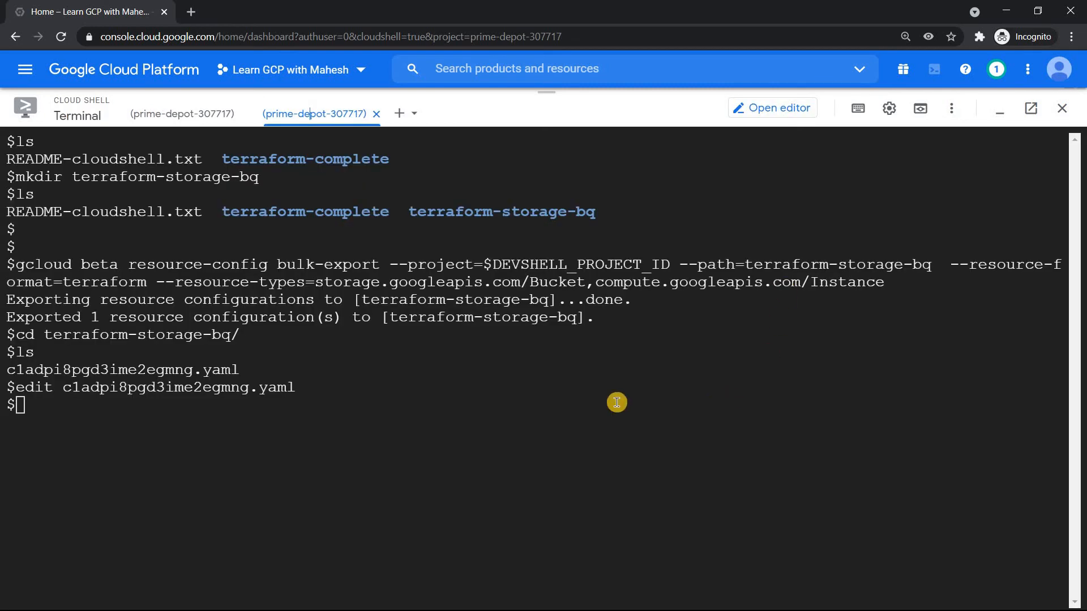
Step: In the first tab, list terraform-complete and open c1ado40pgd3ivj7lmjpg.yaml in the editor
left_click(181, 114)
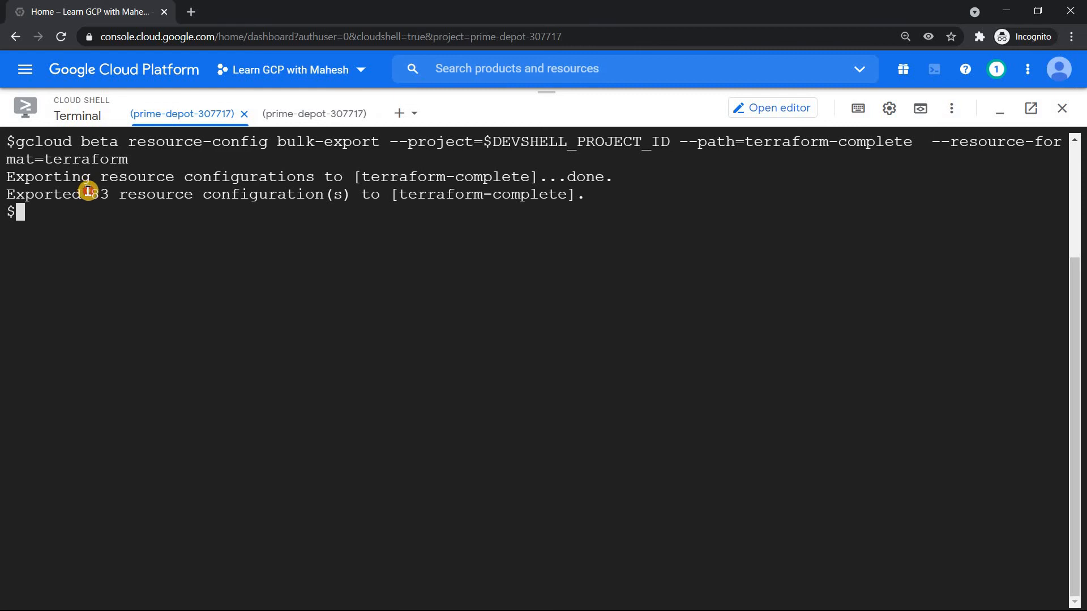
double_click(98, 194)
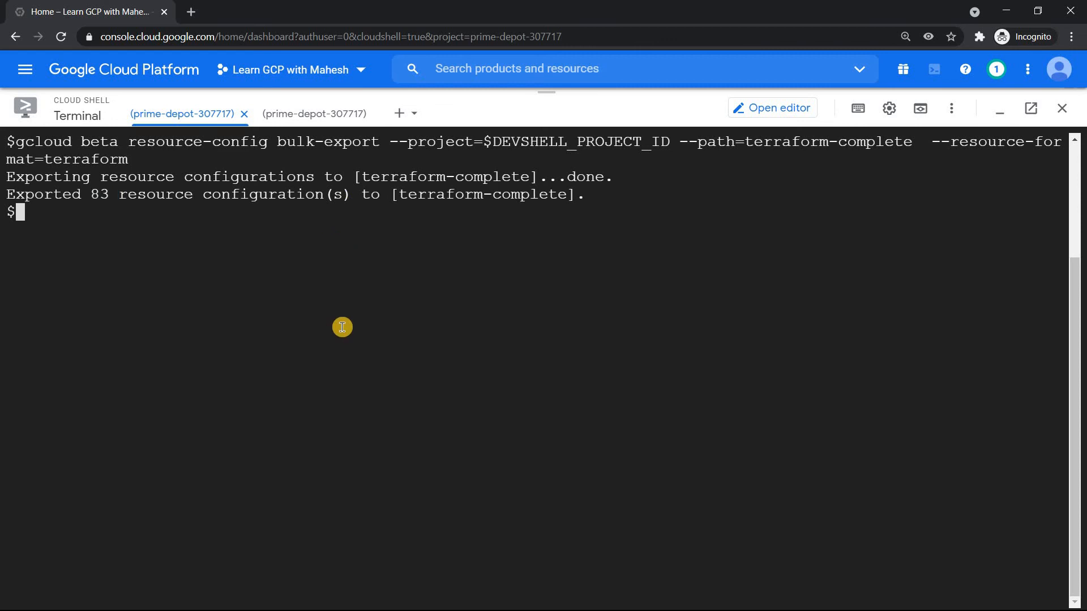
type("cd terraform-complete/")
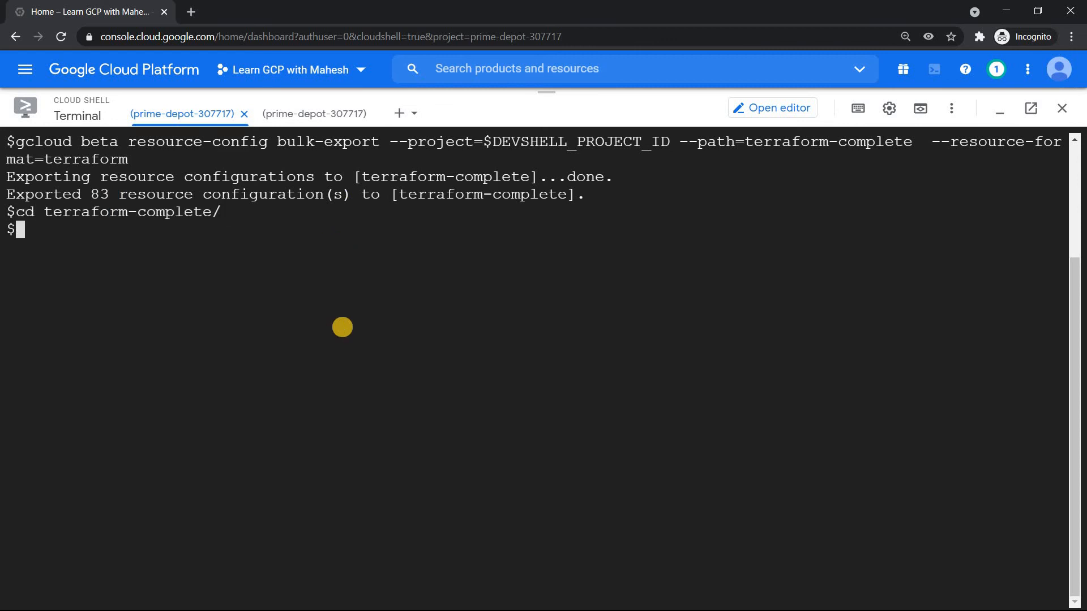
type("ls")
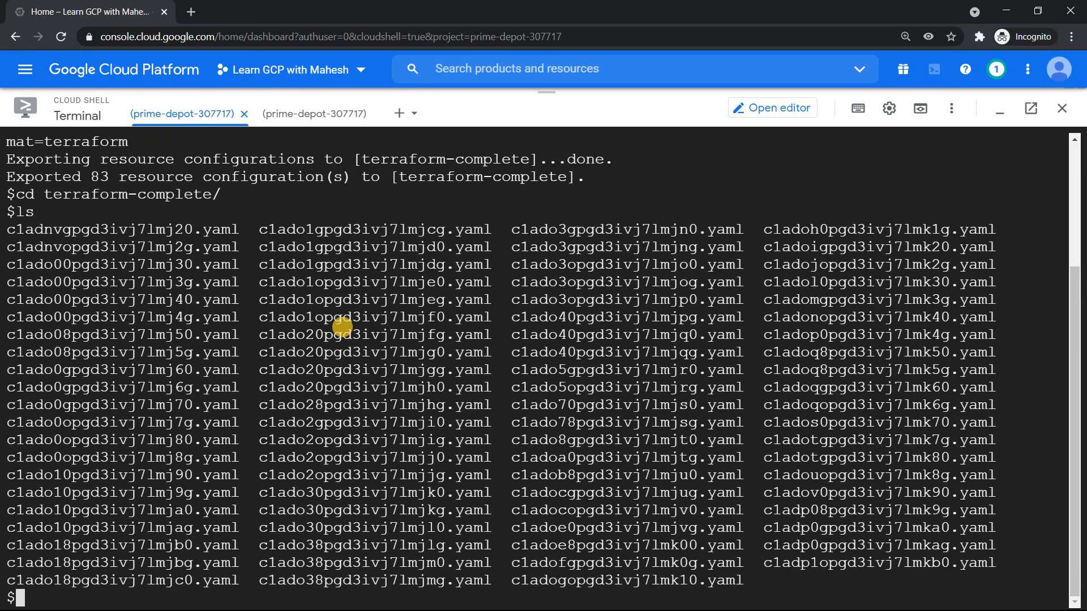
mouse_move(642, 268)
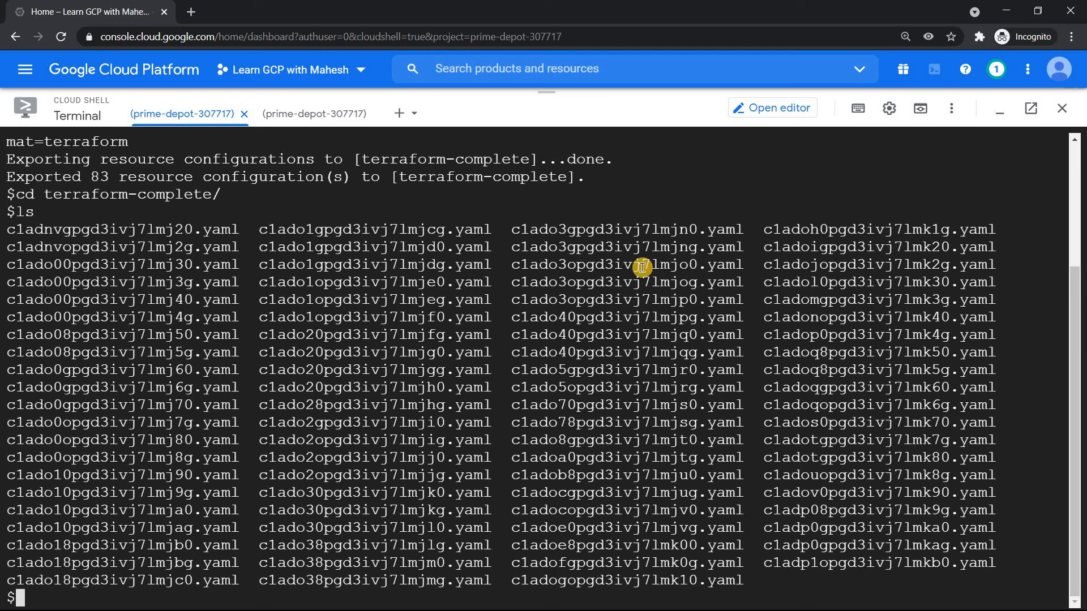
double_click(625, 317)
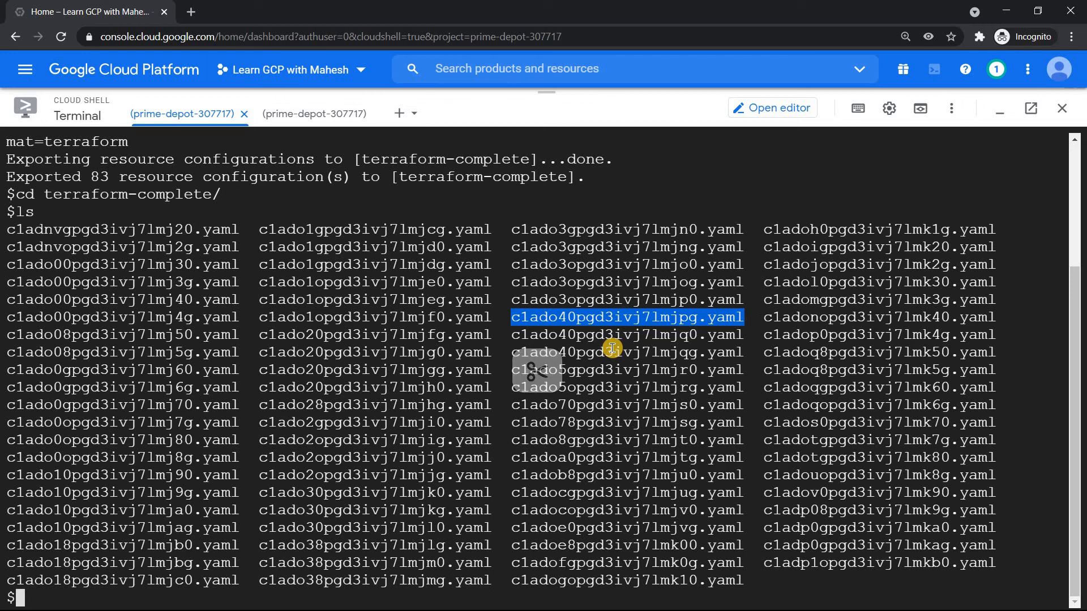
type("edit c1ado40pgd3ivj7lmjpg.yaml")
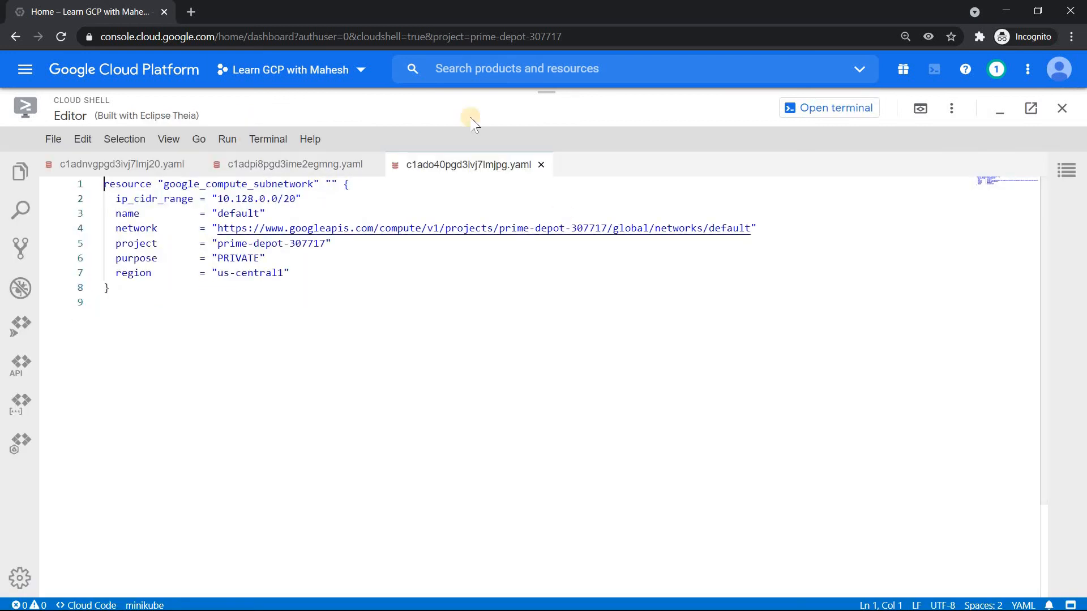
mouse_move(158, 304)
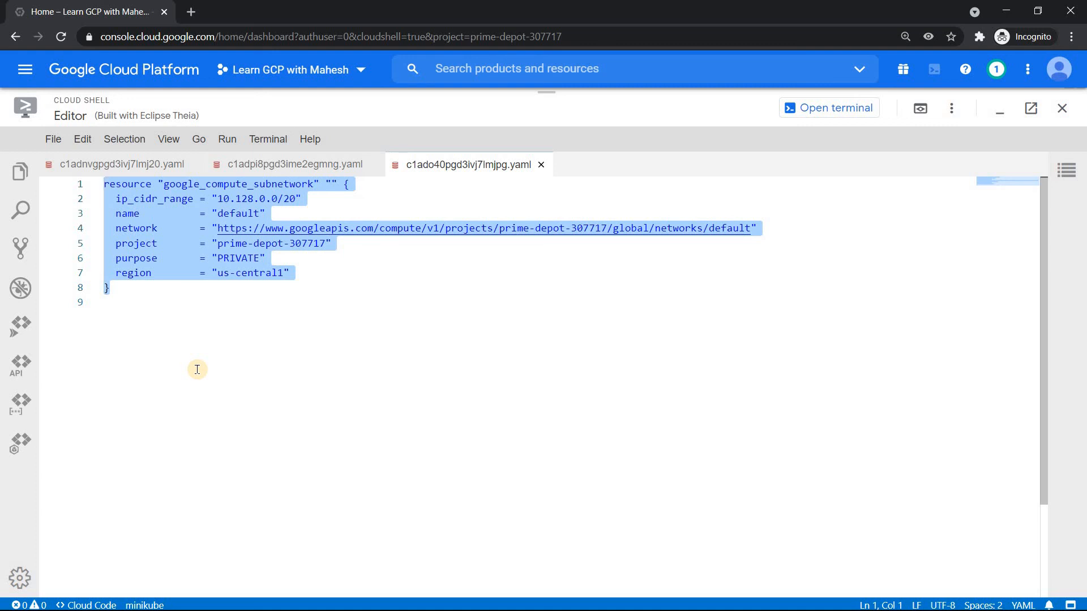
Step: Return to the Cloud Shell terminal after reviewing the us-central1 subnetwork file
left_click(829, 108)
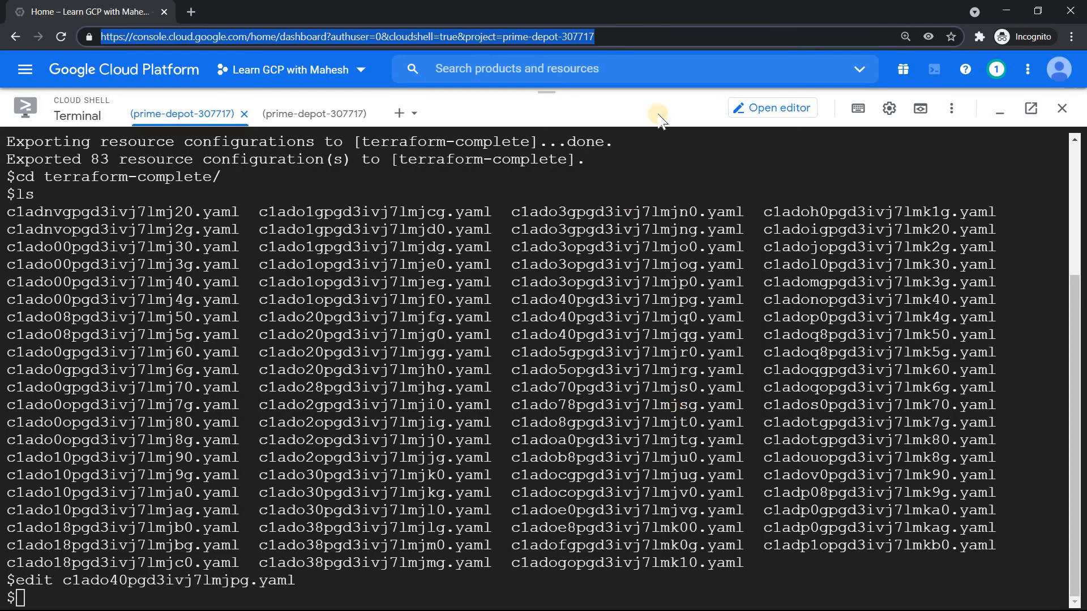
Step: Clear the terminal and recall the gcloud bulk-export command targeting terraform-complete
key("Enter")
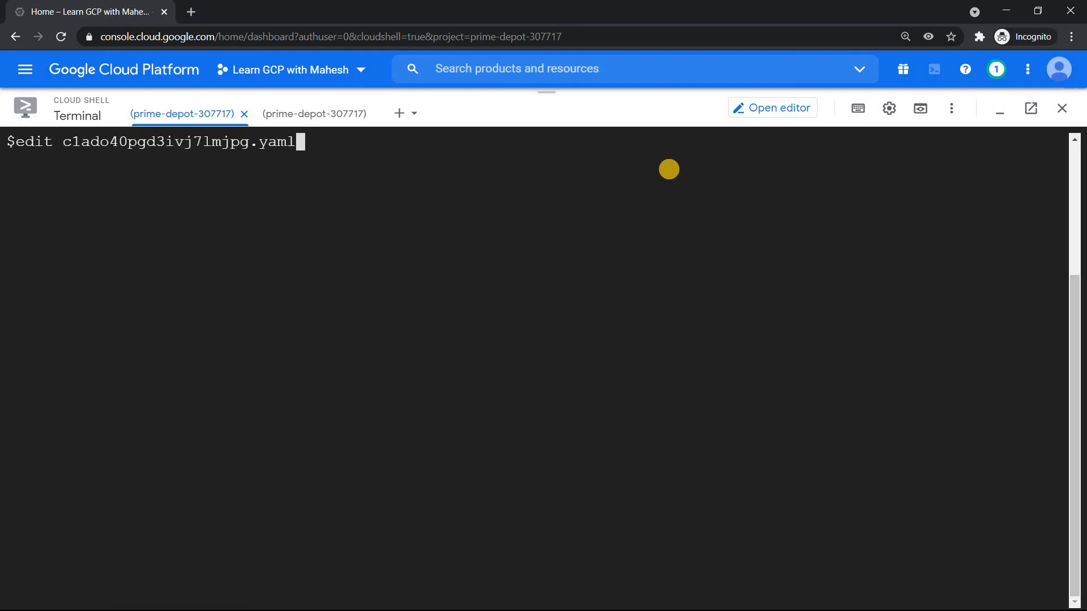
type("gcloud beta resource-config bulk-export --project=$DEVSHELL_PROJECT_ID --path=terraform-complete  --resource-format=terraform")
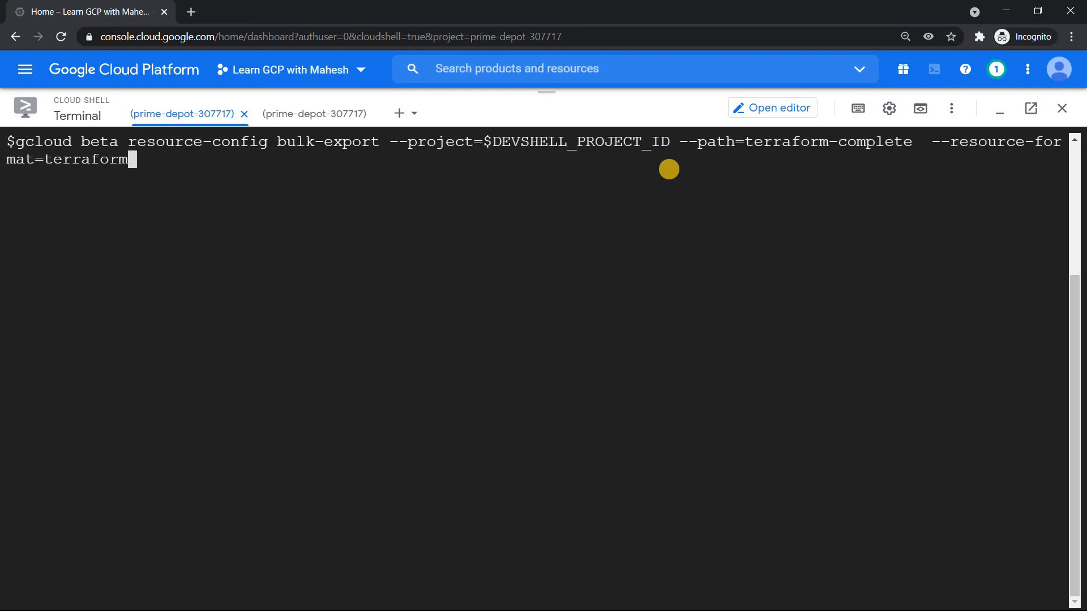